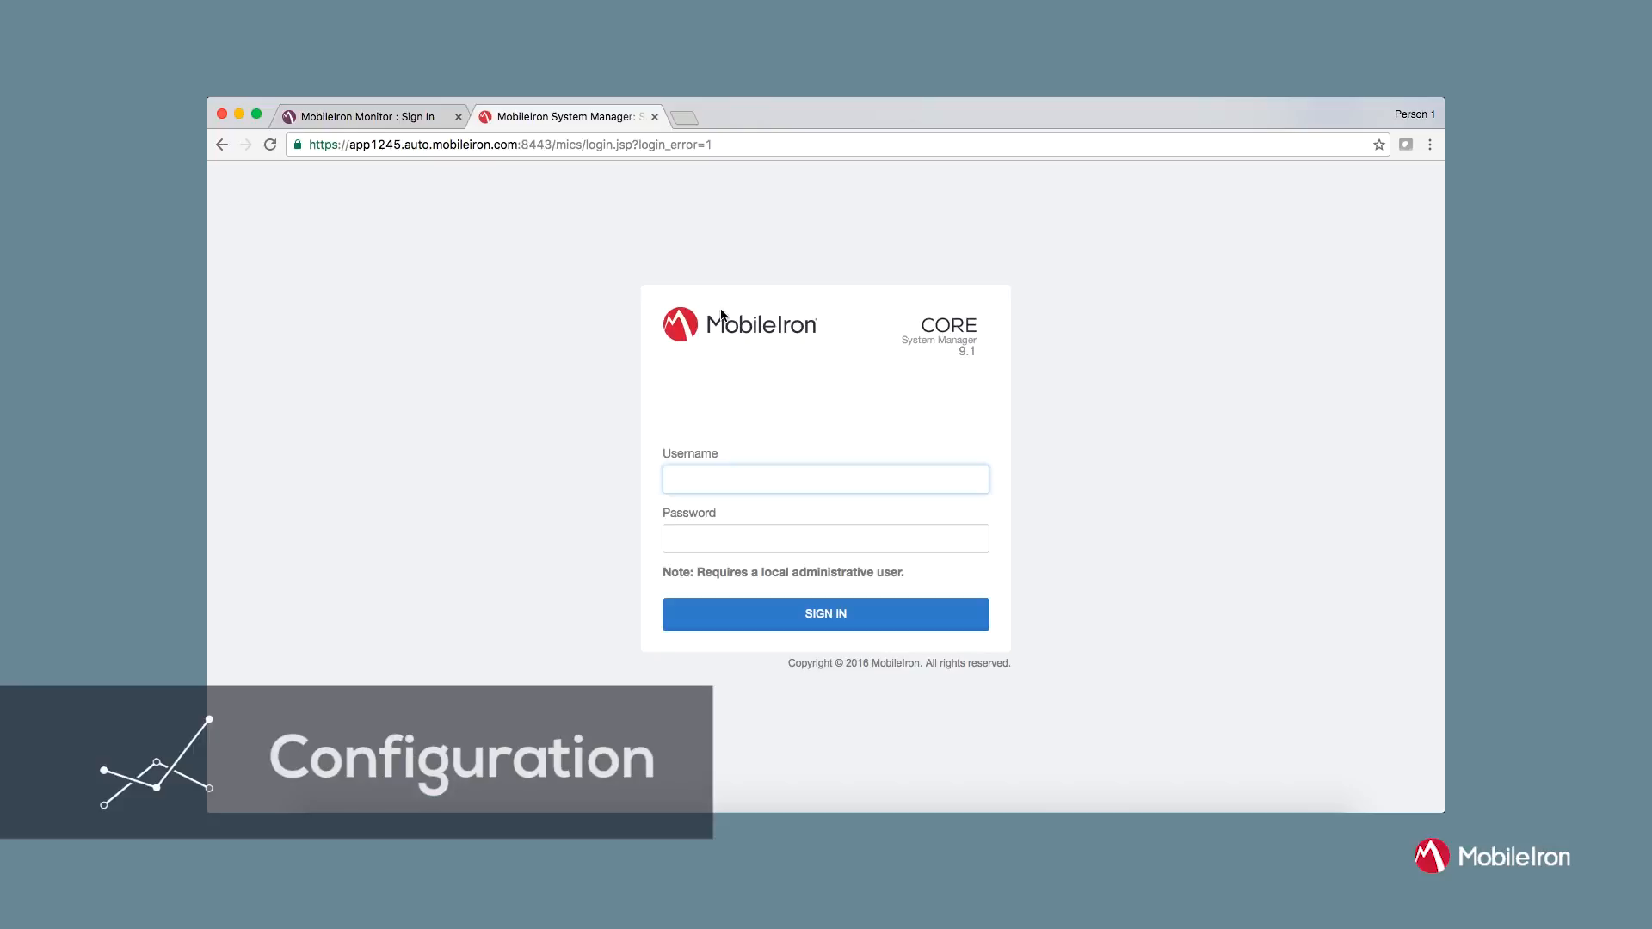
Sign in to Core System Manager as miadmin and decline Chrome's save-password prompt
{"action": "type", "text": "miadmin"}
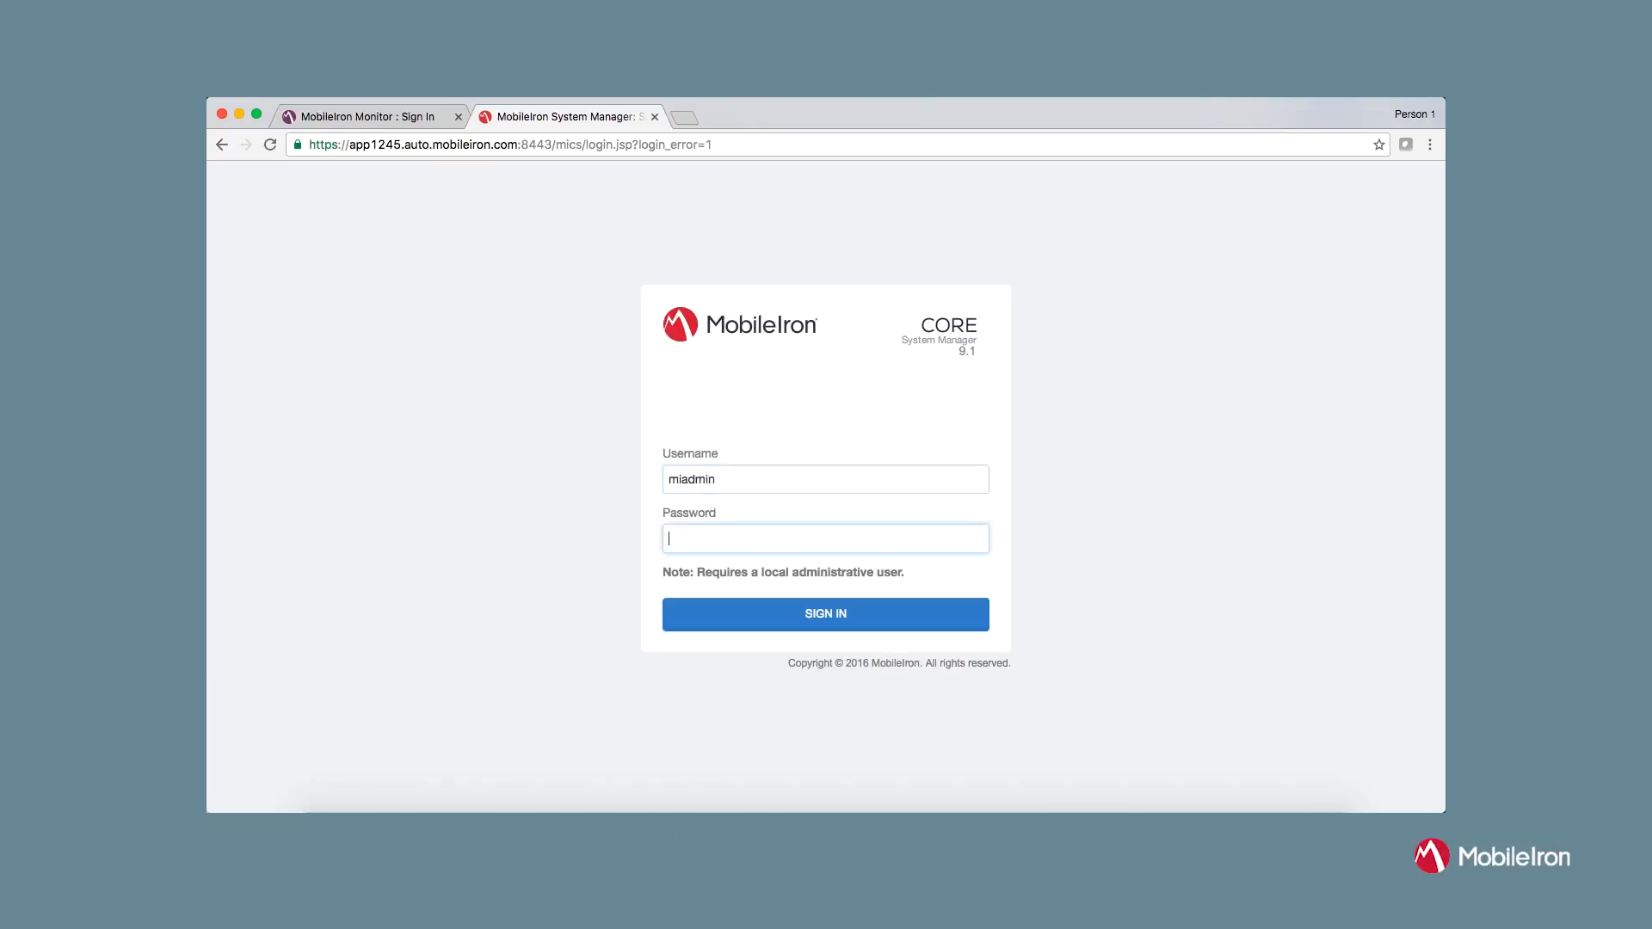
{"action": "left_click", "coordinate": [824, 613]}
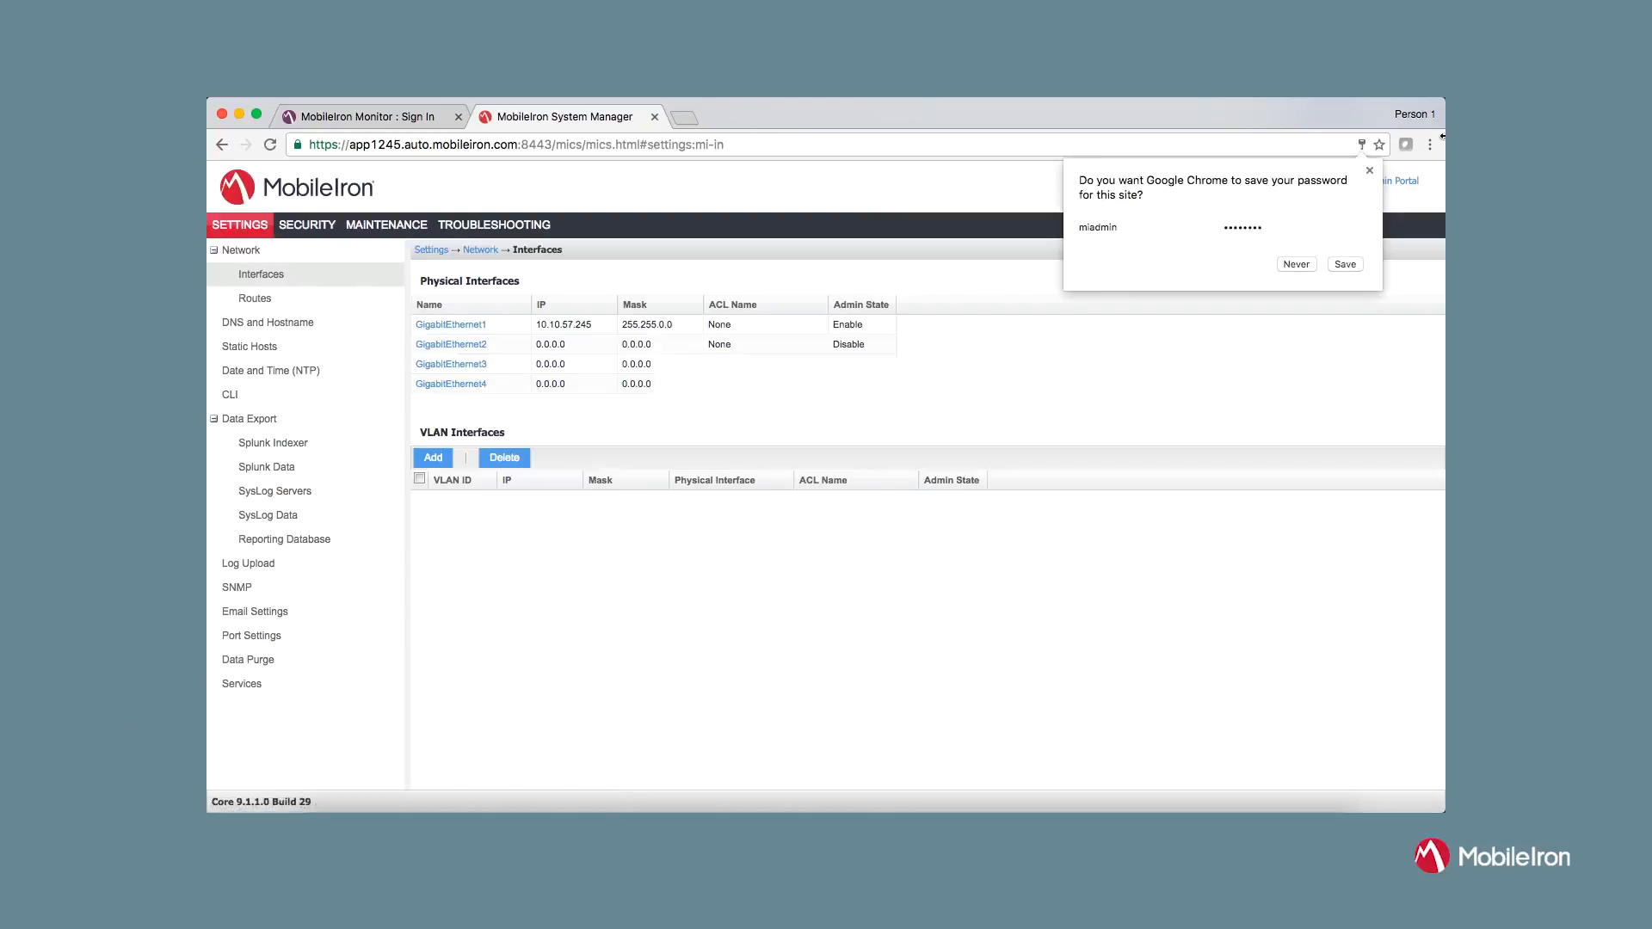
{"action": "left_click", "coordinate": [1295, 265]}
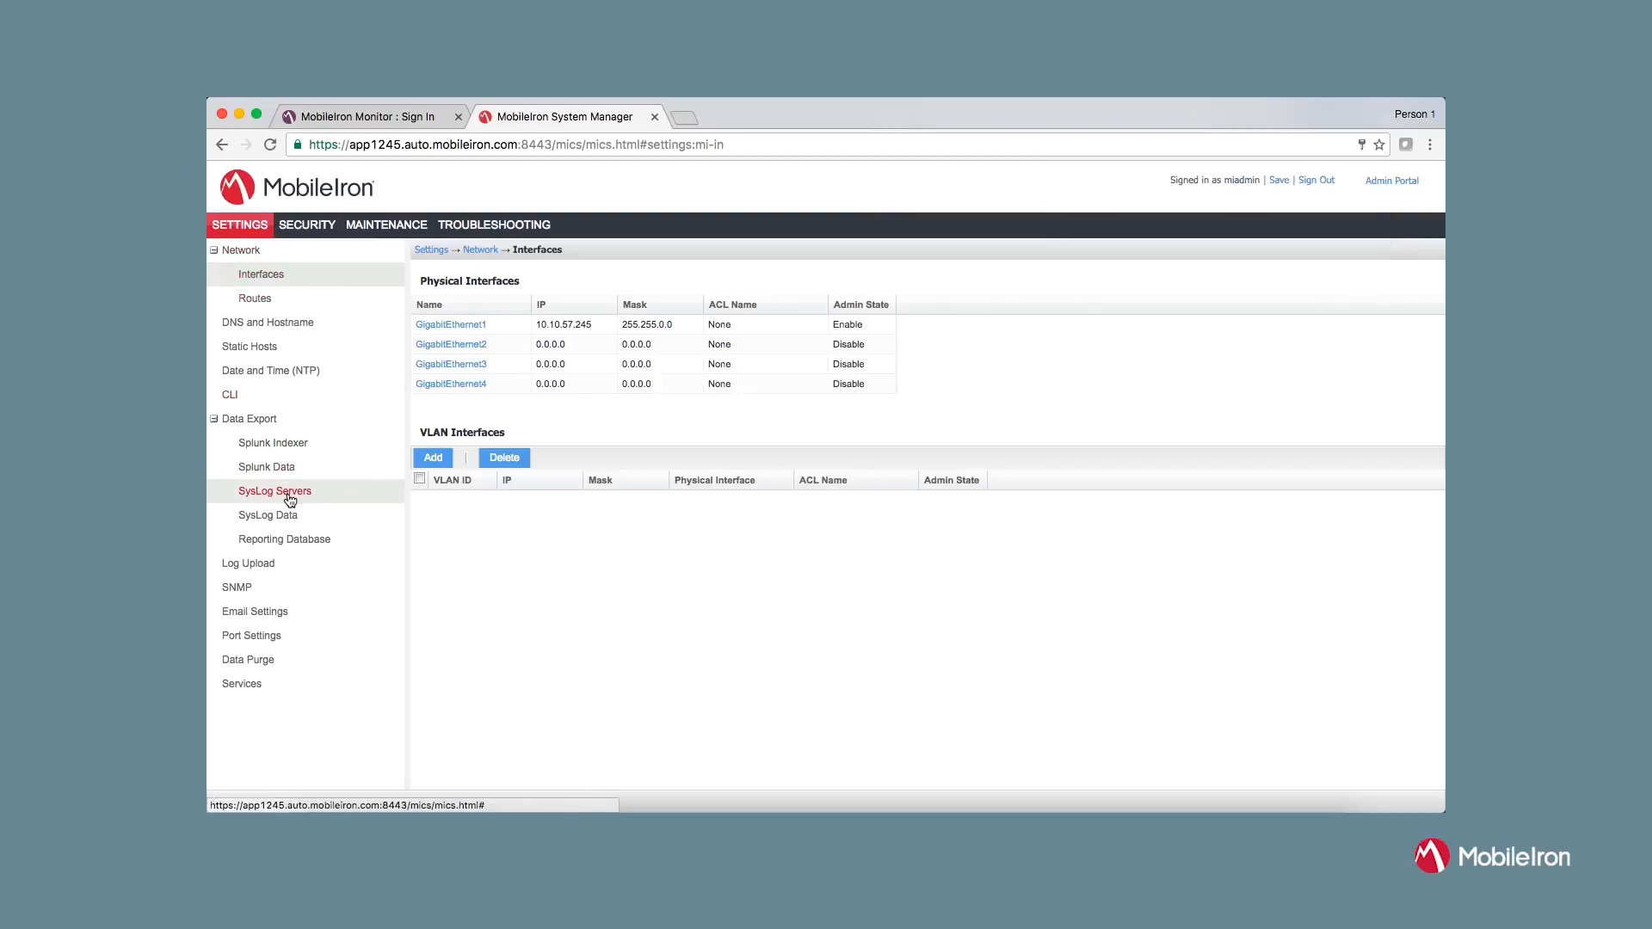
Add app1228.auto.mobileiron.com as a syslog server with Admin State set to Enable and apply it
{"action": "left_click", "coordinate": [273, 490]}
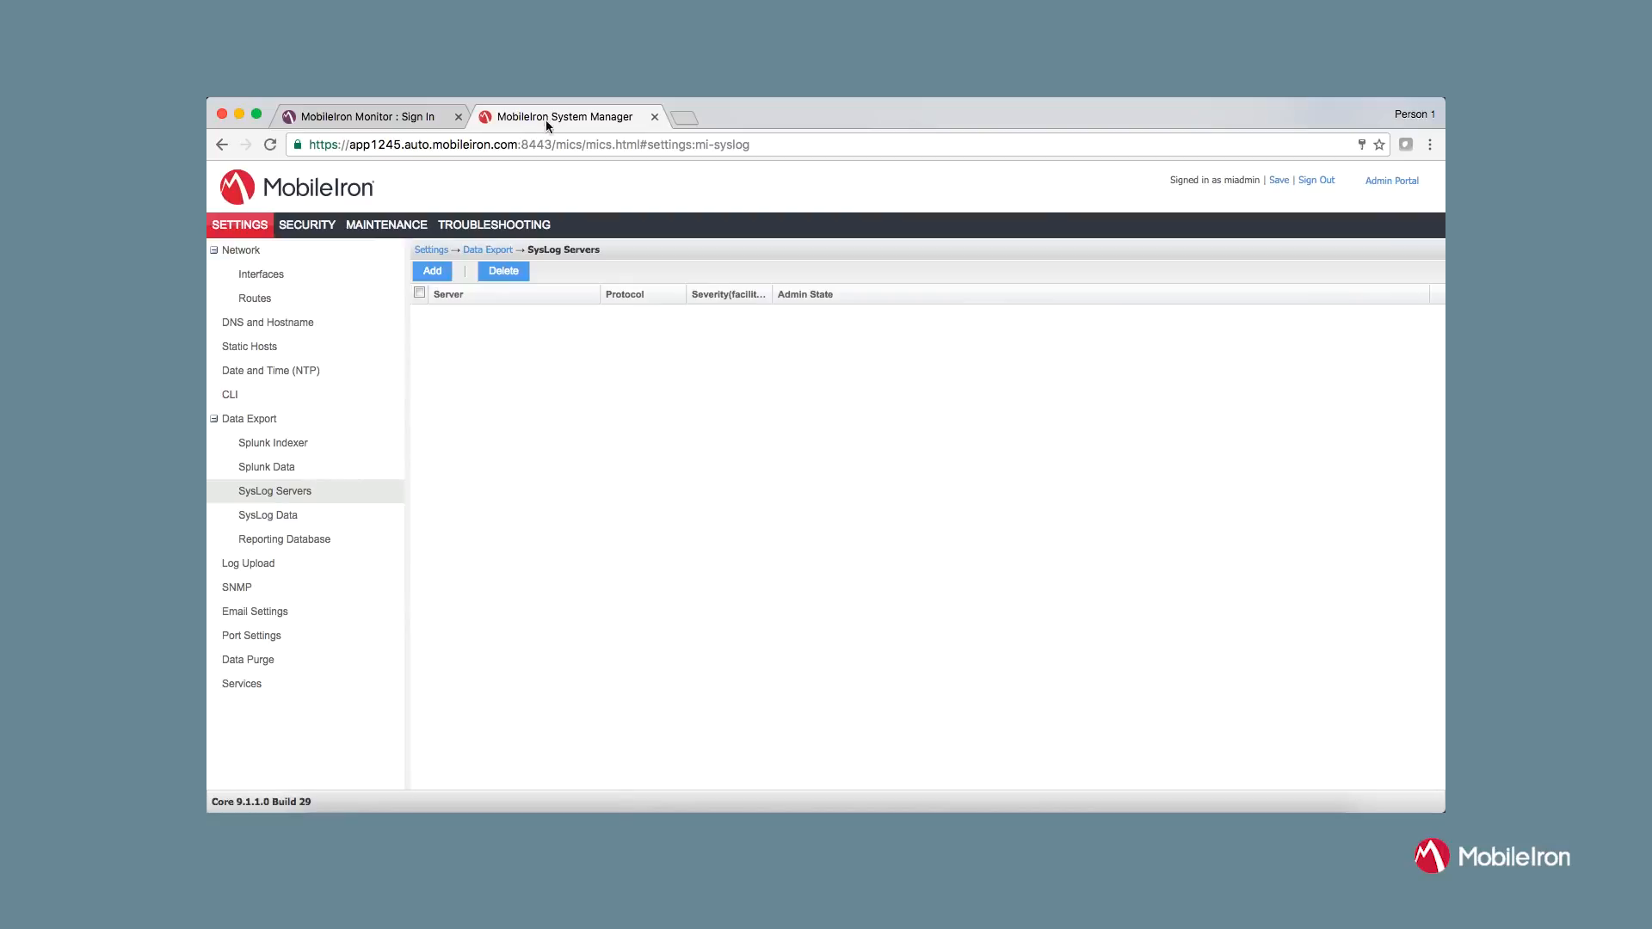
{"action": "left_click", "coordinate": [431, 270]}
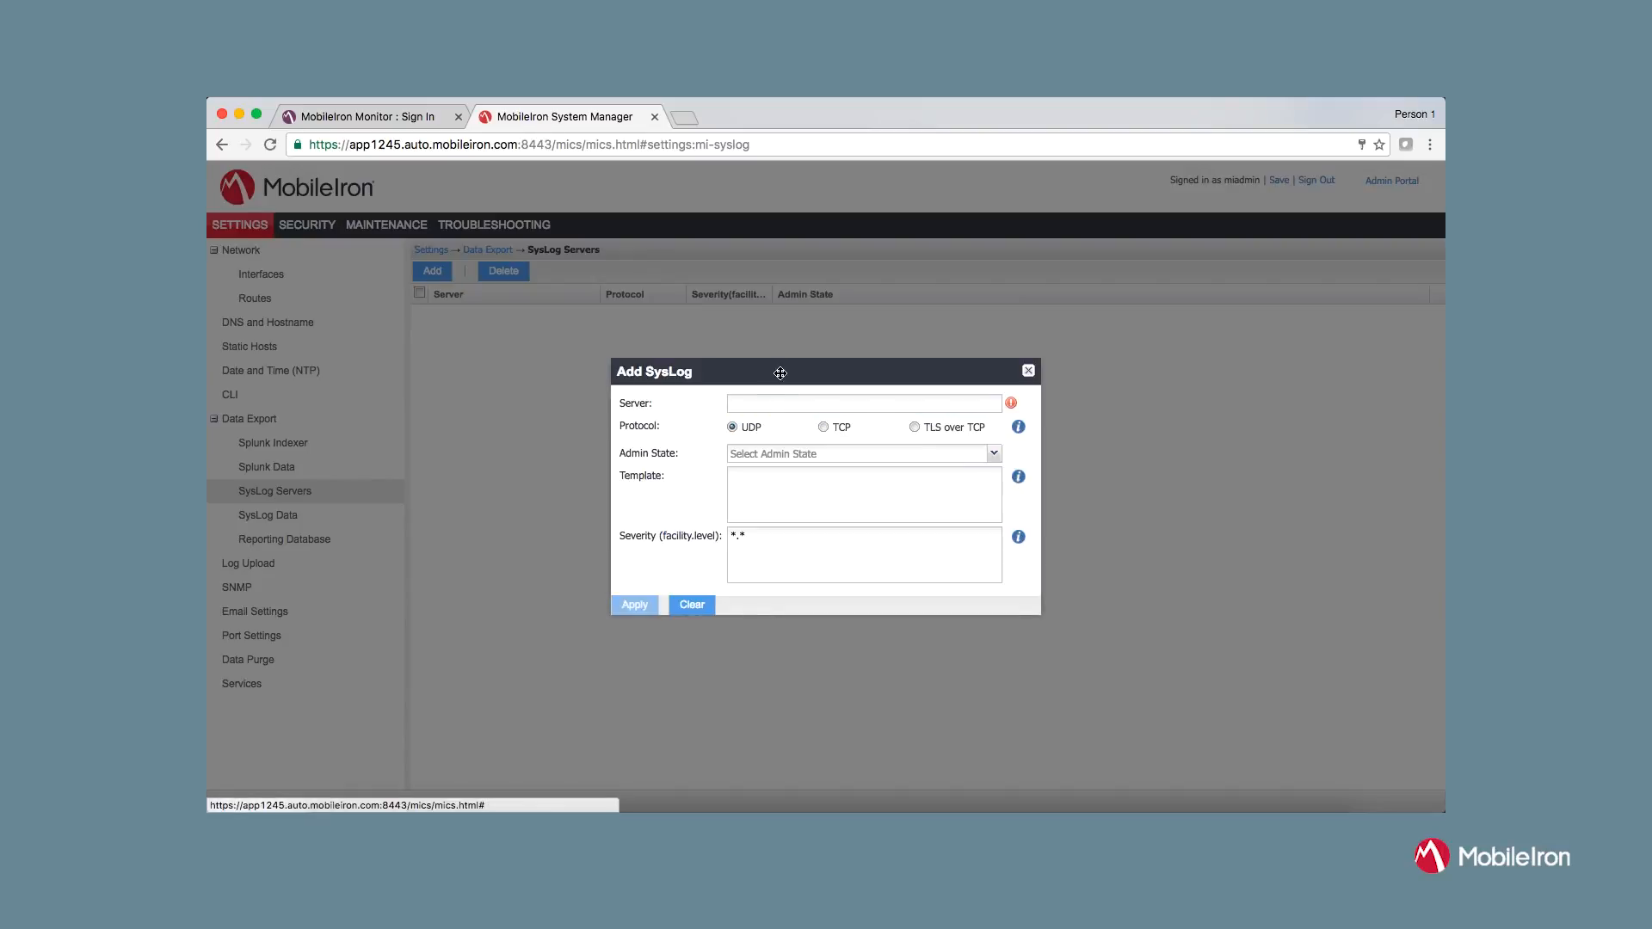
{"action": "type", "text": "app1228.auto.mobileiron.com"}
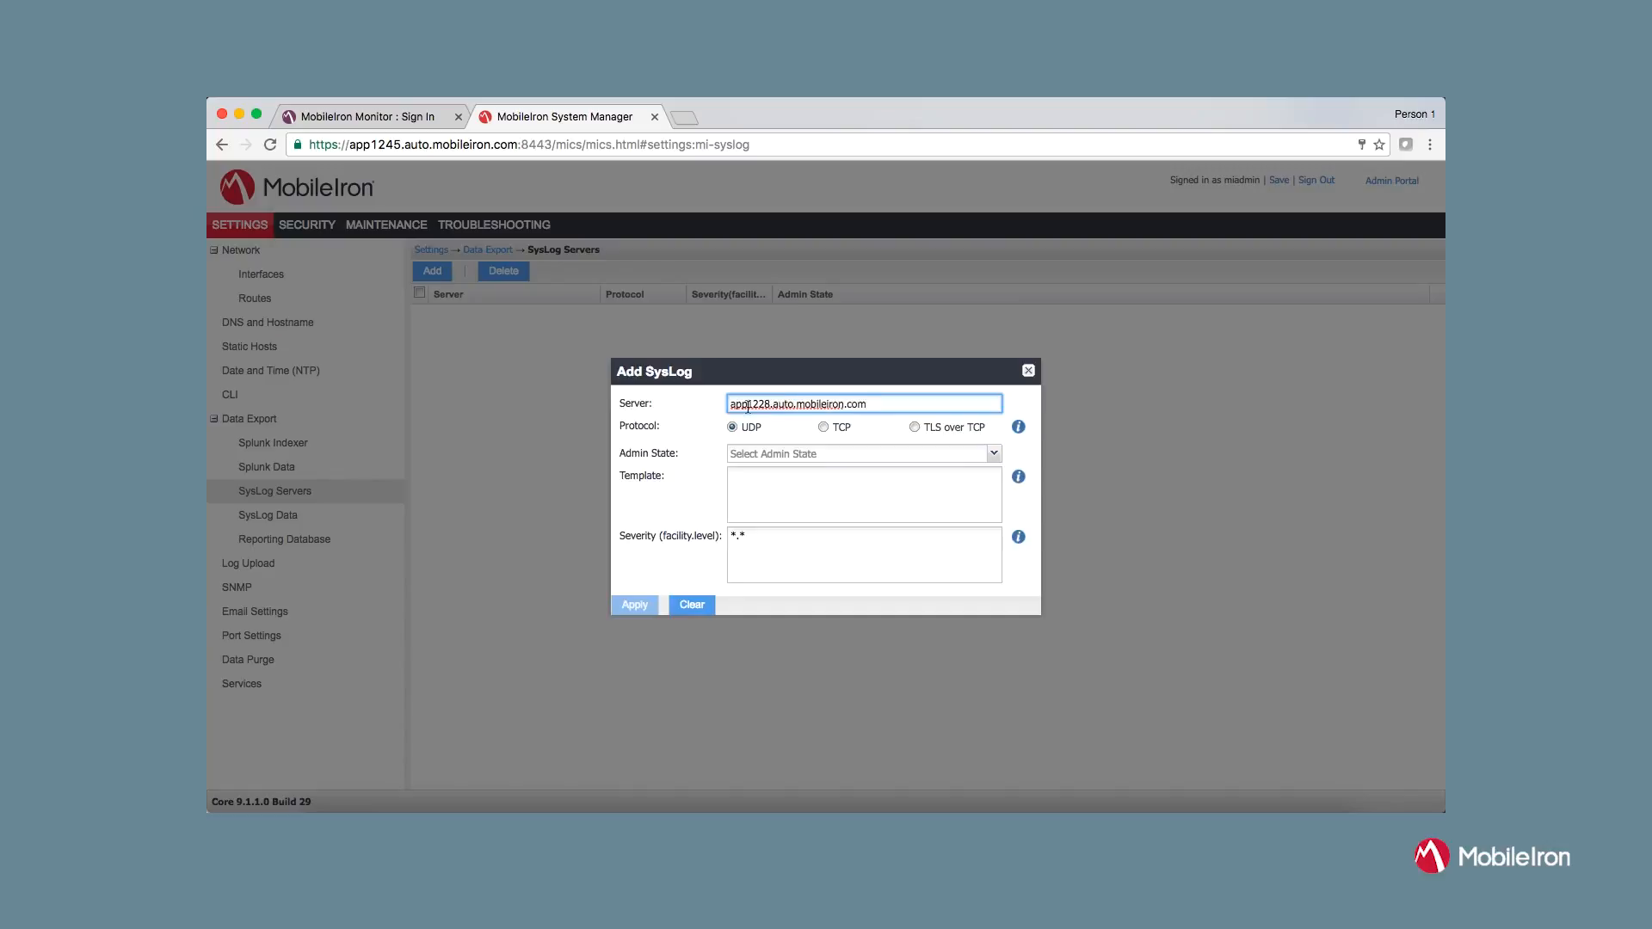
{"action": "left_click", "coordinate": [862, 453]}
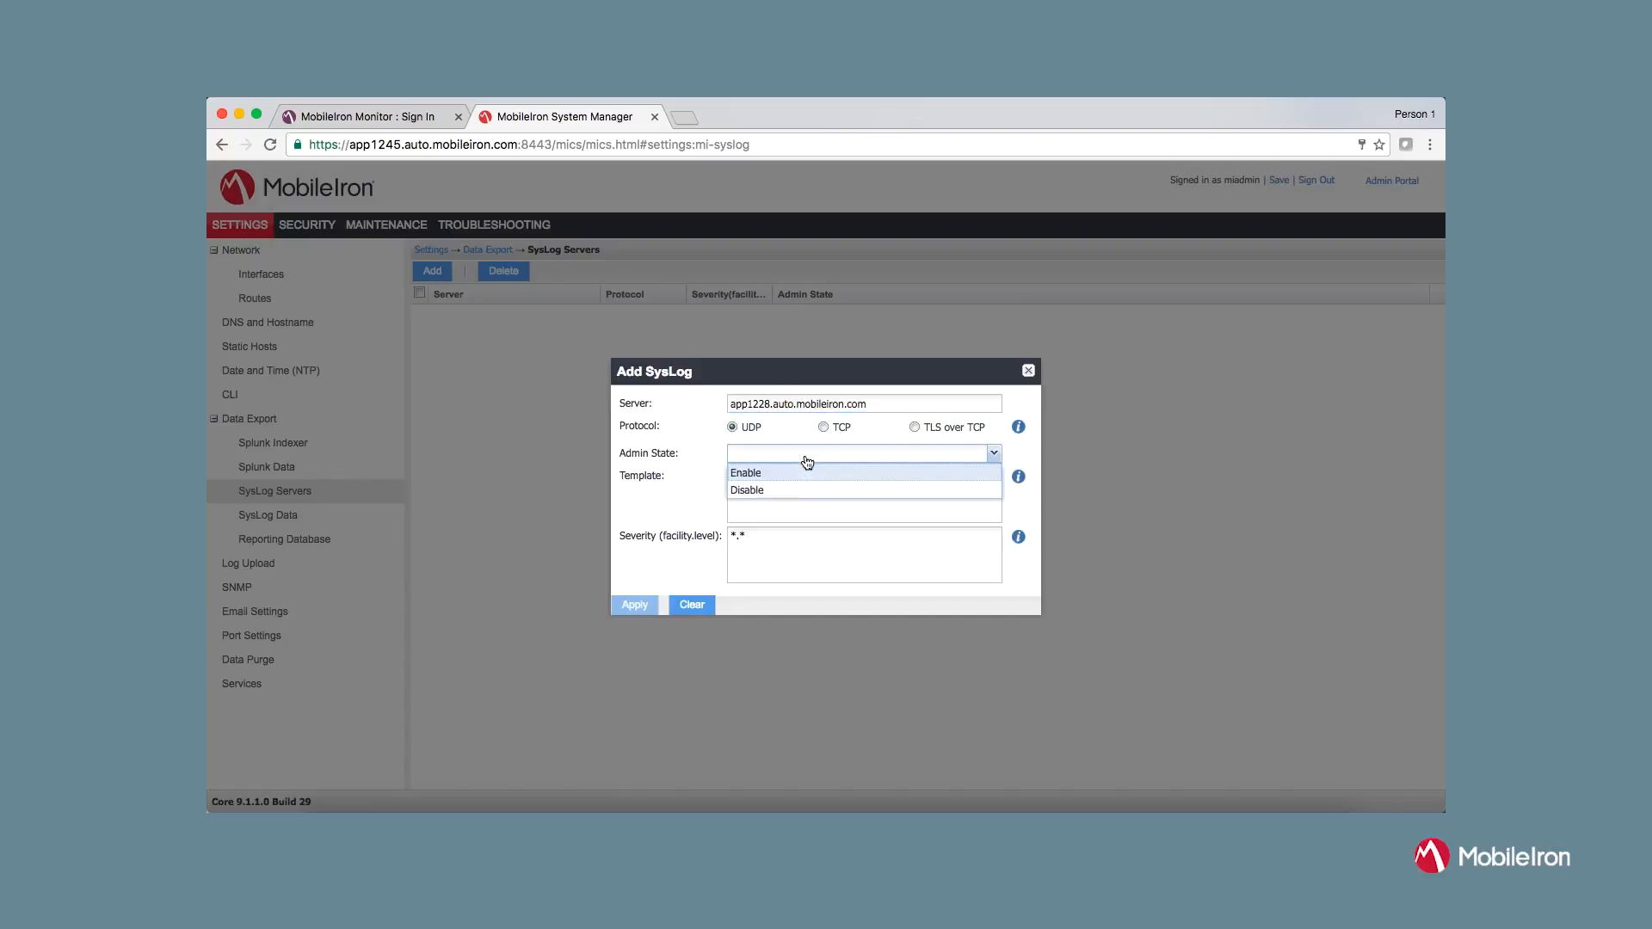
{"action": "left_click", "coordinate": [745, 471]}
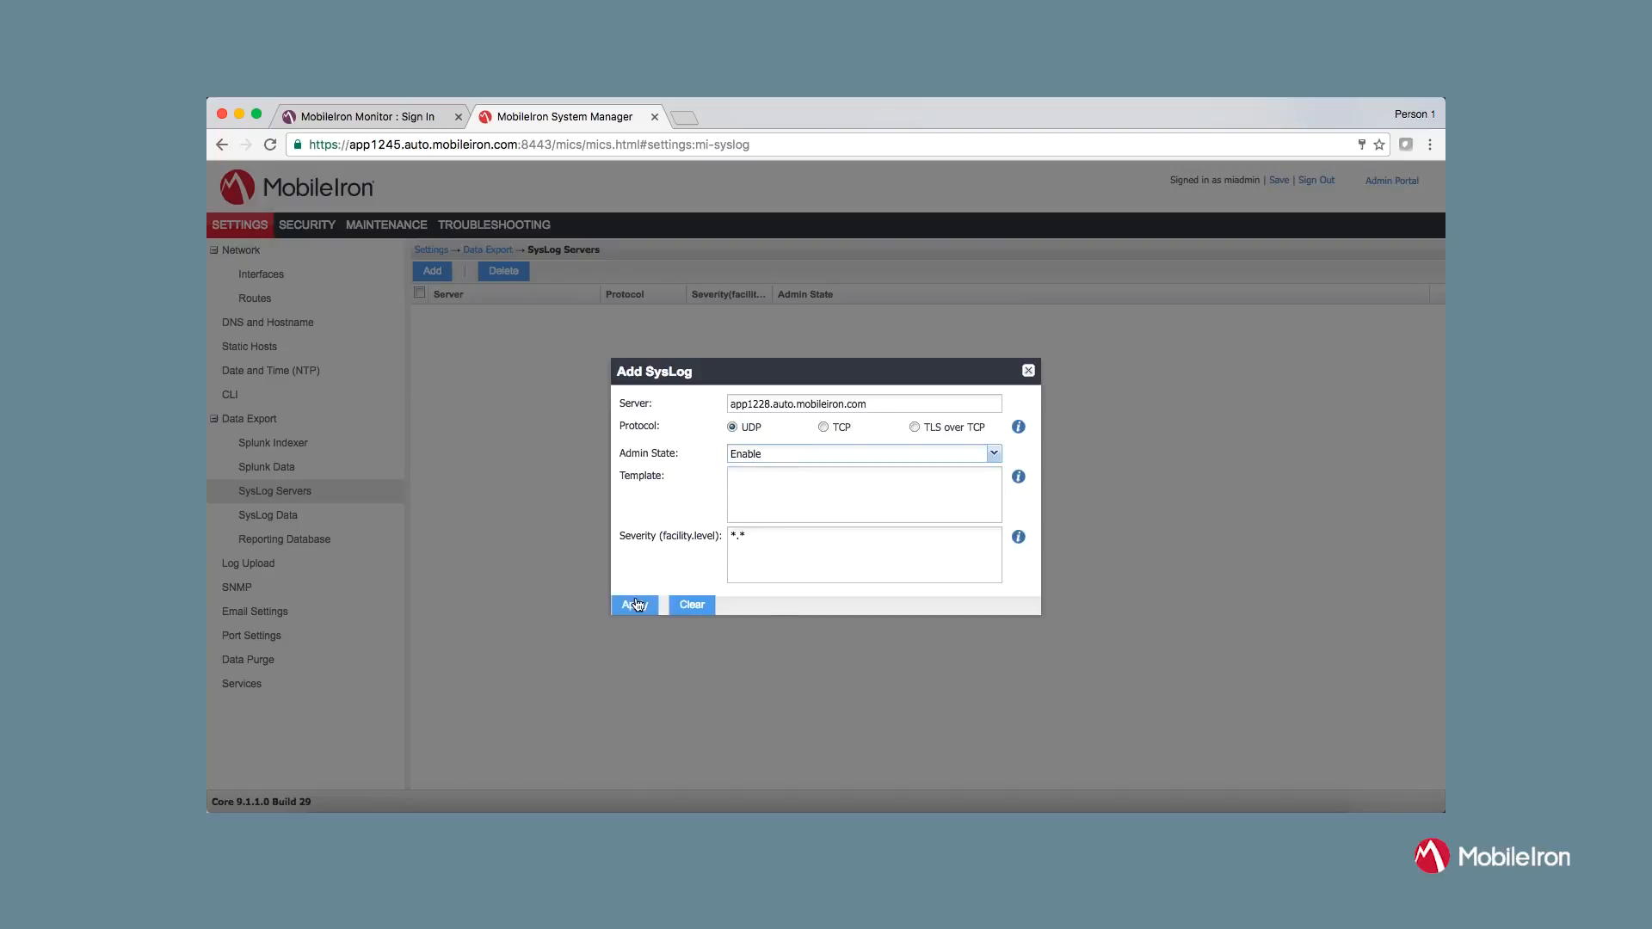
{"action": "left_click", "coordinate": [634, 604]}
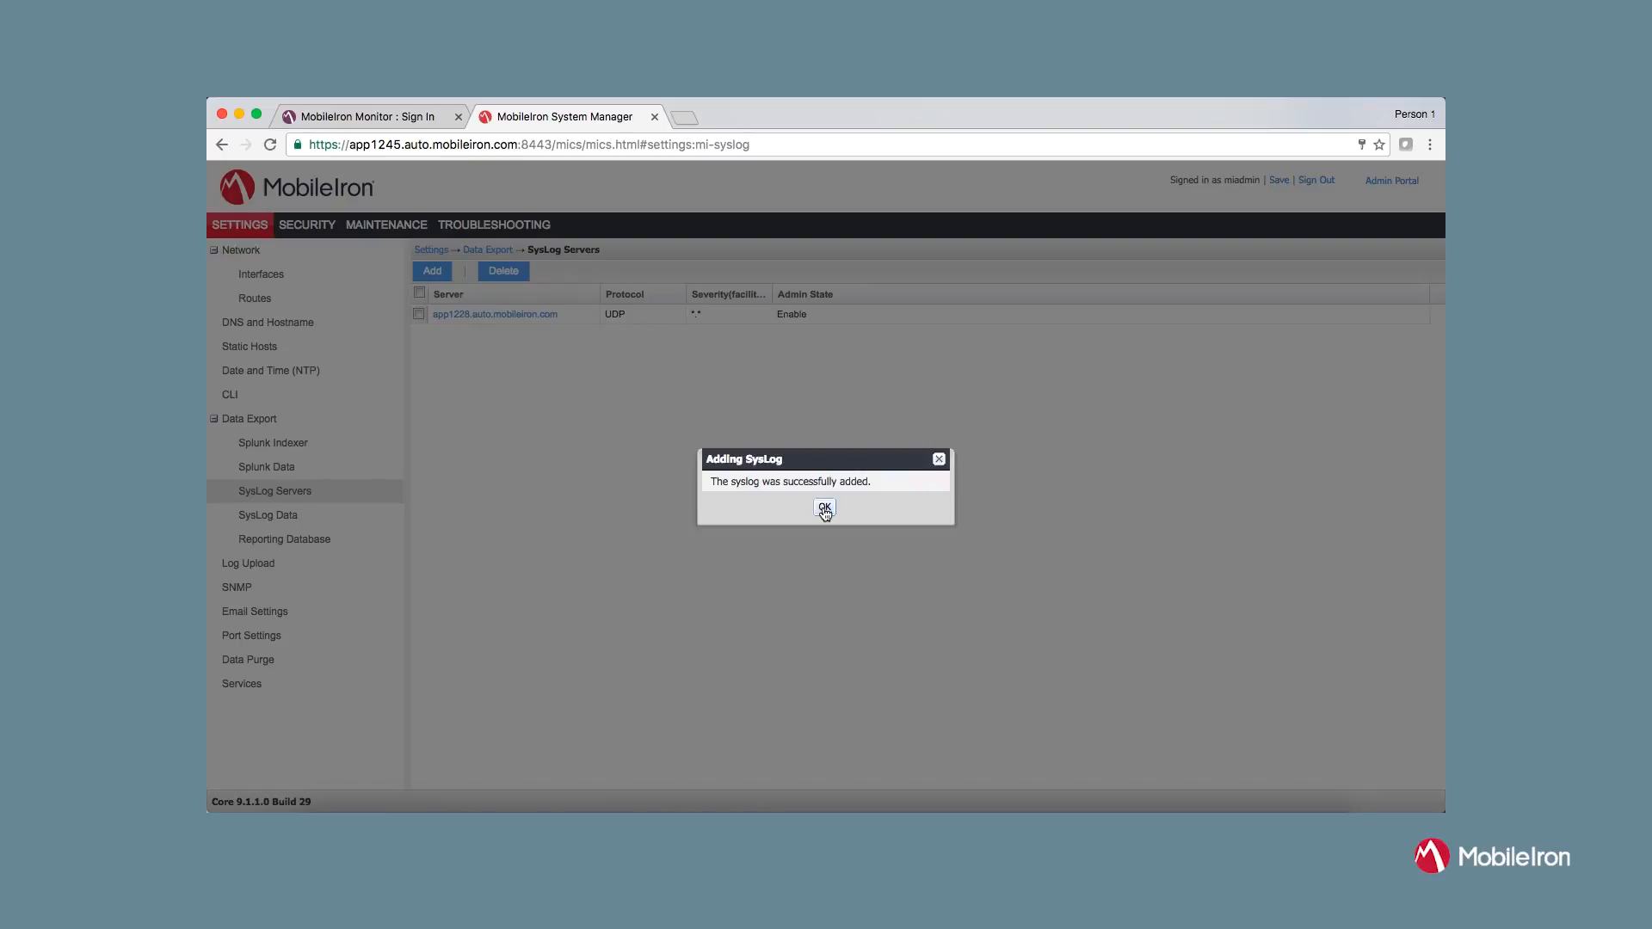
{"action": "left_click", "coordinate": [825, 508]}
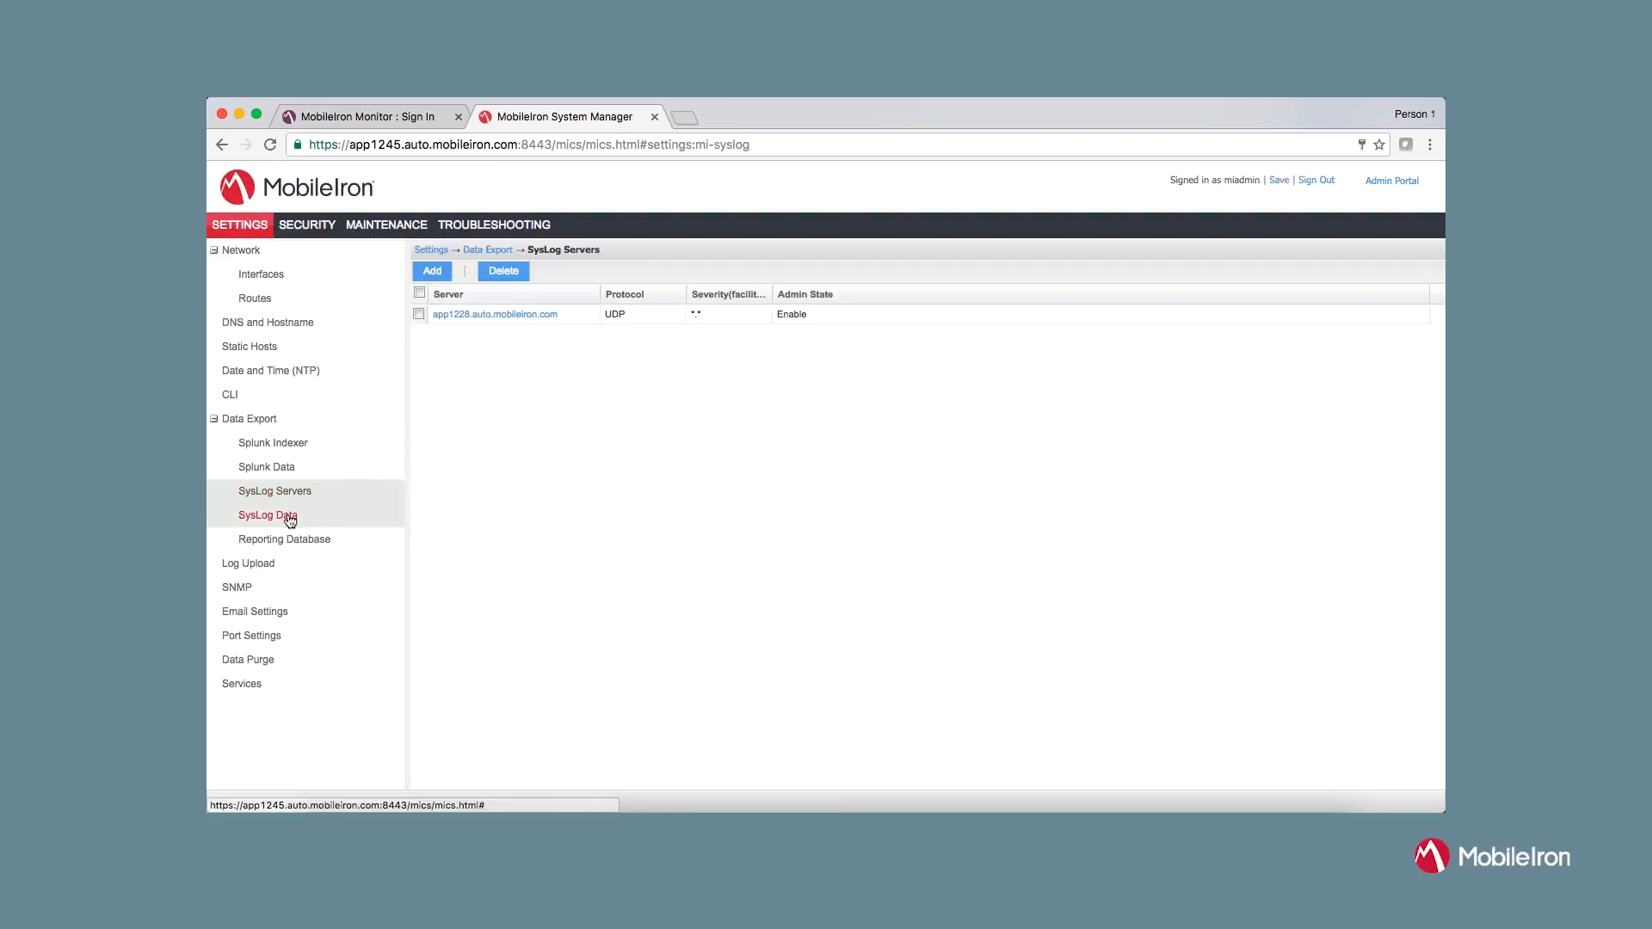
Expand the advanced syslog data options for health and device data
{"action": "left_click", "coordinate": [267, 514]}
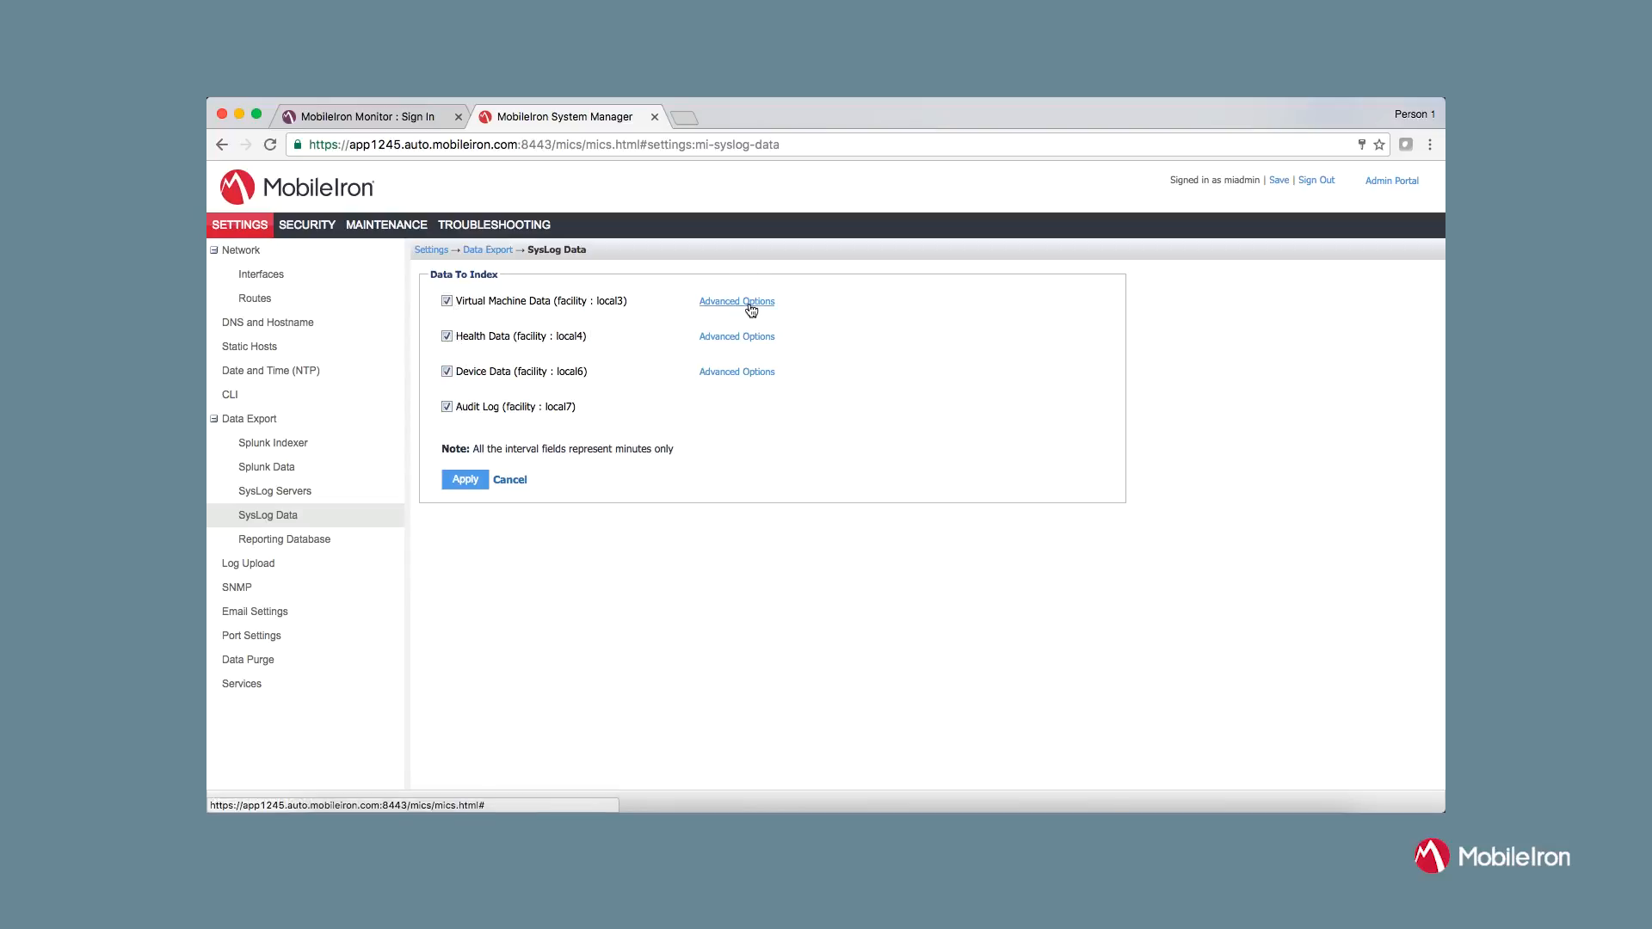
{"action": "left_click", "coordinate": [735, 301]}
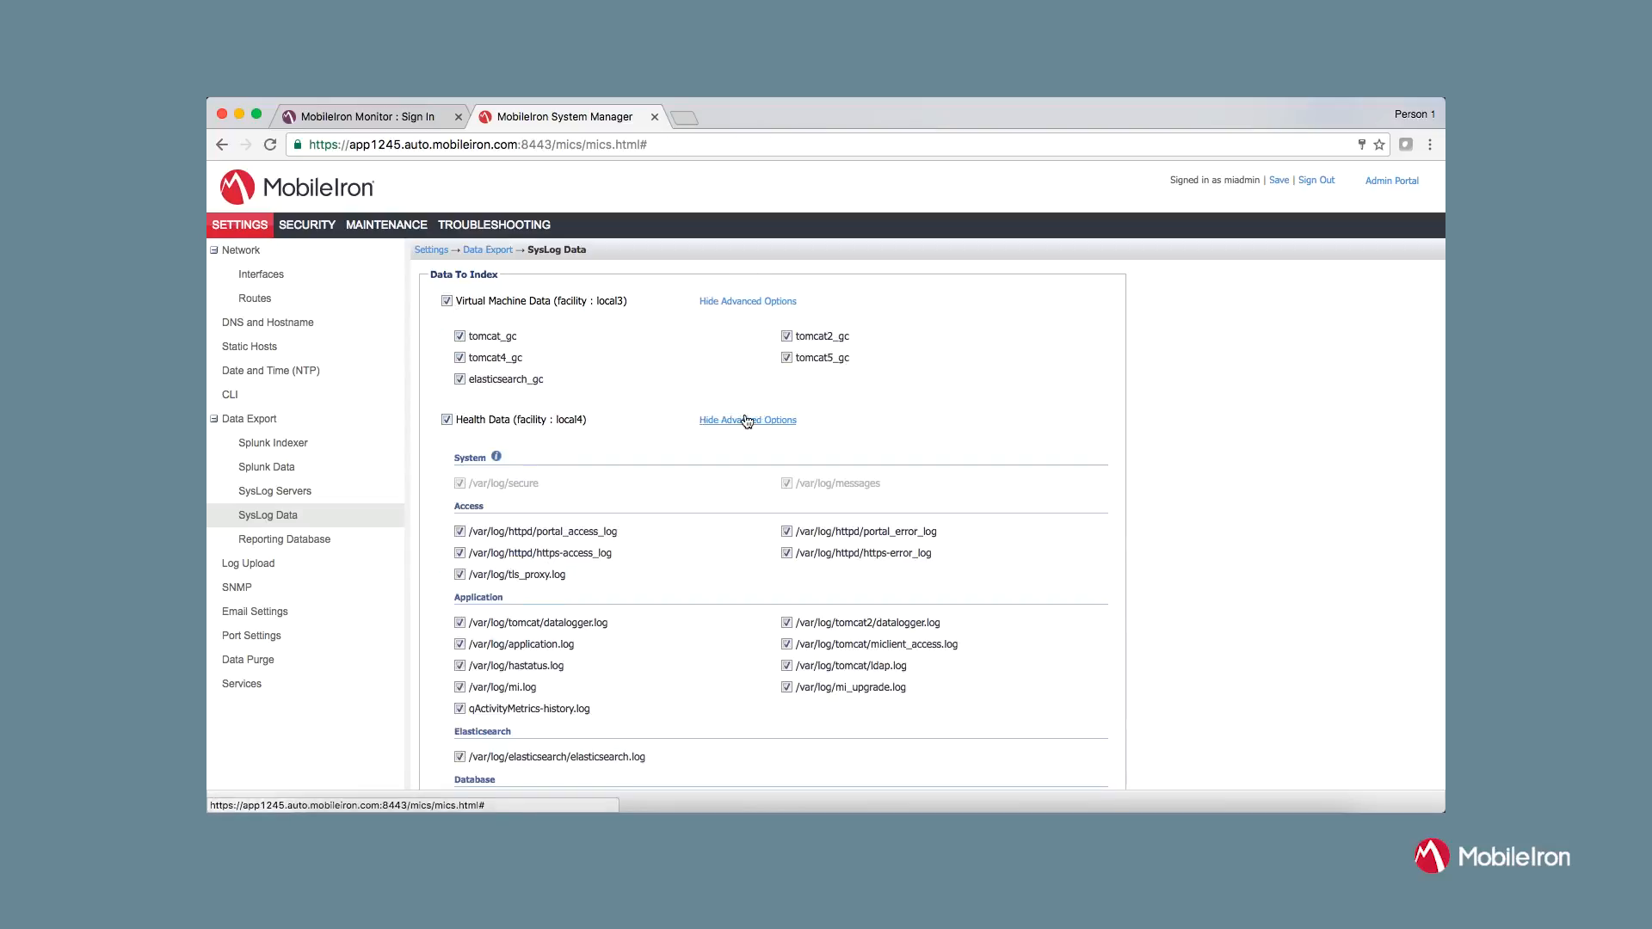
{"action": "scroll", "scroll_direction": "down", "scroll_amount": 3}
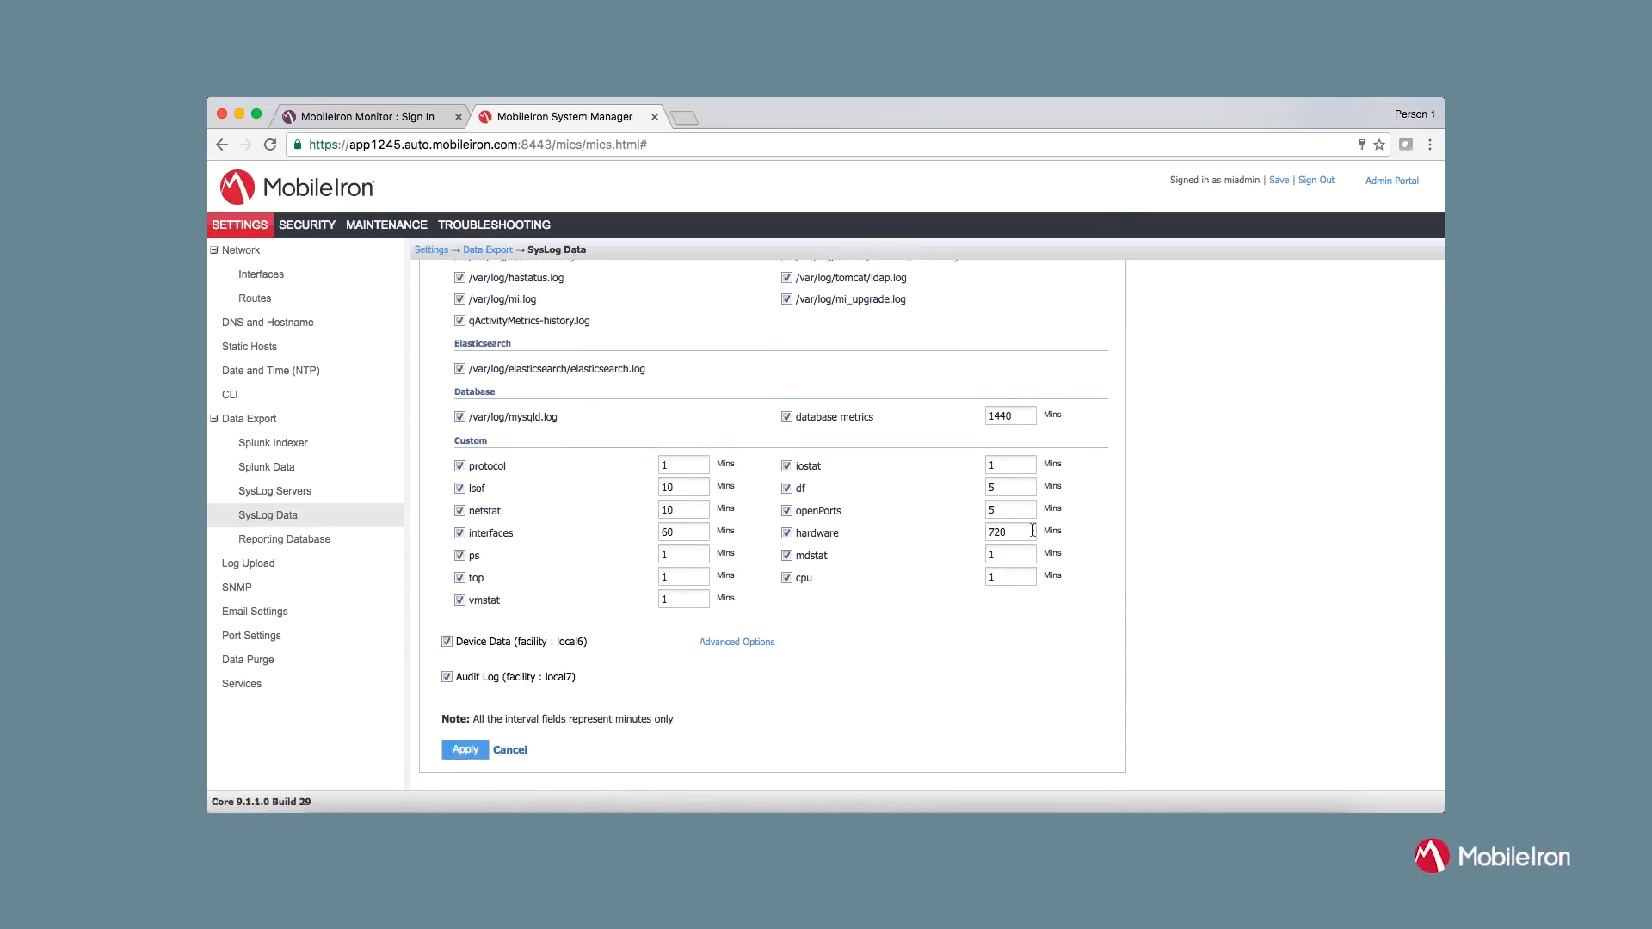
{"action": "left_click", "coordinate": [737, 642]}
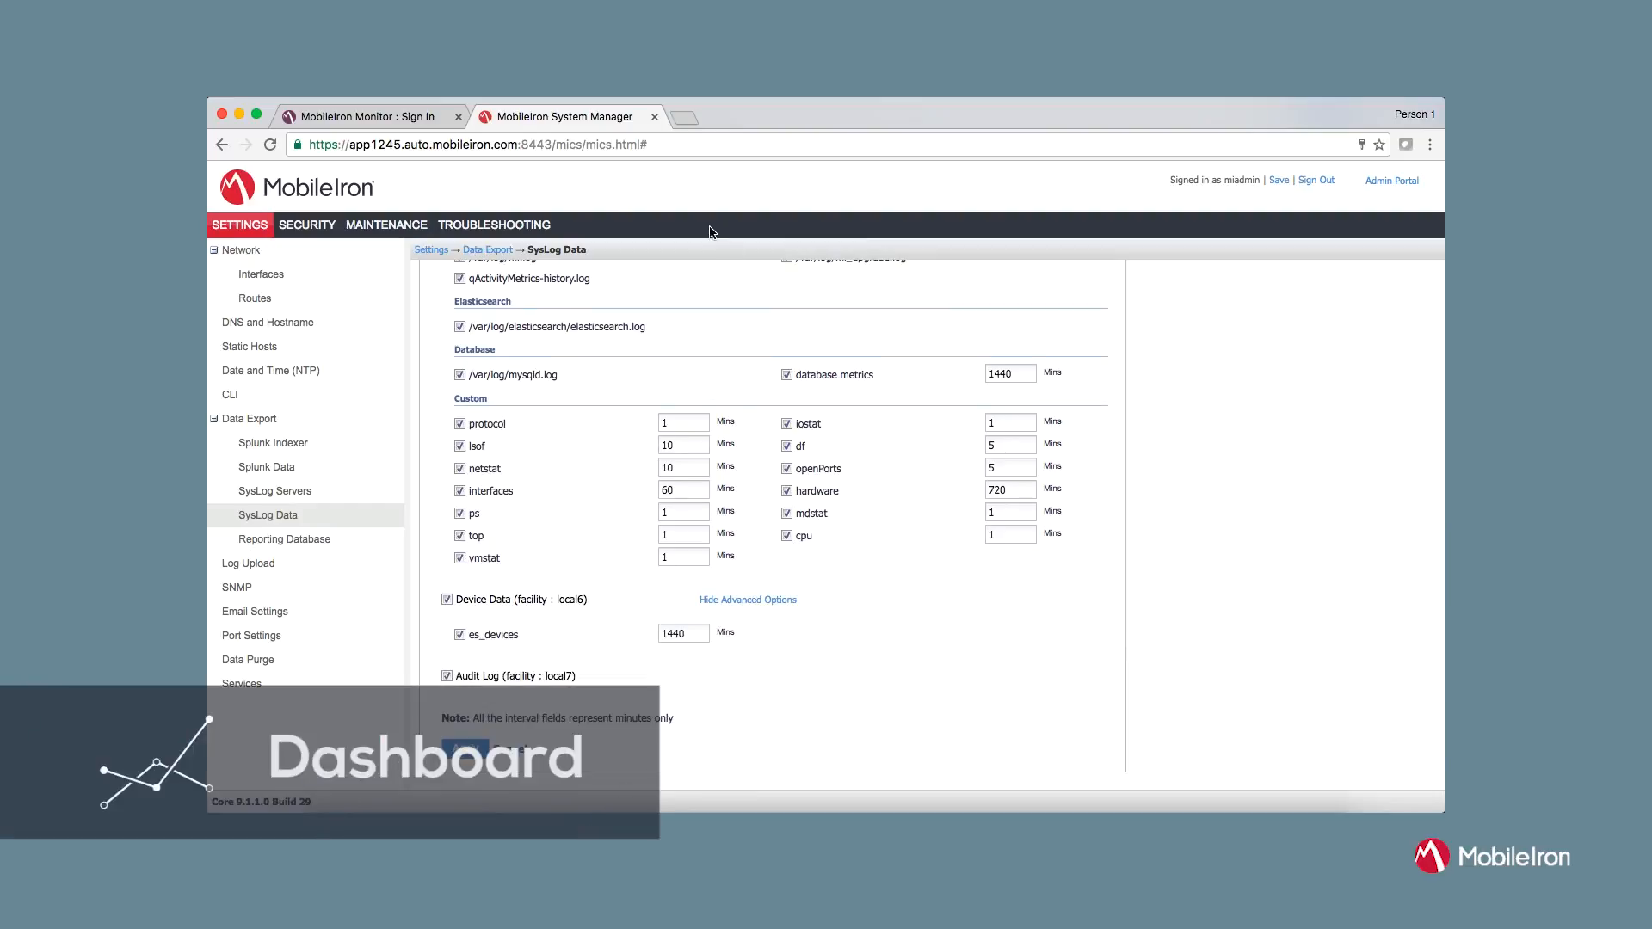
Sign in to the MobileIron Monitor console with admin credentials and review the dashboard
{"action": "left_click", "coordinate": [368, 116]}
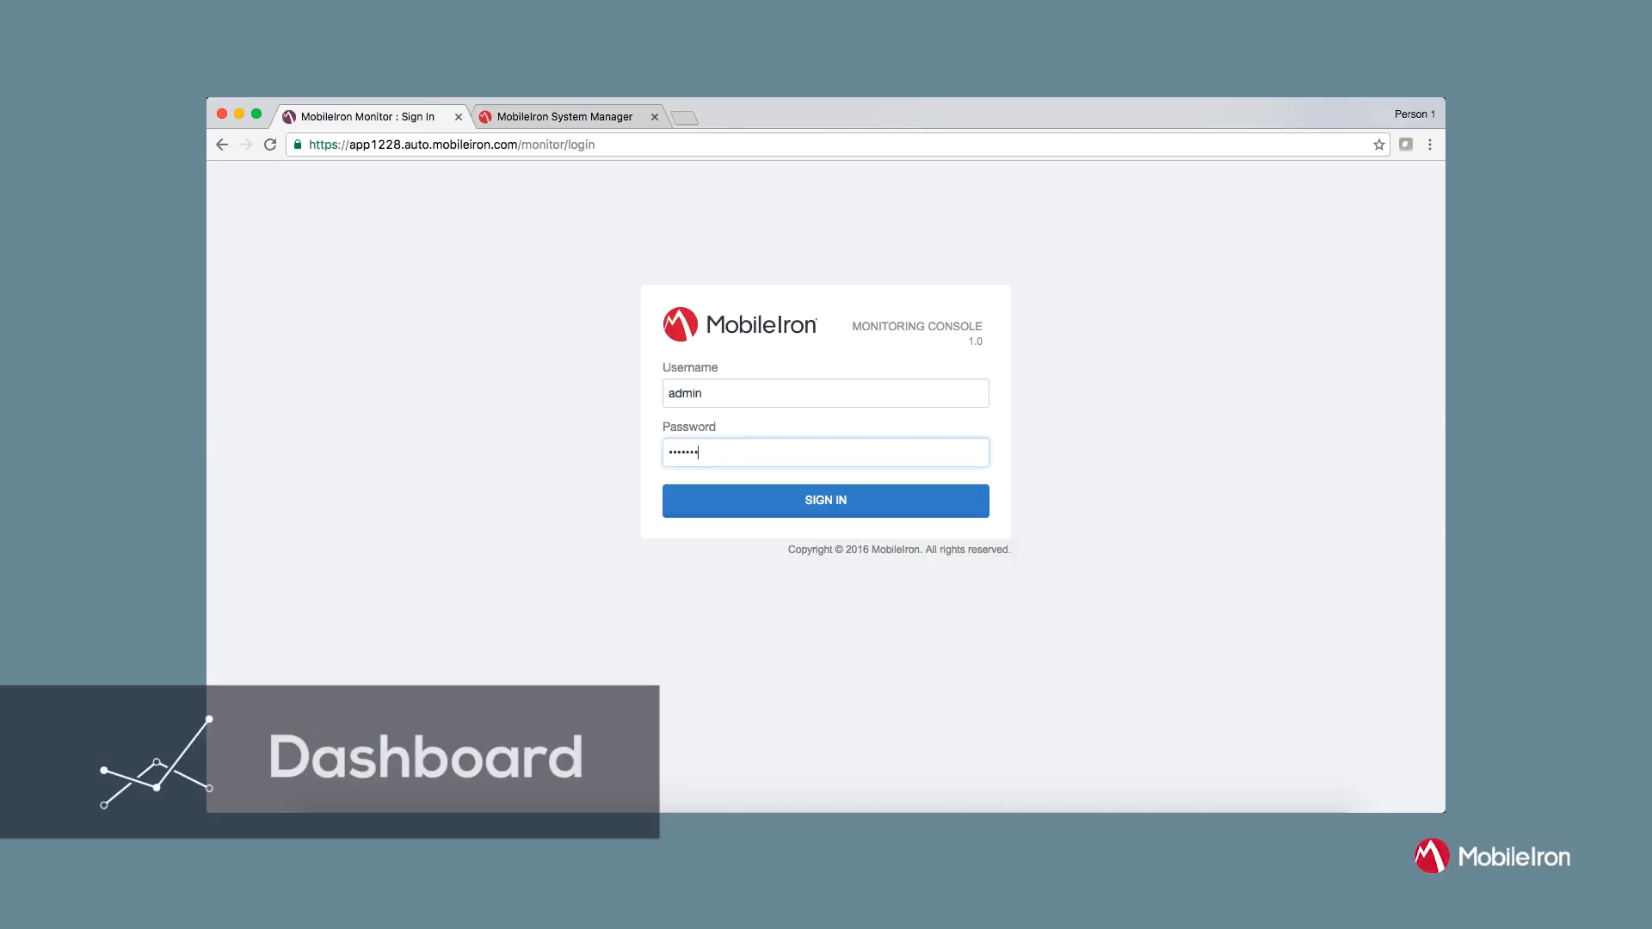
{"action": "left_click", "coordinate": [825, 499]}
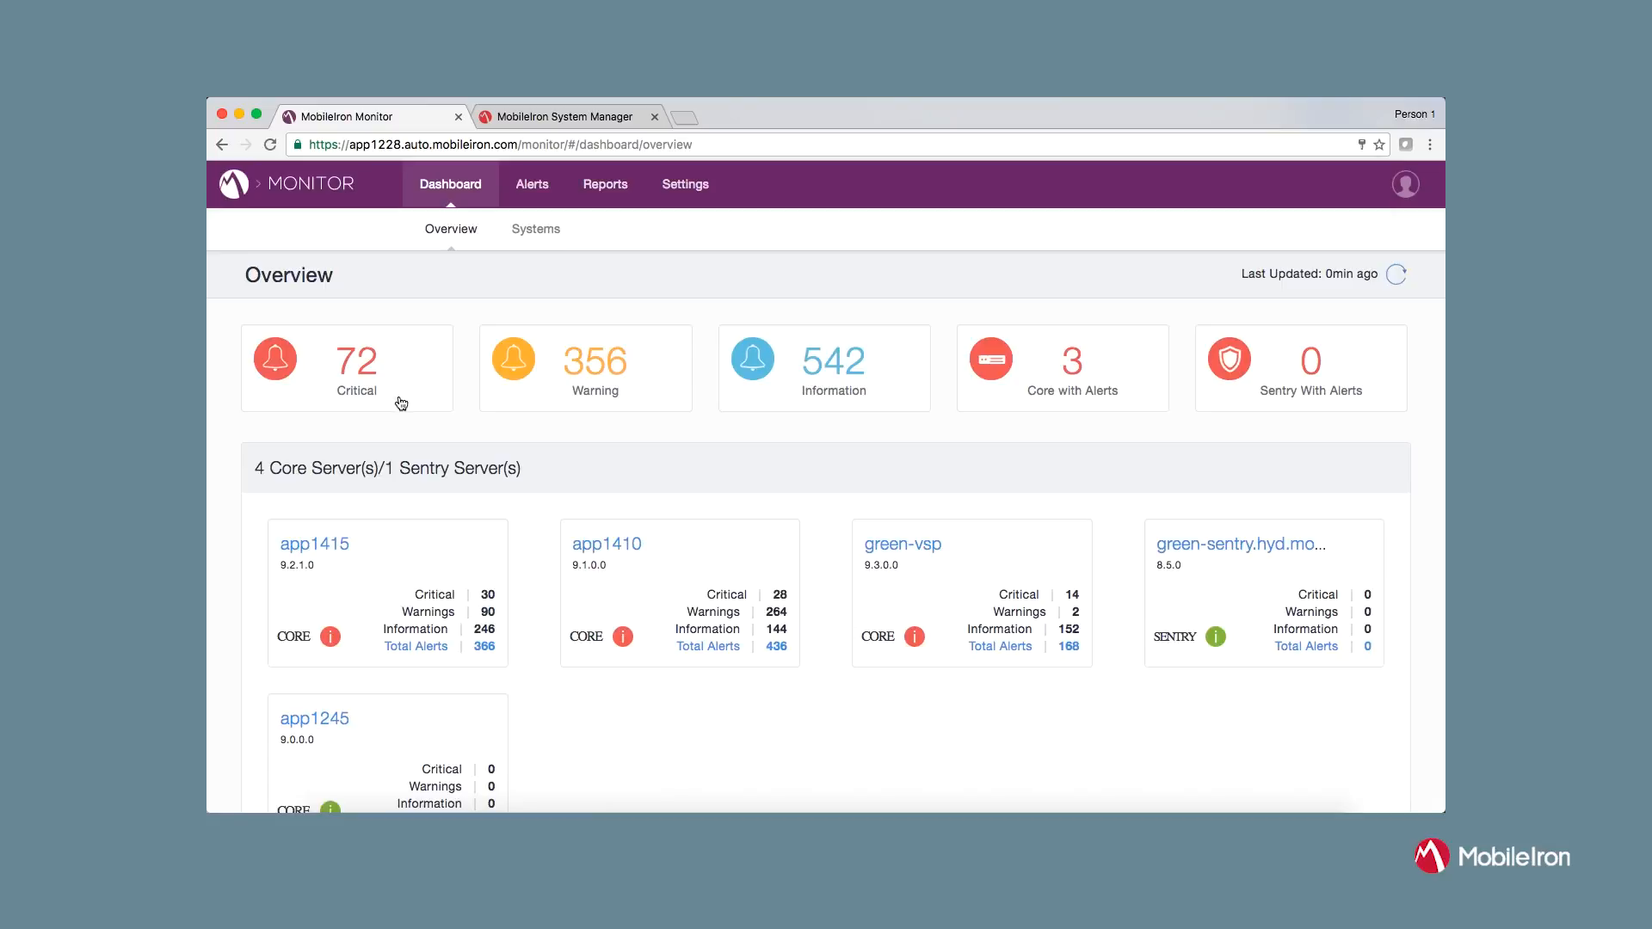
{"action": "mouse_move", "coordinate": [785, 398]}
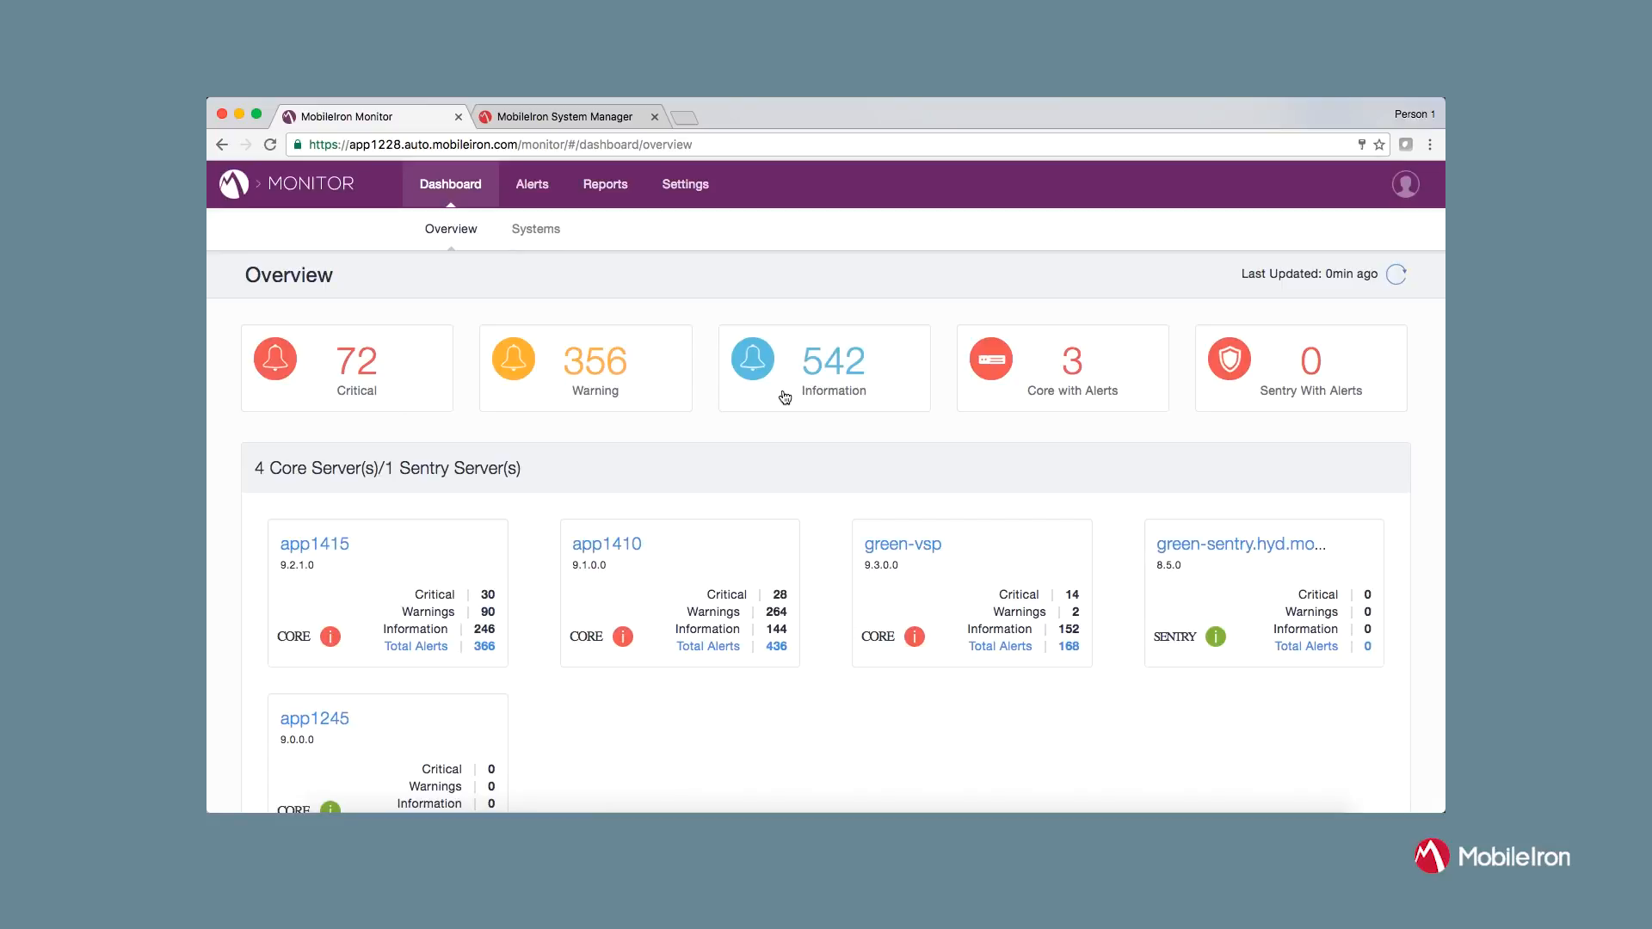
{"action": "mouse_move", "coordinate": [919, 450]}
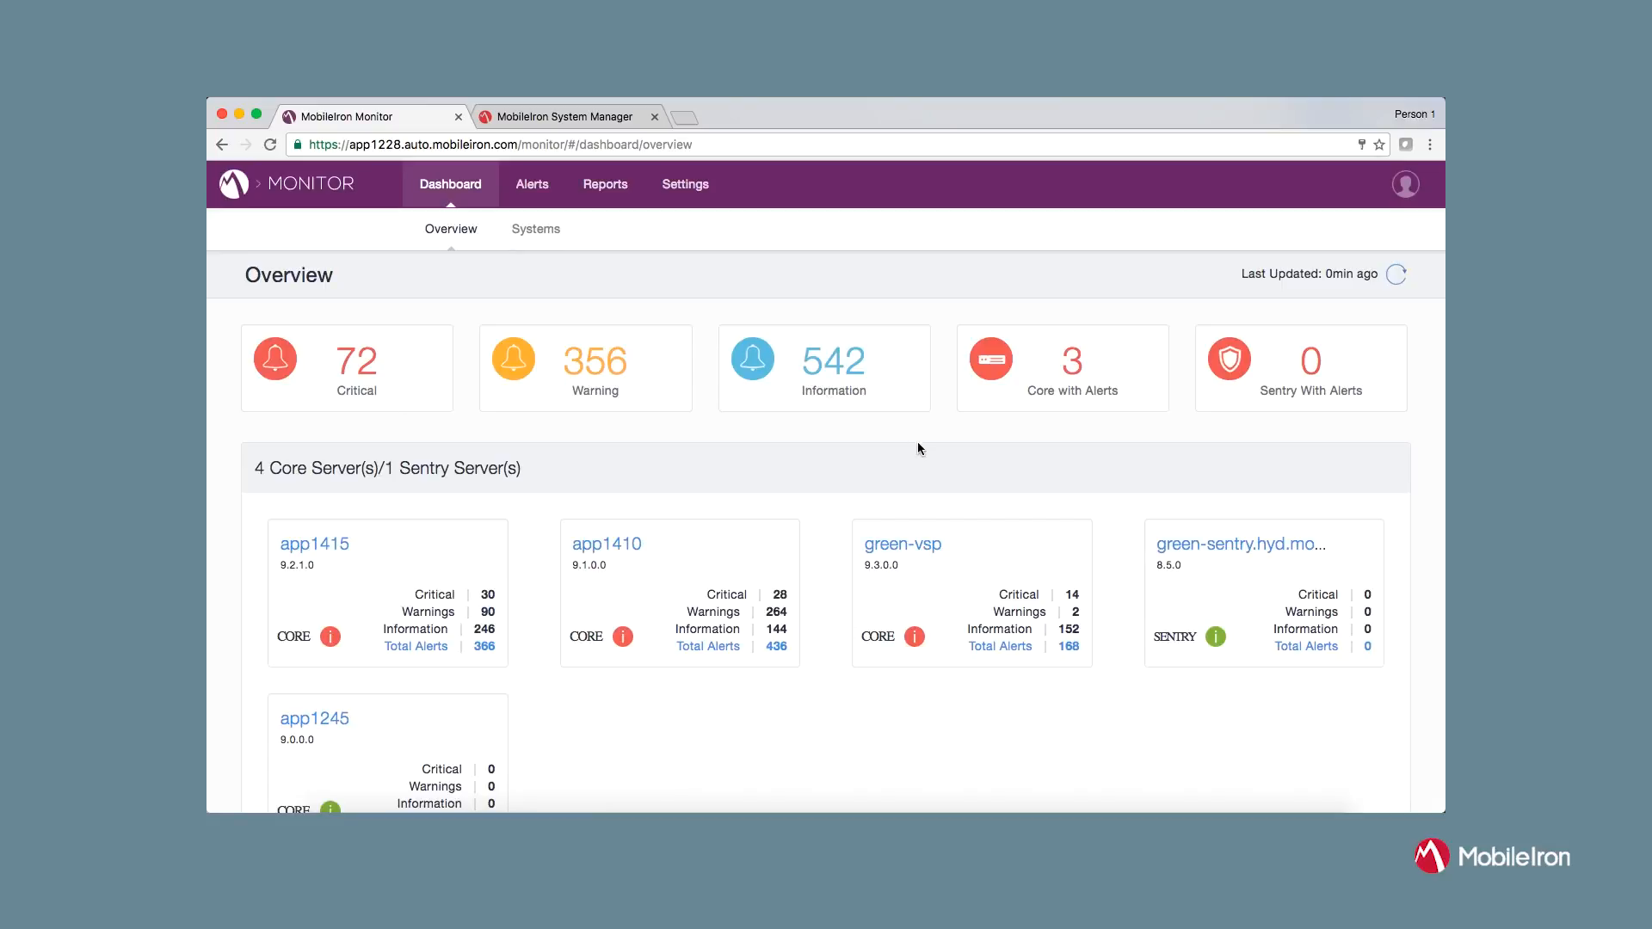
{"action": "mouse_move", "coordinate": [1000, 453]}
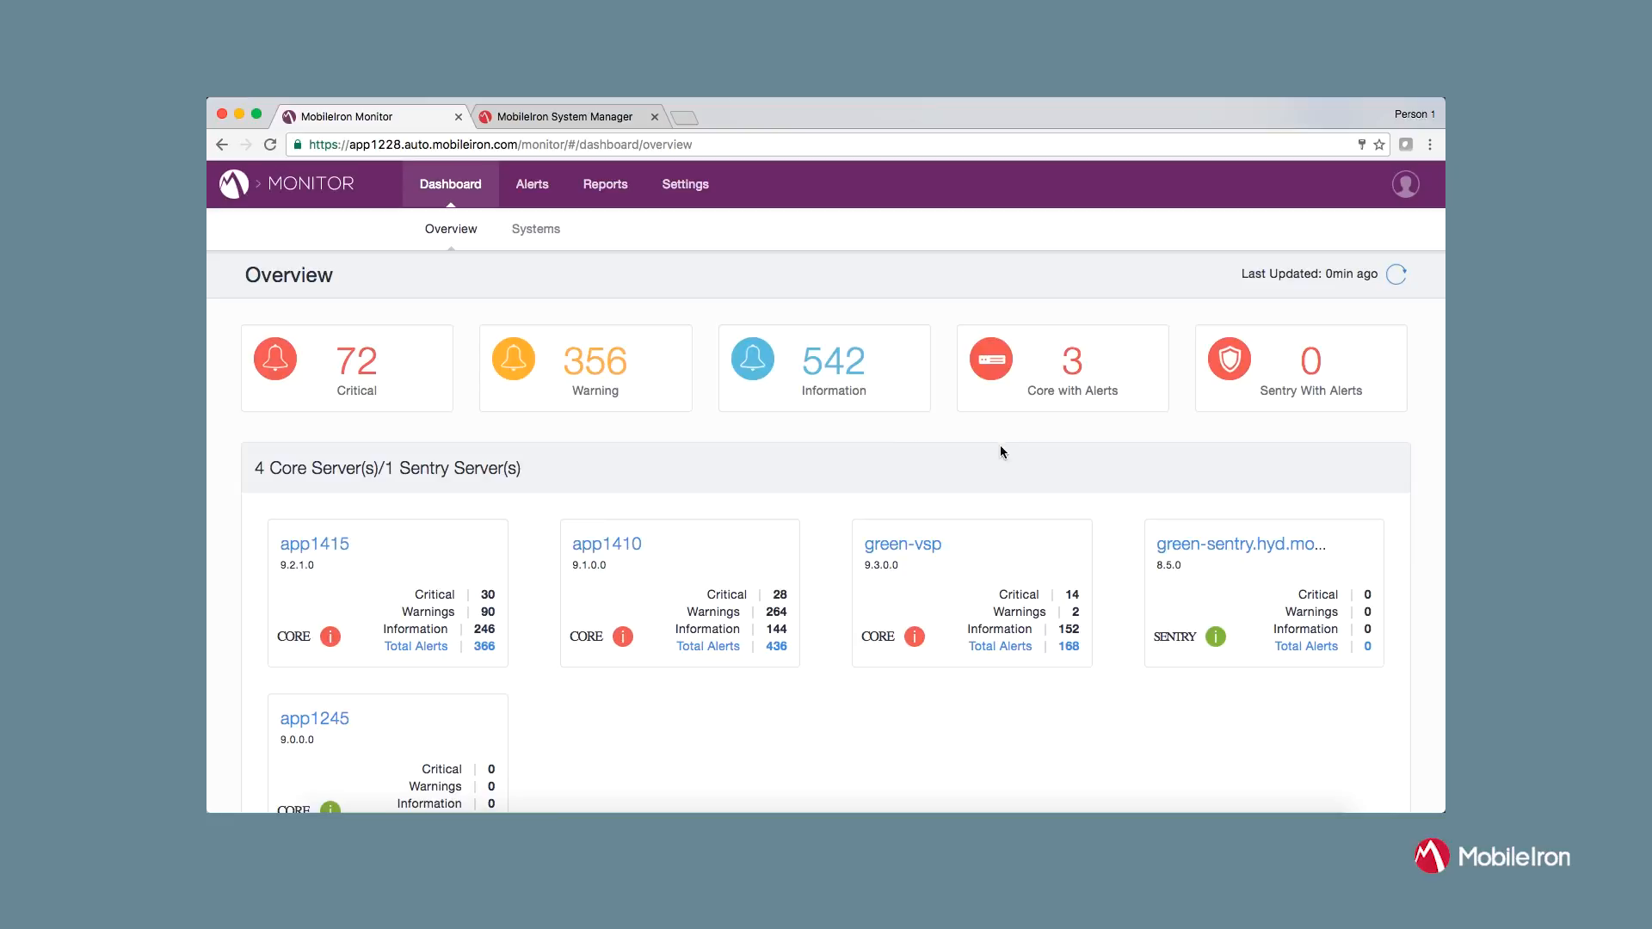
{"action": "mouse_move", "coordinate": [751, 583]}
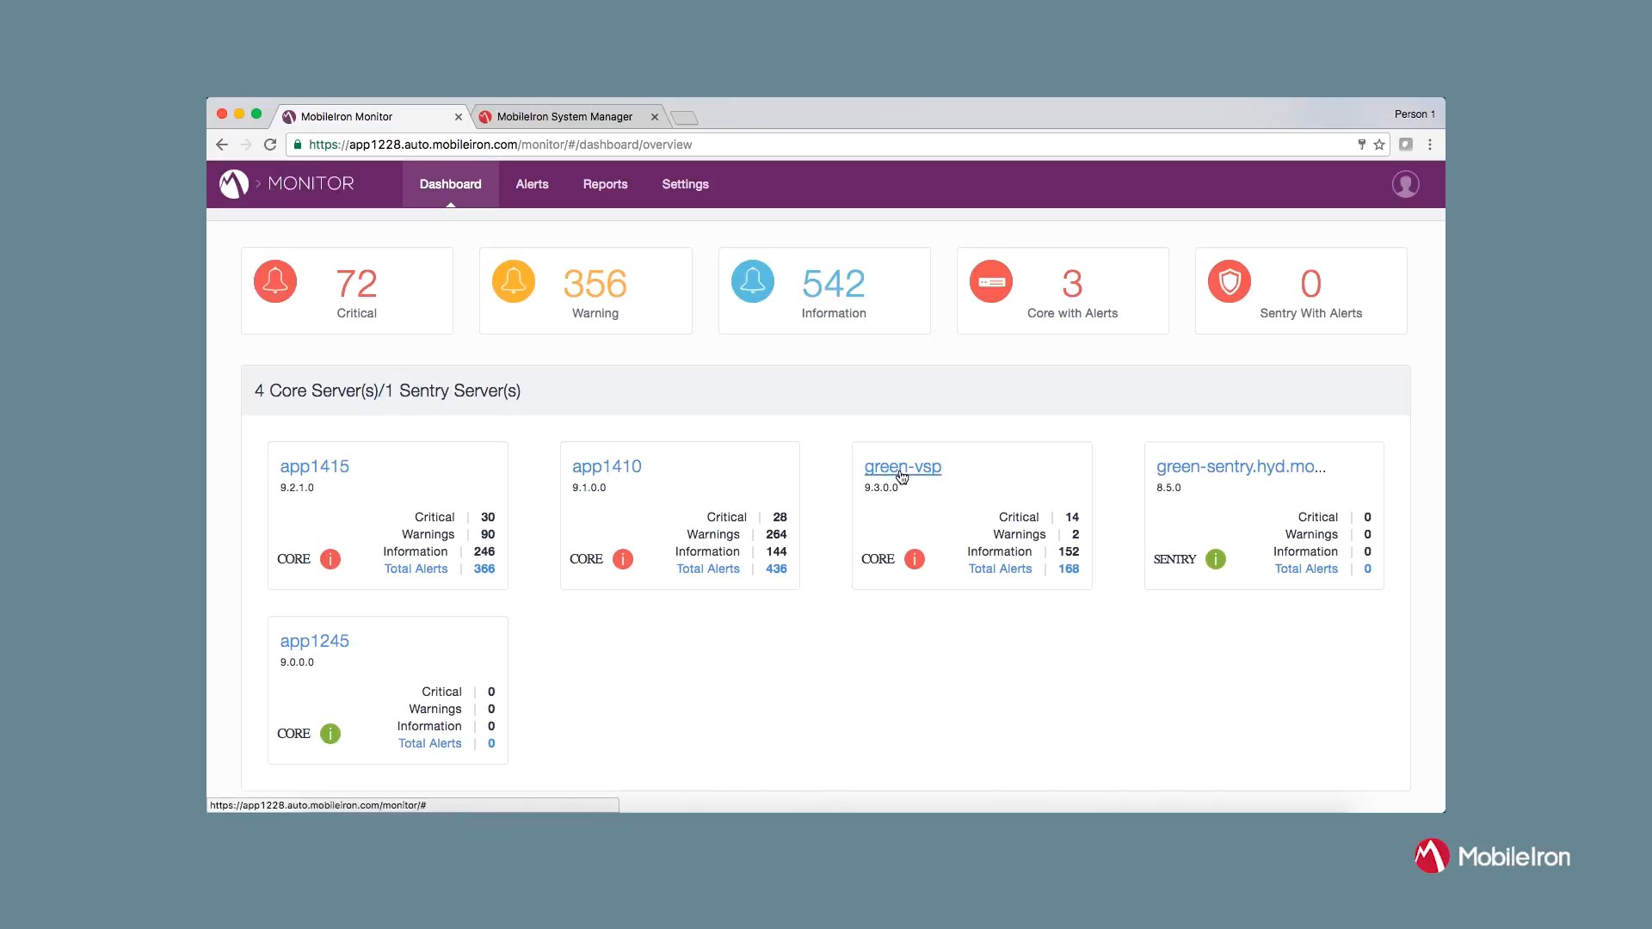
Review the green-vsp server's CPU and memory charts and set memory usage to a 12-hour range
{"action": "left_click", "coordinate": [902, 467]}
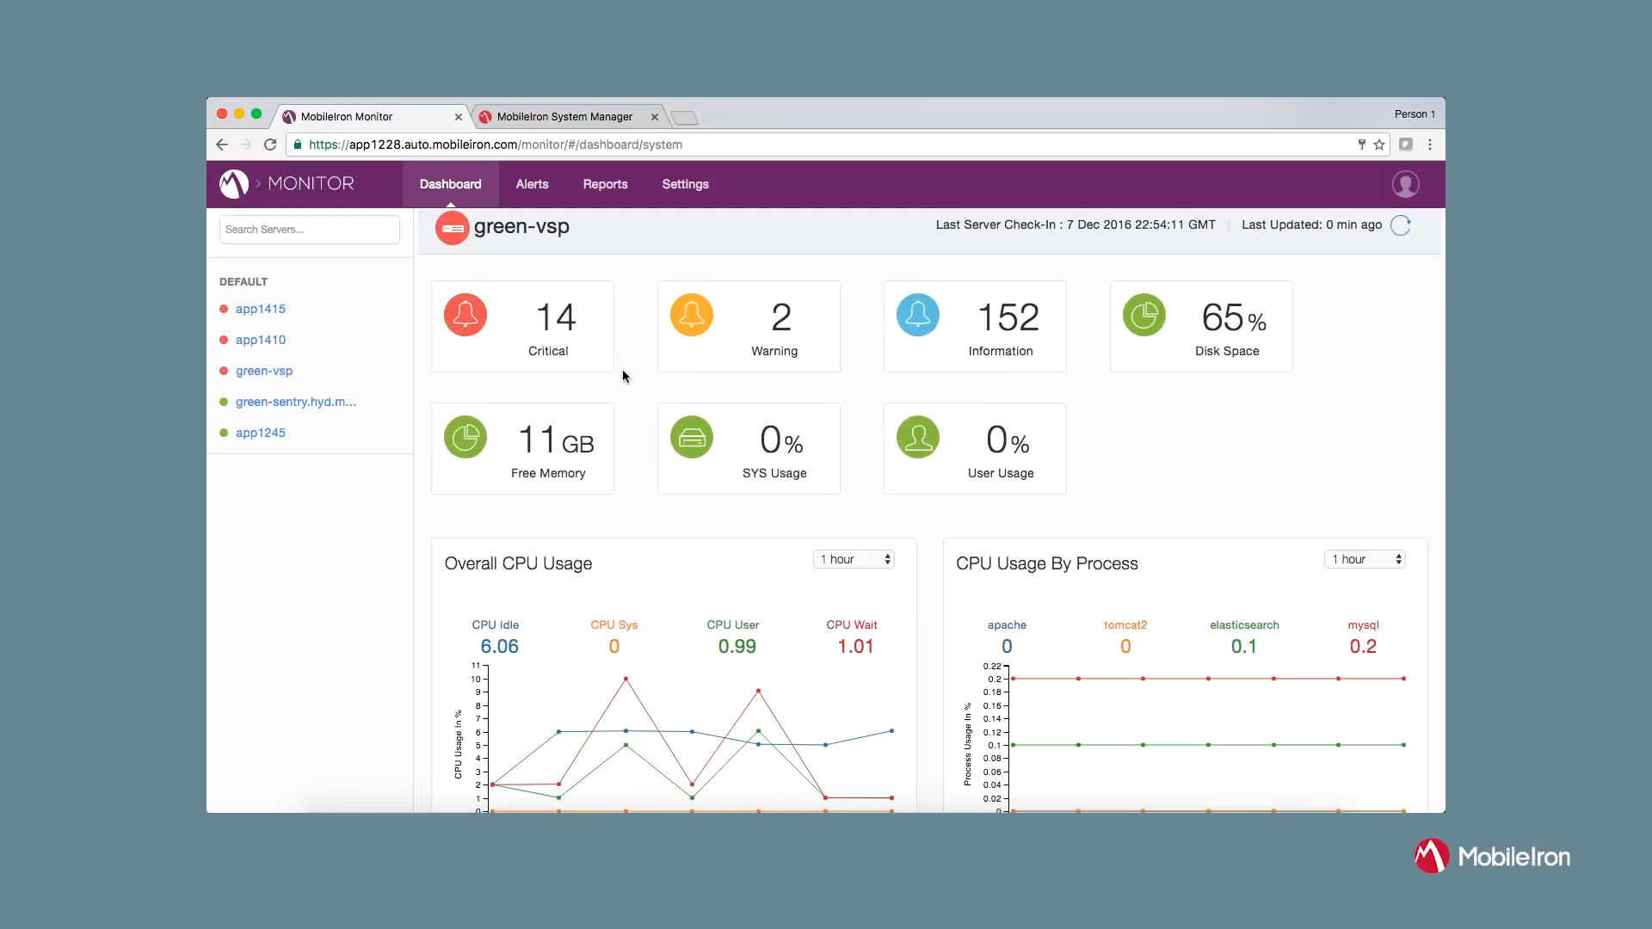
{"action": "mouse_move", "coordinate": [874, 437]}
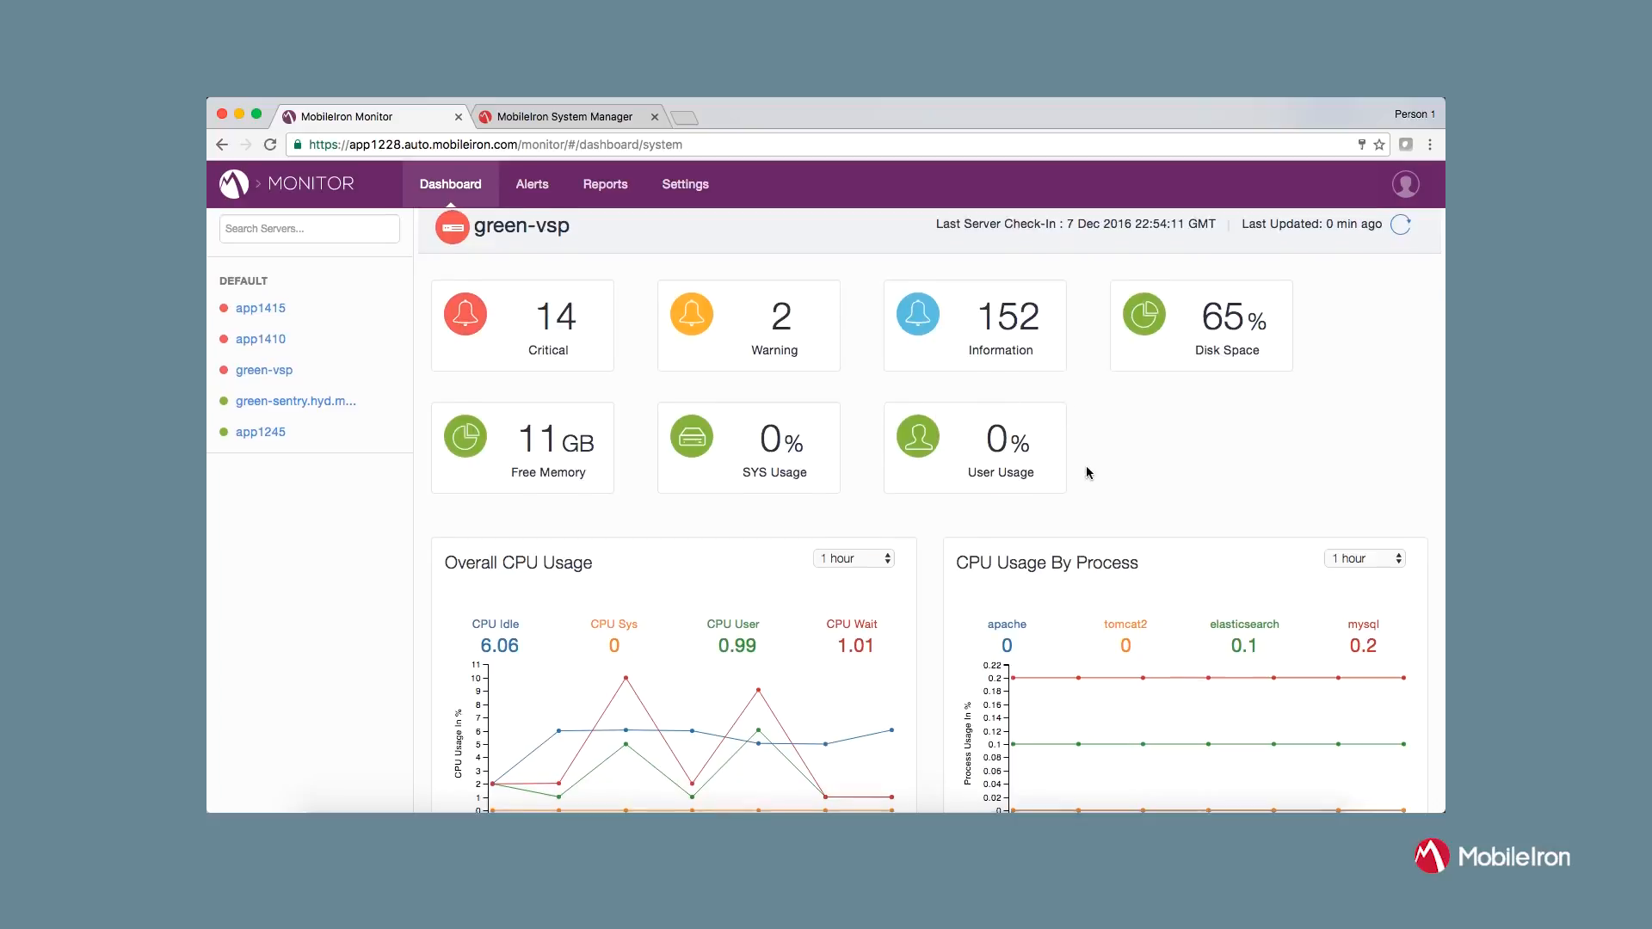
{"action": "scroll", "scroll_direction": "down", "scroll_amount": 3}
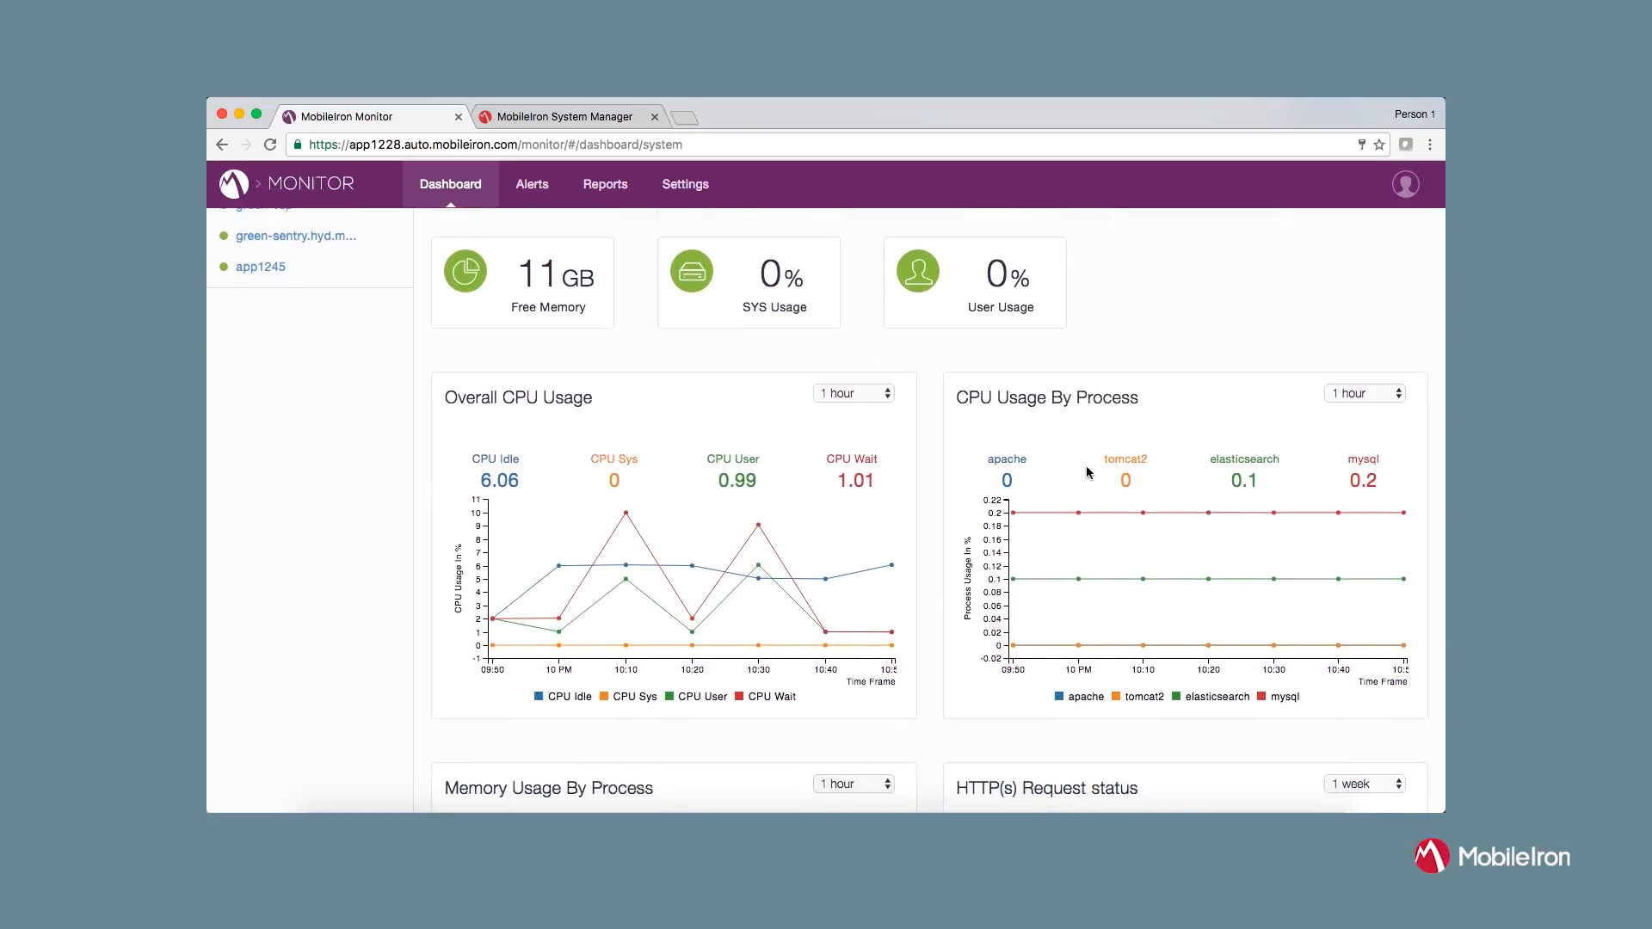
{"action": "scroll", "scroll_direction": "down", "scroll_amount": 3}
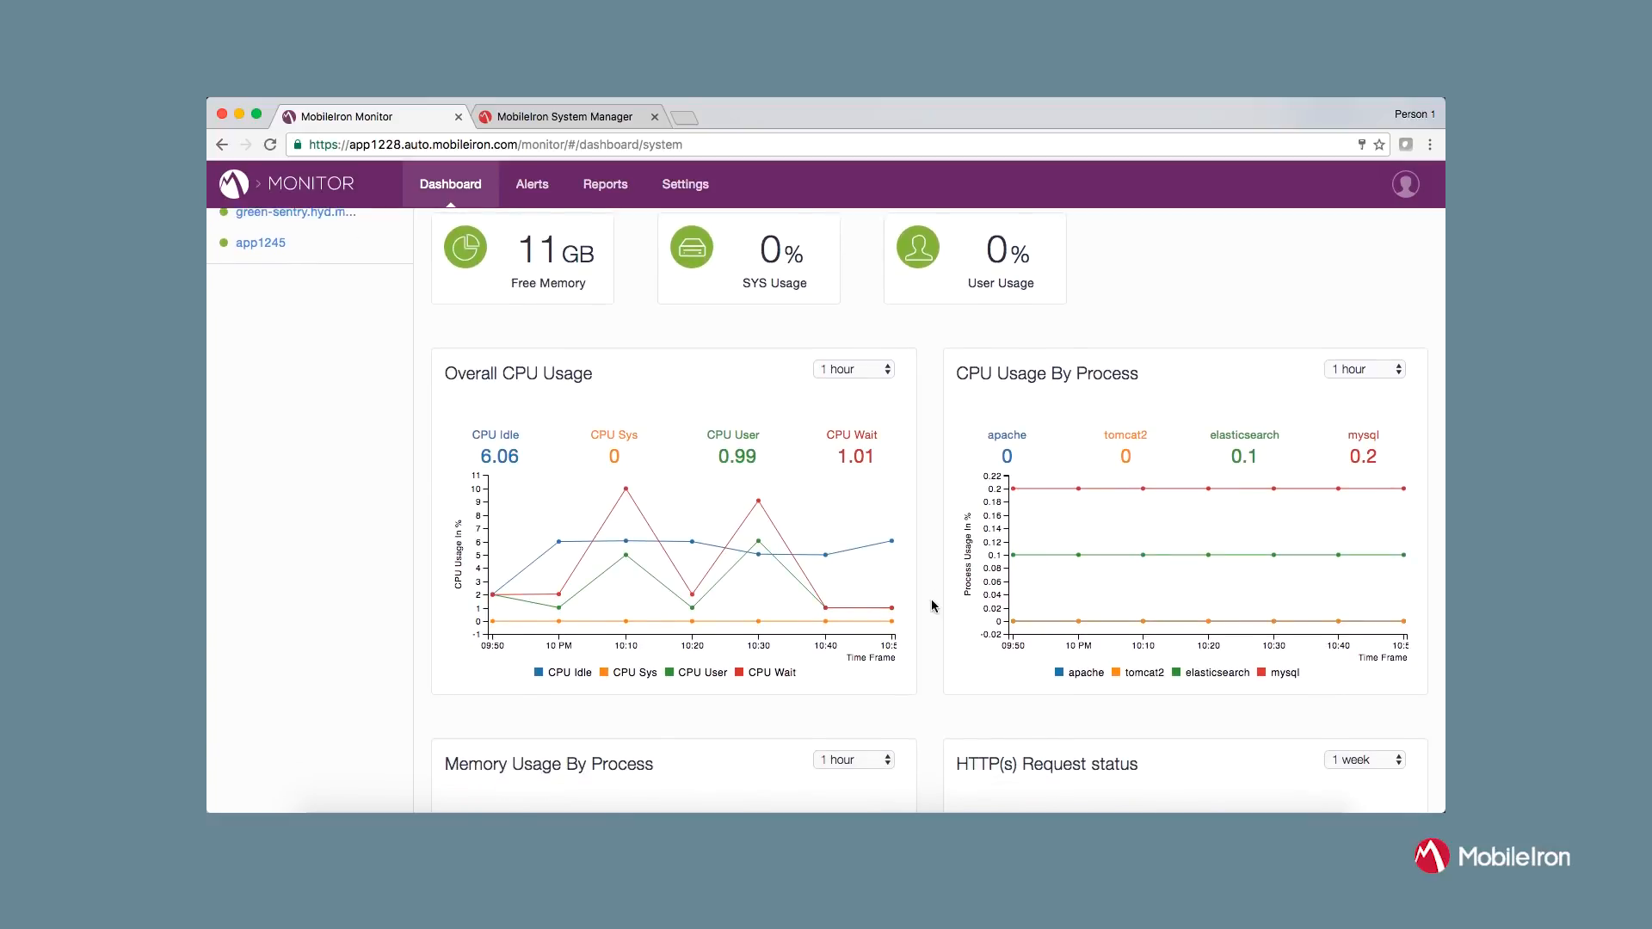
{"action": "scroll", "scroll_direction": "down", "scroll_amount": 3}
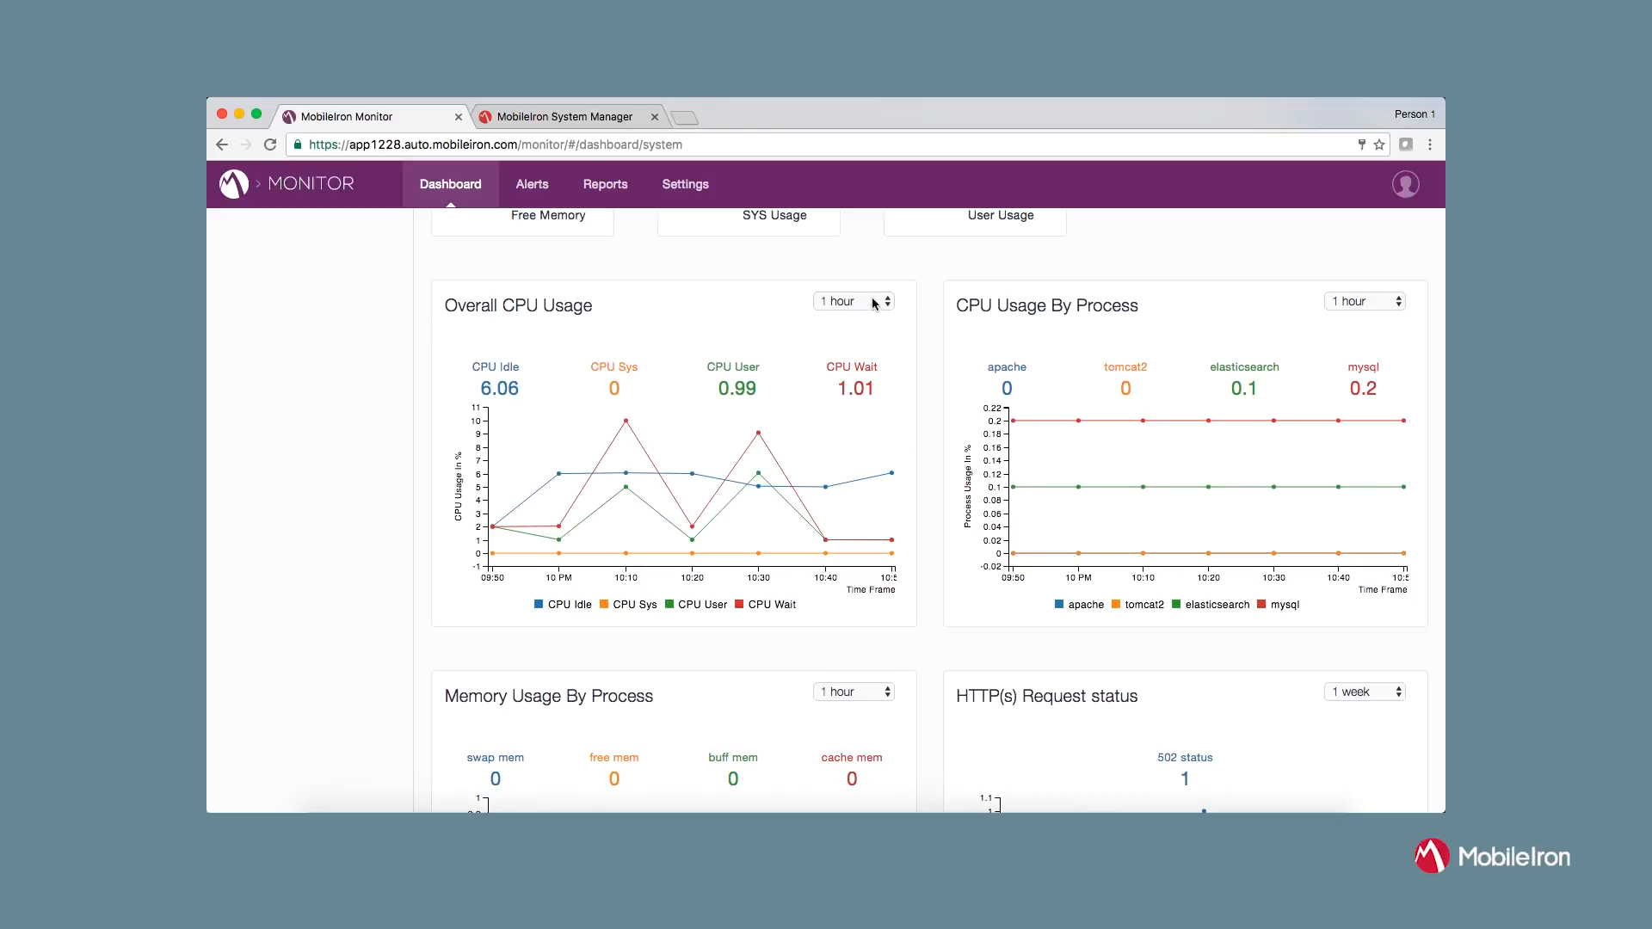
{"action": "left_click", "coordinate": [852, 301]}
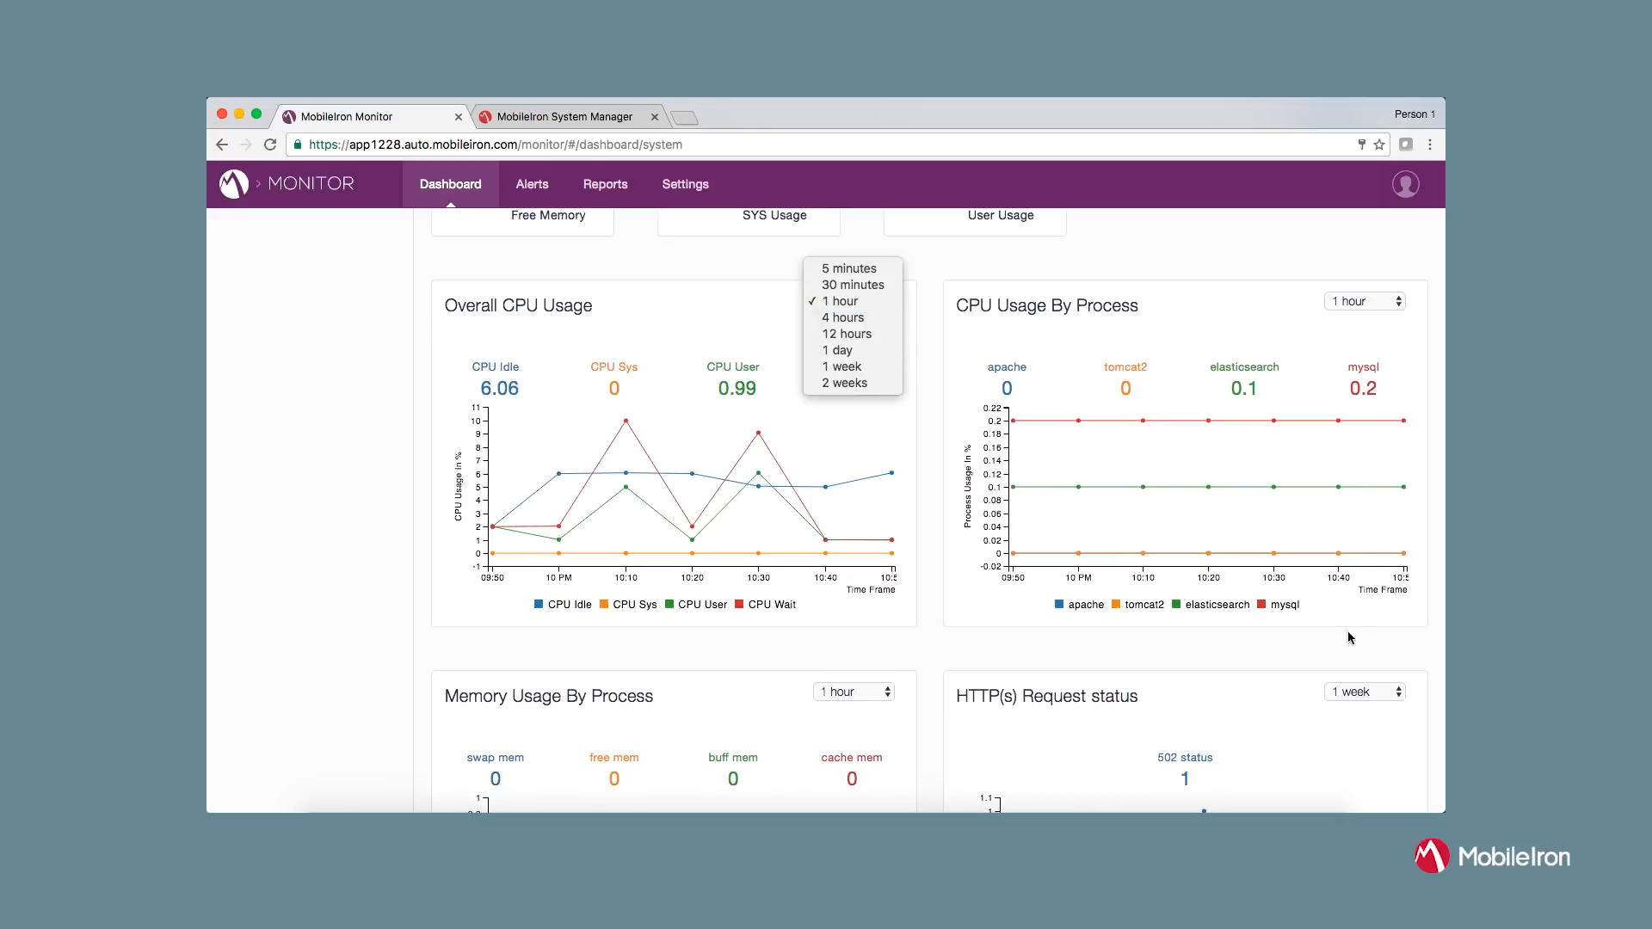
{"action": "left_click", "coordinate": [838, 301]}
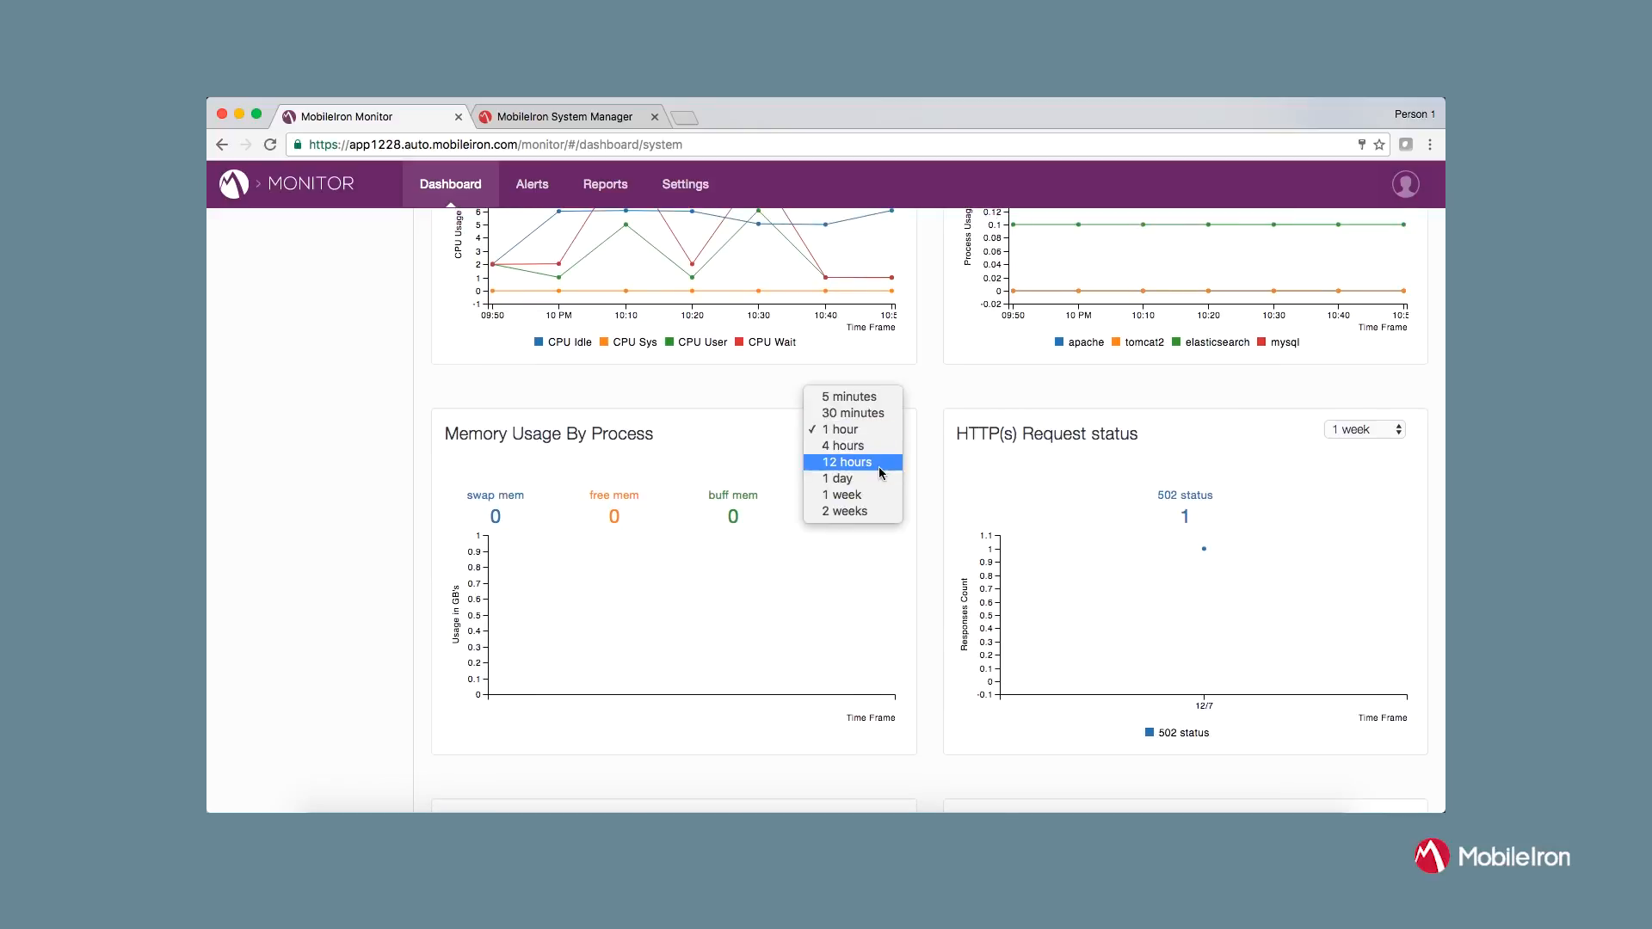
{"action": "left_click", "coordinate": [846, 461]}
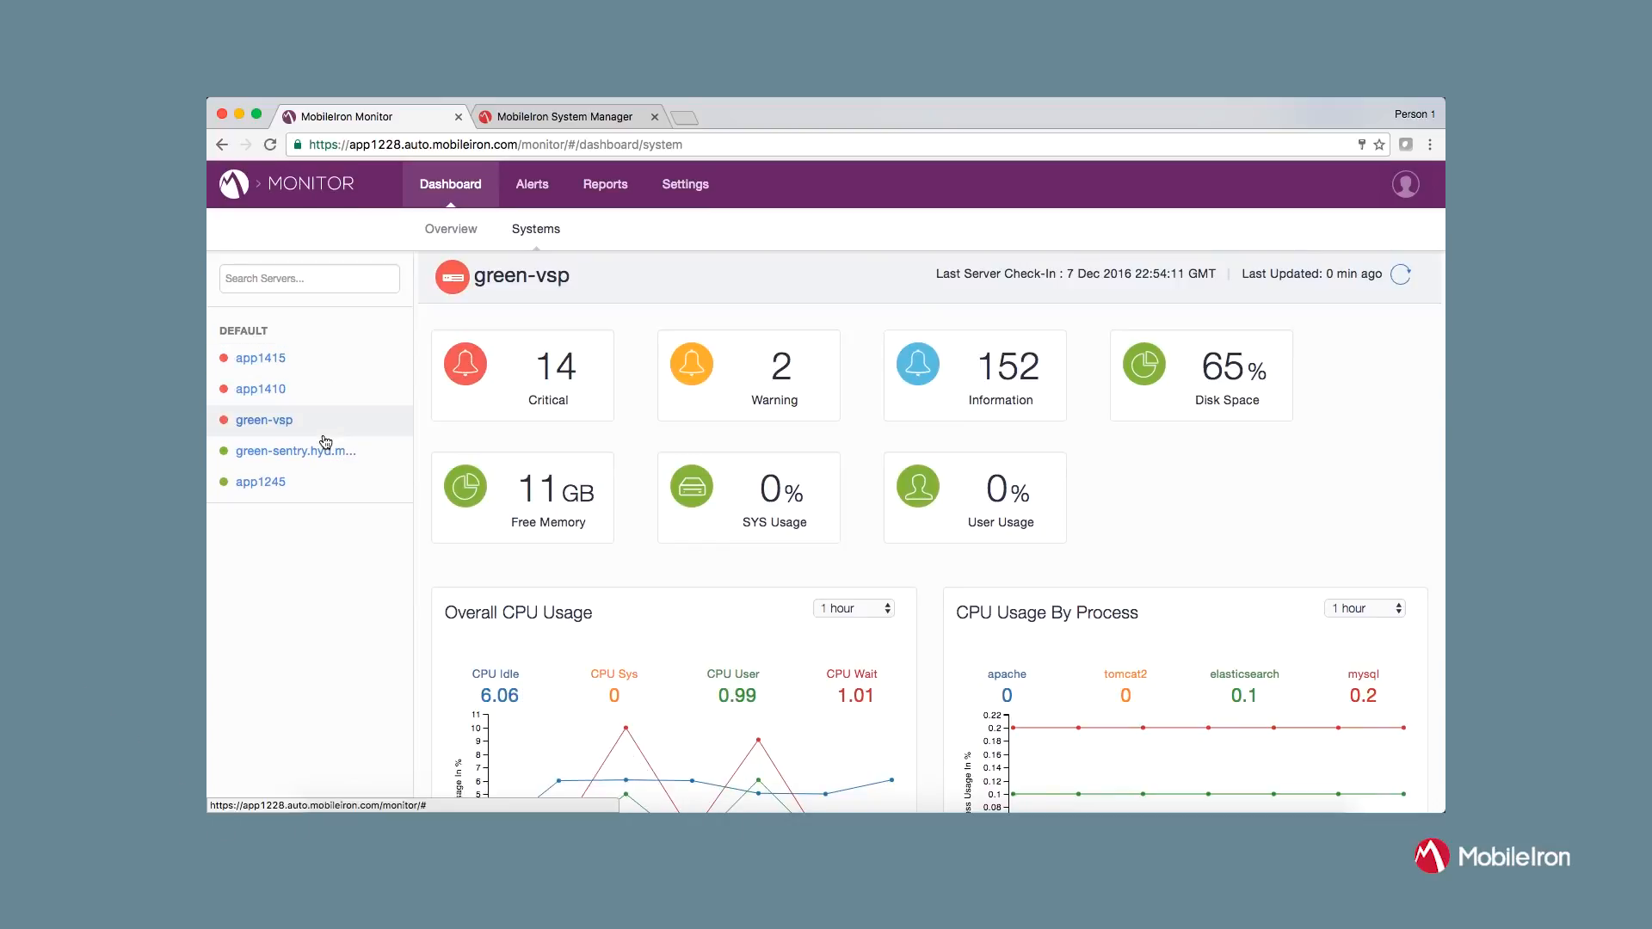
{"action": "mouse_move", "coordinate": [260, 389]}
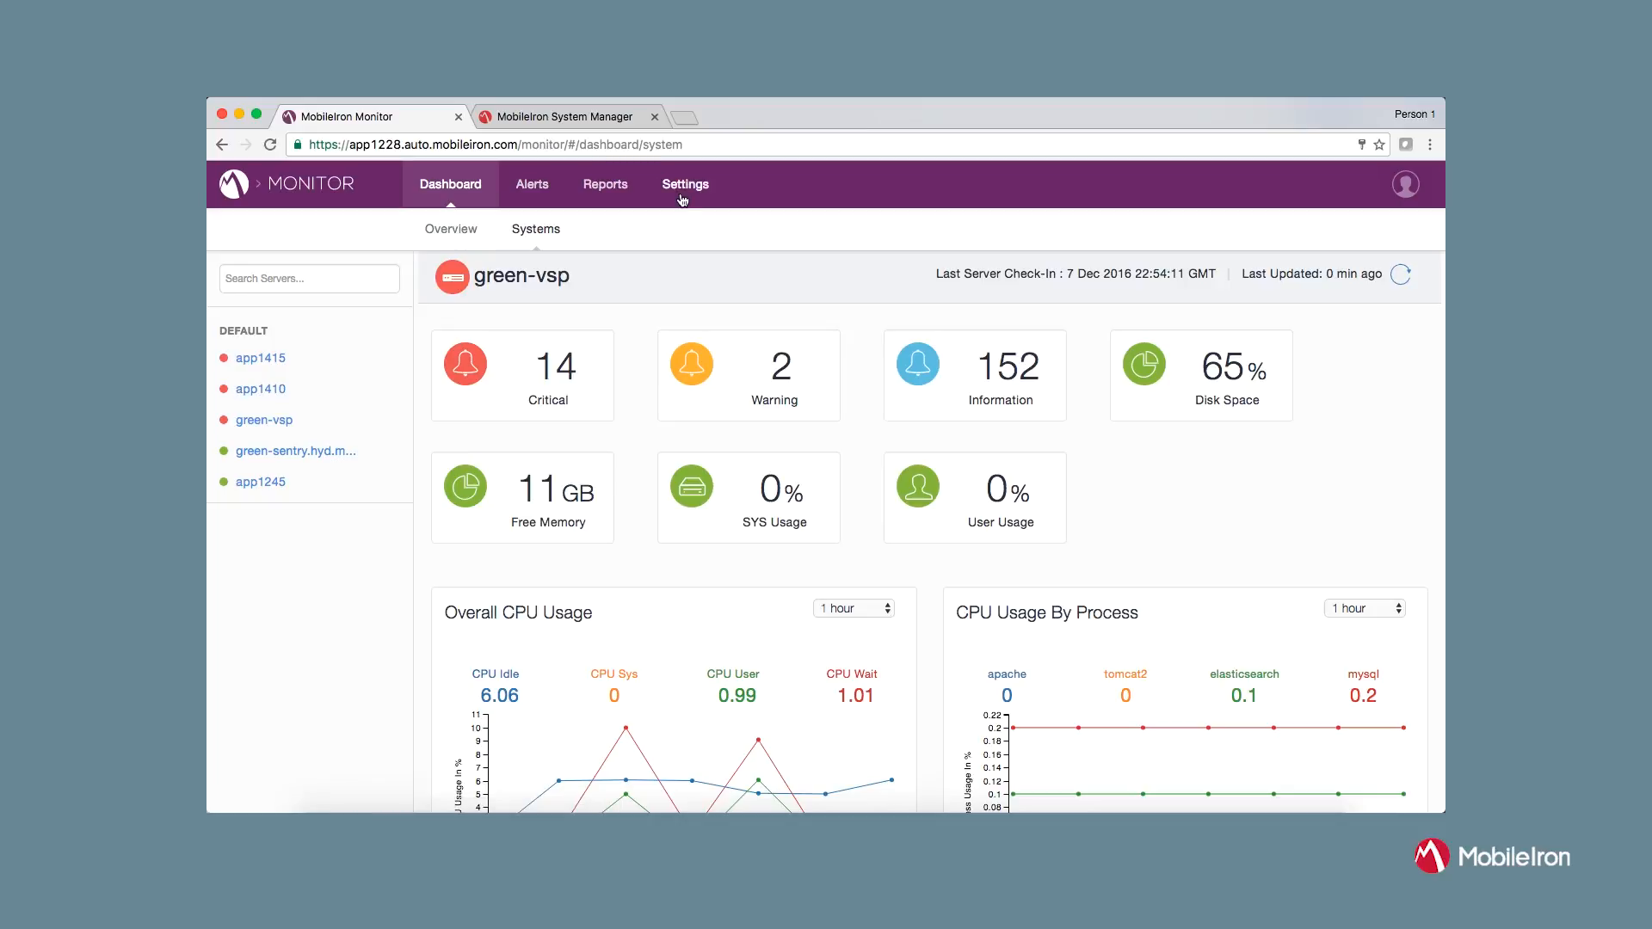
Create a server group named MobileIron Production containing app1415 and green-vsp
{"action": "left_click", "coordinate": [685, 184]}
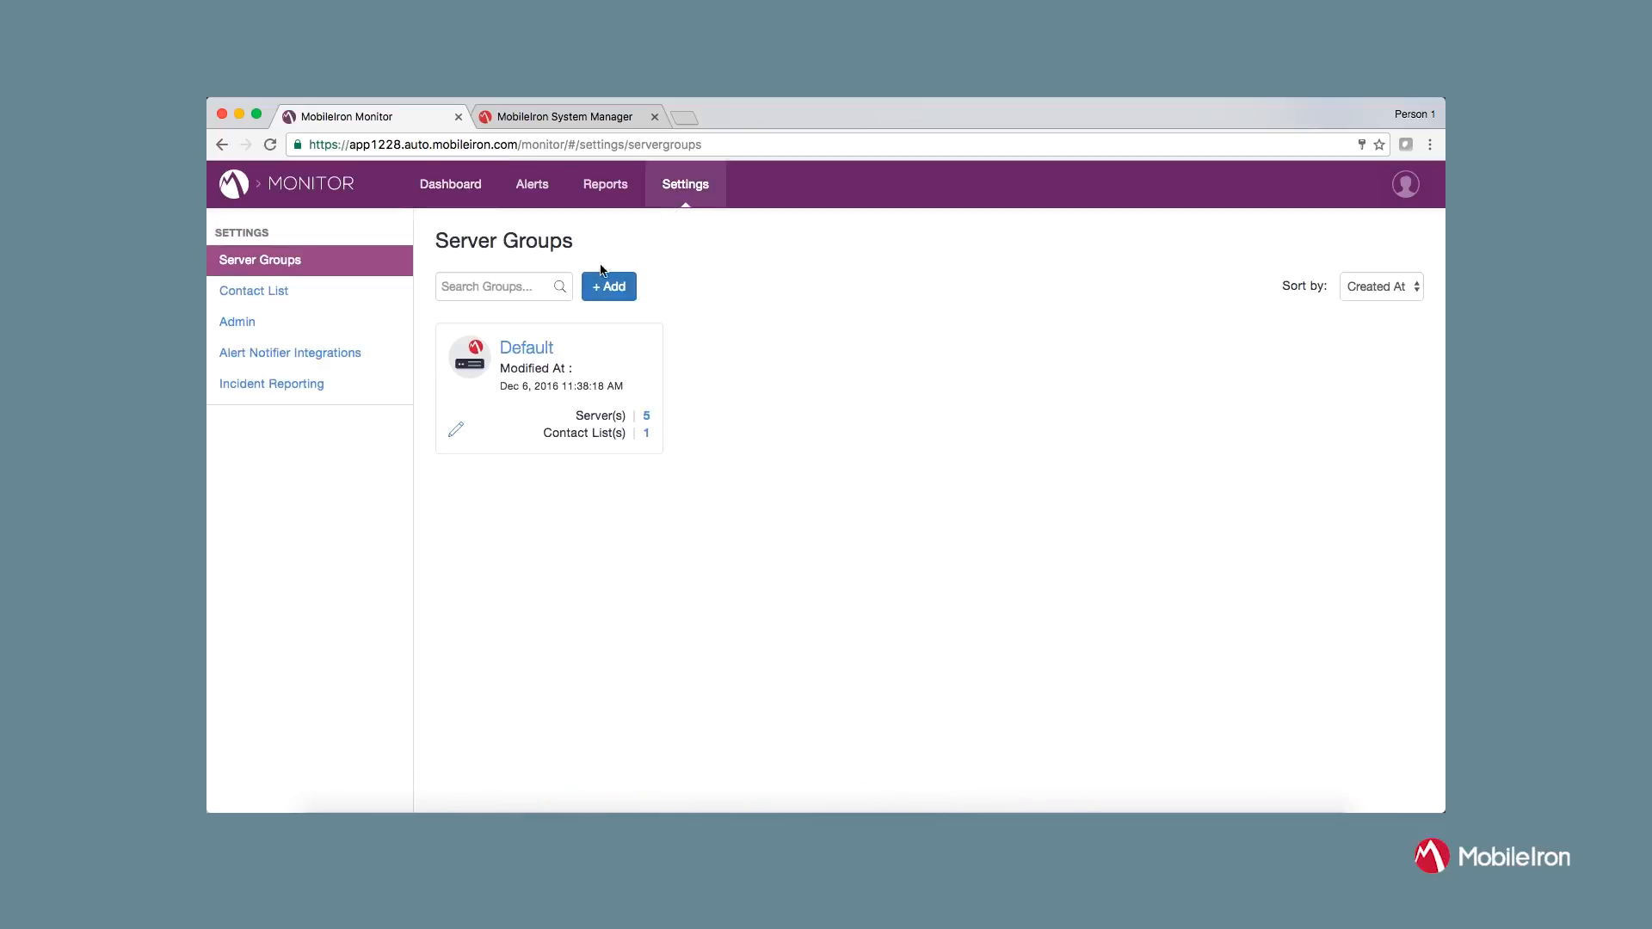
{"action": "left_click", "coordinate": [608, 286]}
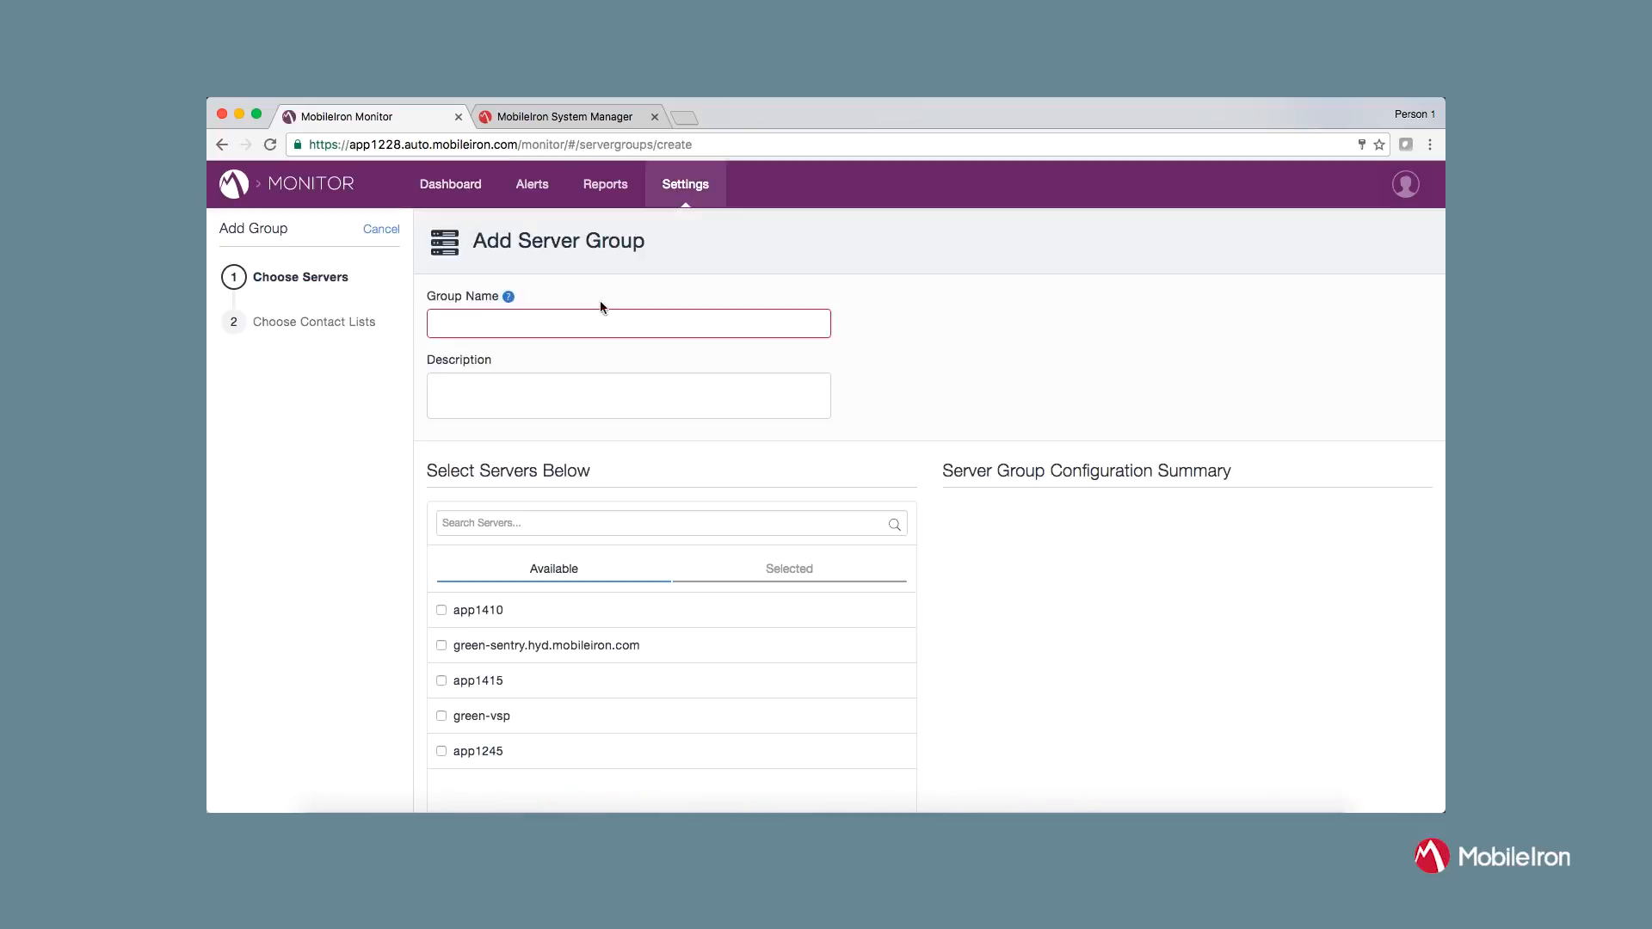
{"action": "left_click", "coordinate": [628, 322]}
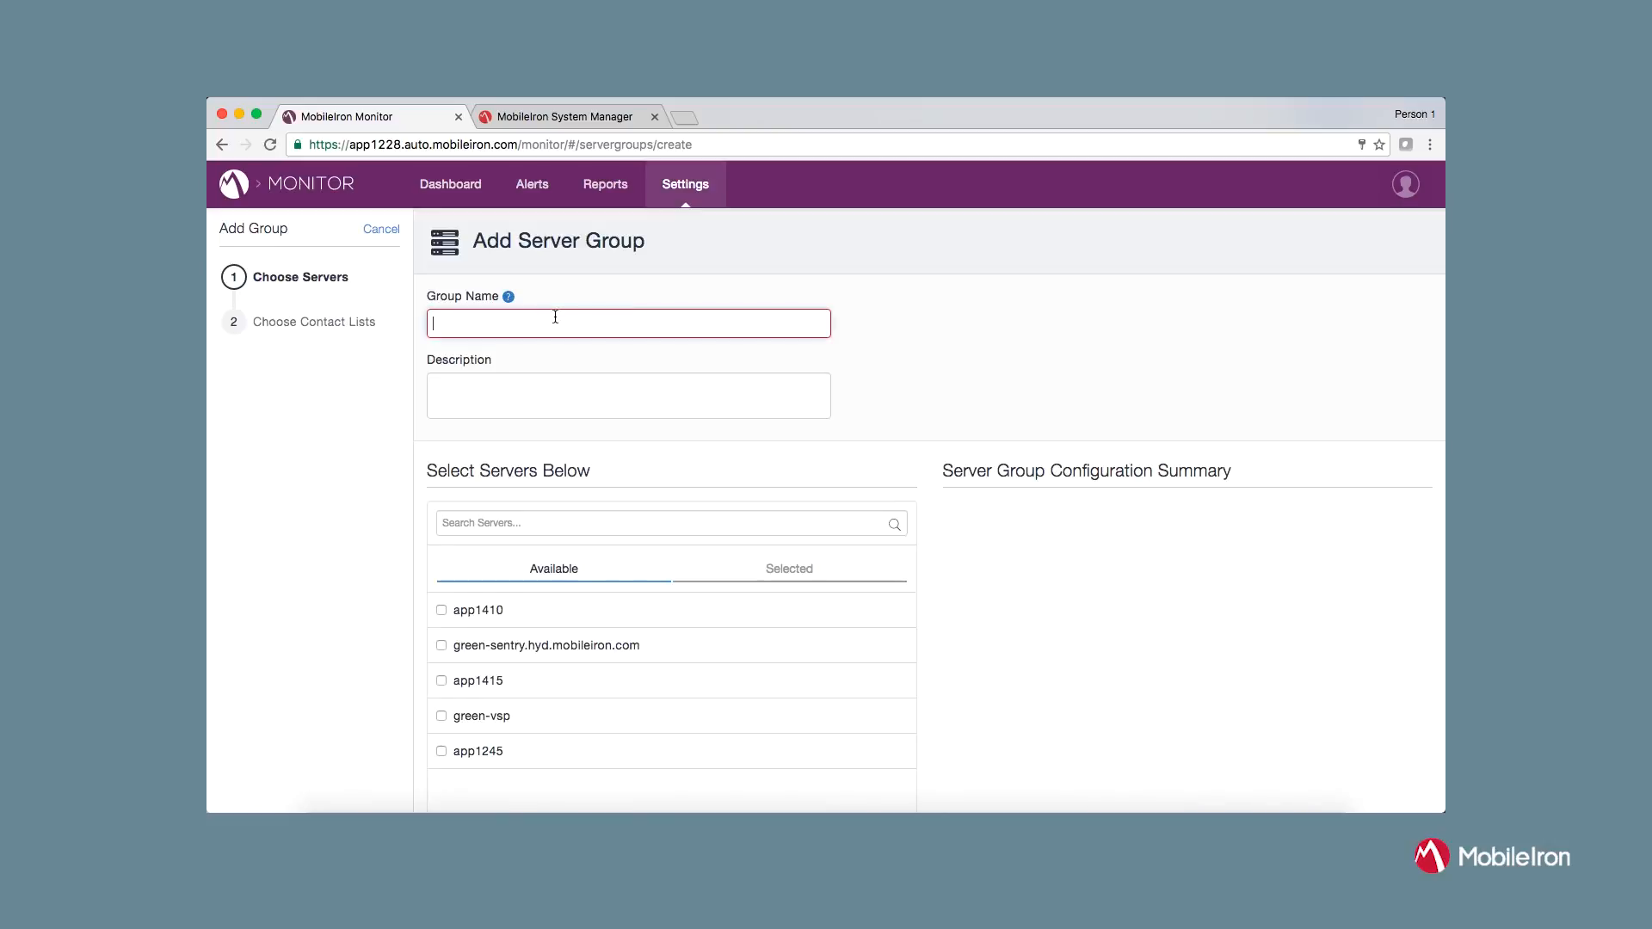
{"action": "type", "text": "MobileIron Production"}
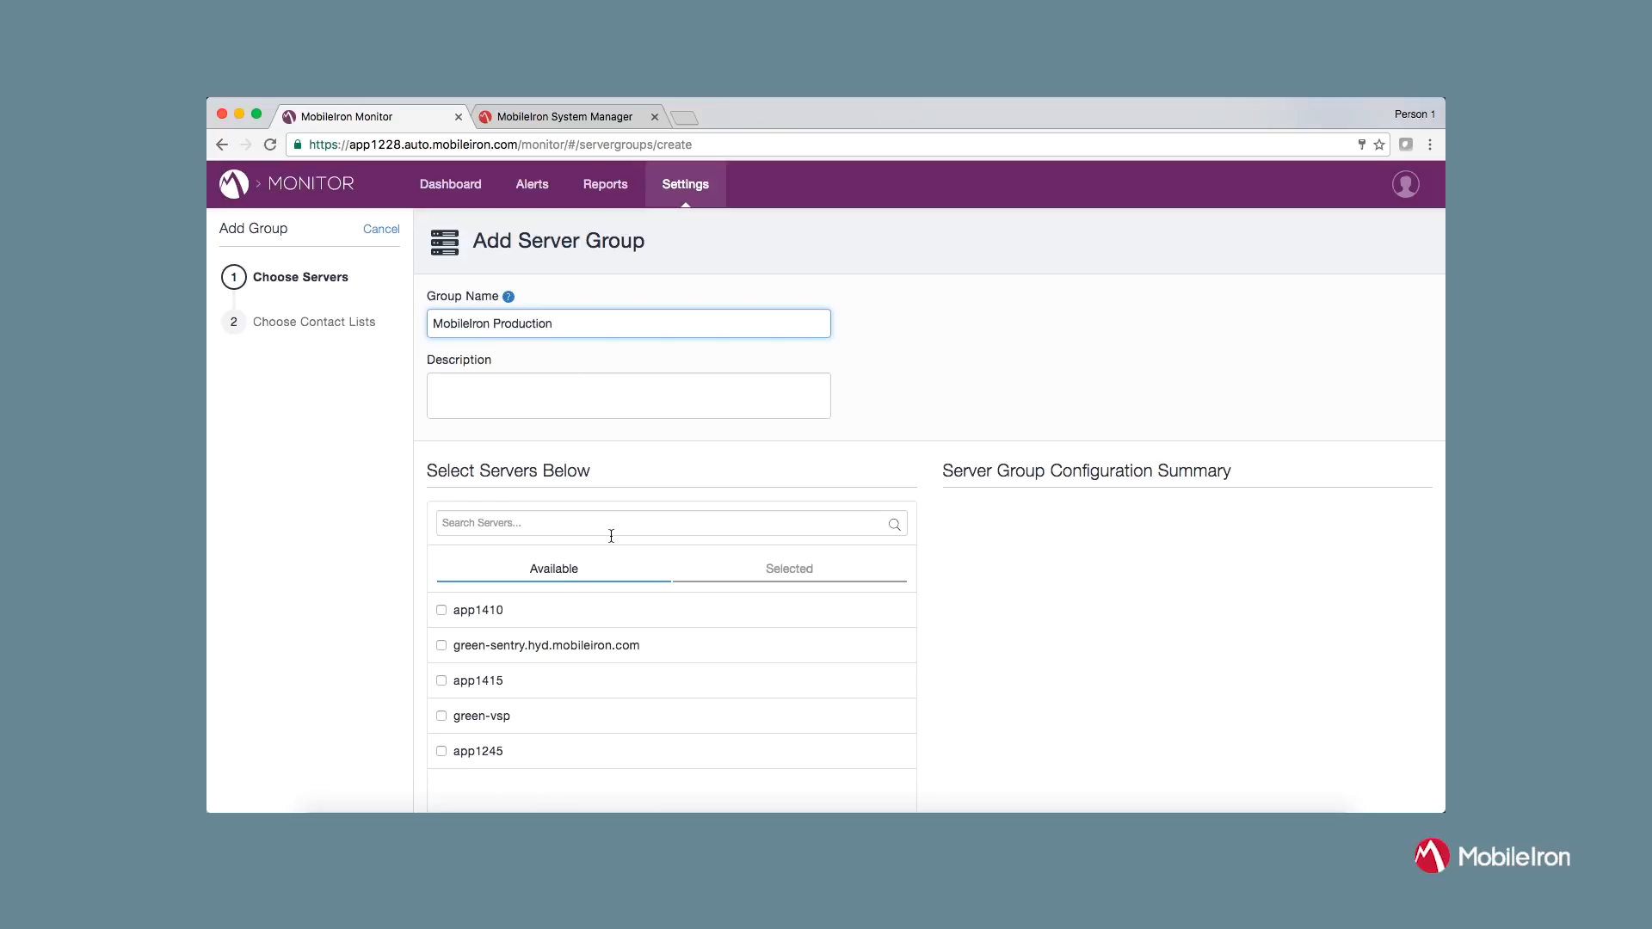
{"action": "scroll", "scroll_direction": "down", "scroll_amount": 3}
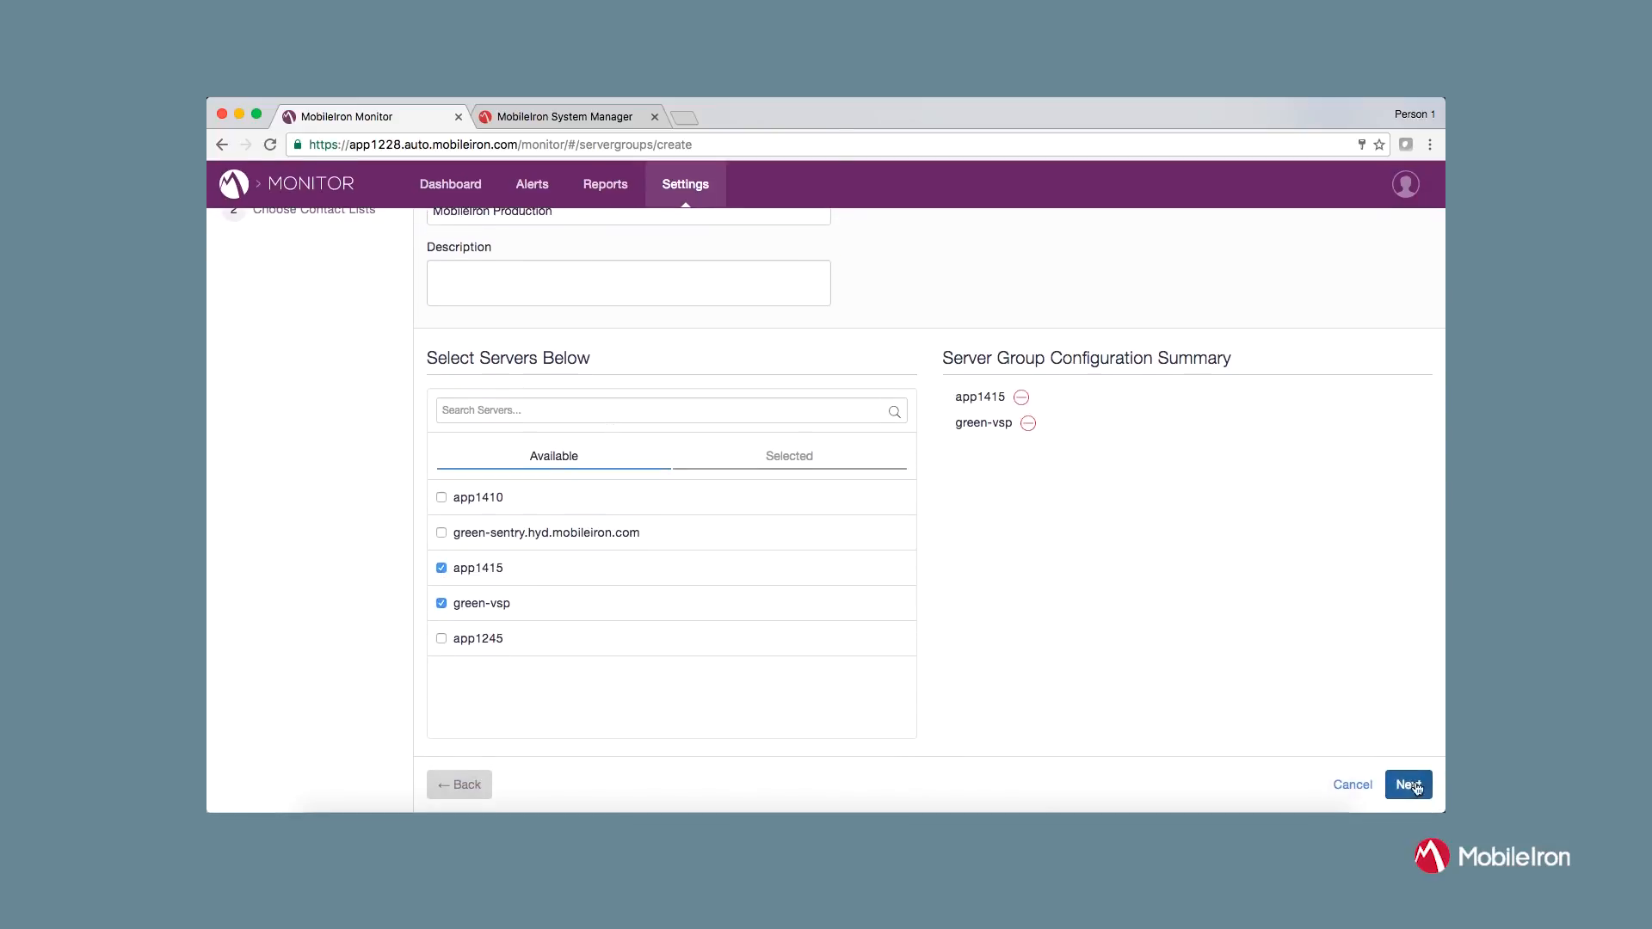
{"action": "left_click", "coordinate": [1408, 785]}
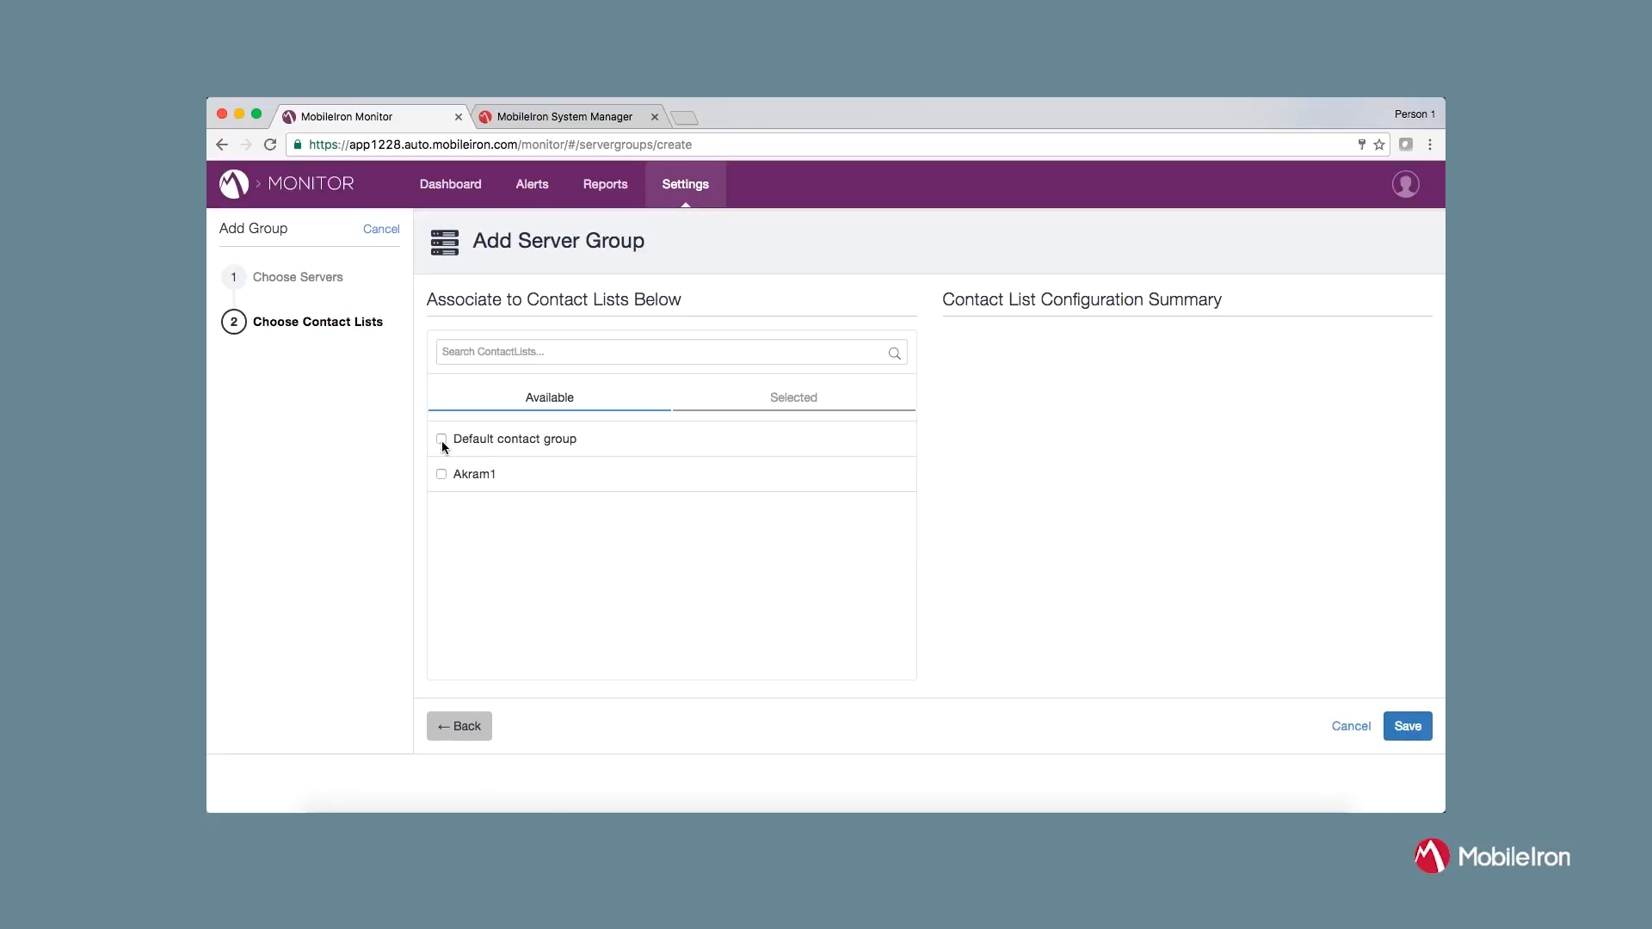
Link the Default contact group to the new server group and save it
{"action": "left_click", "coordinate": [441, 439]}
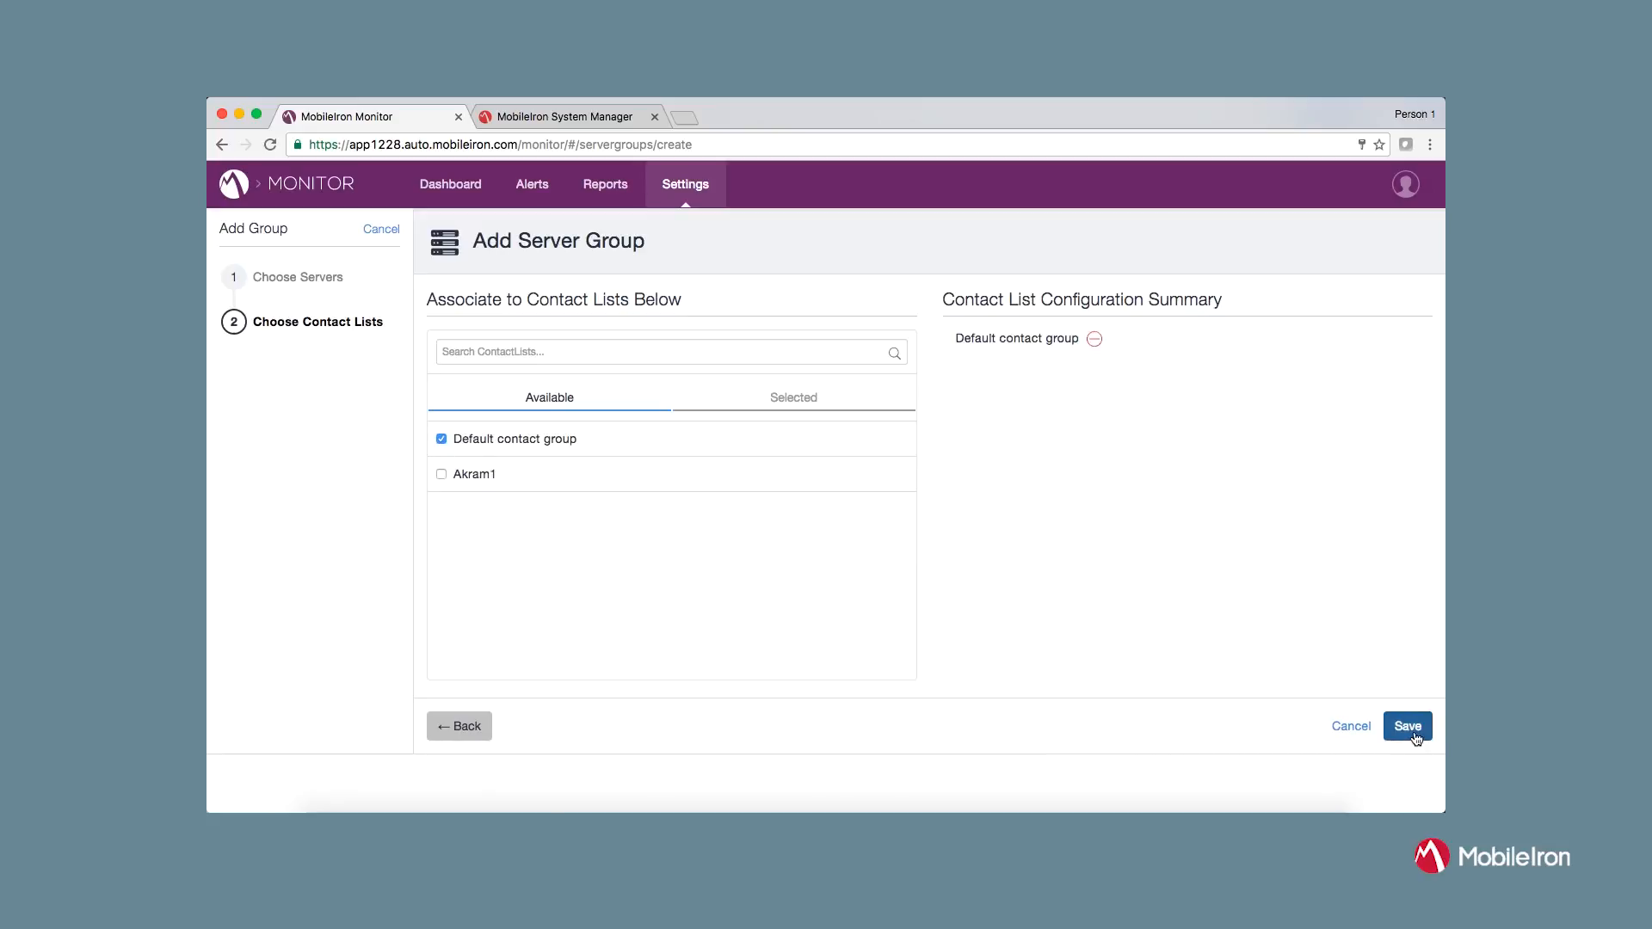
{"action": "left_click", "coordinate": [1406, 726]}
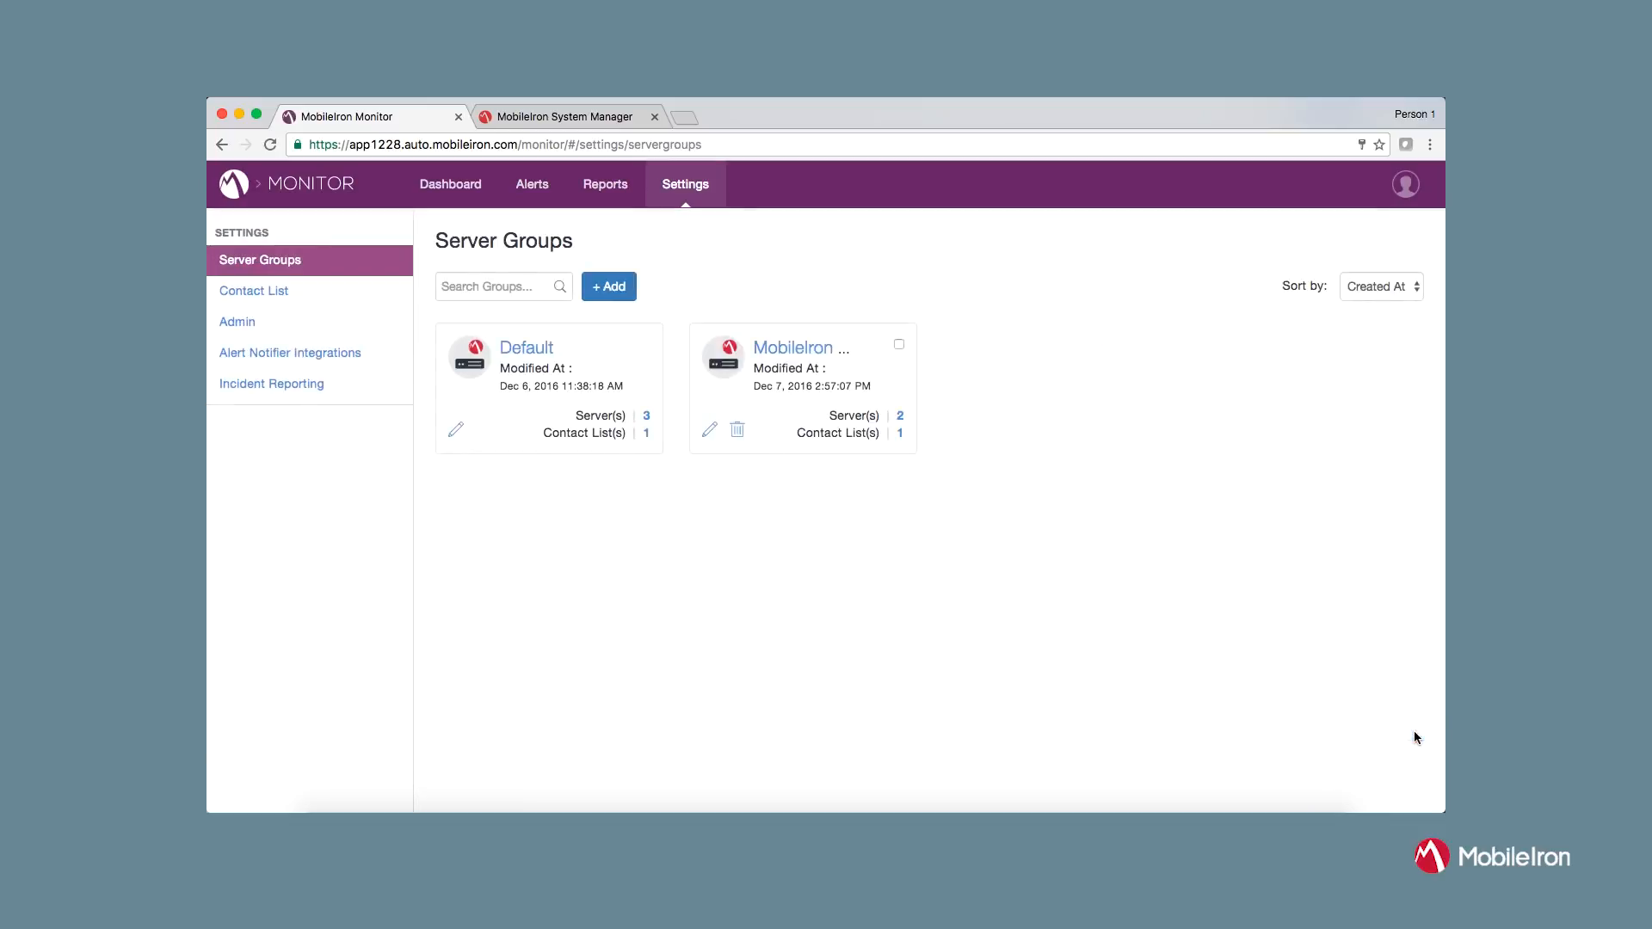
Show Alert Activity with a one-day trend, green-sentry excluded and all severities included
{"action": "left_click", "coordinate": [450, 184]}
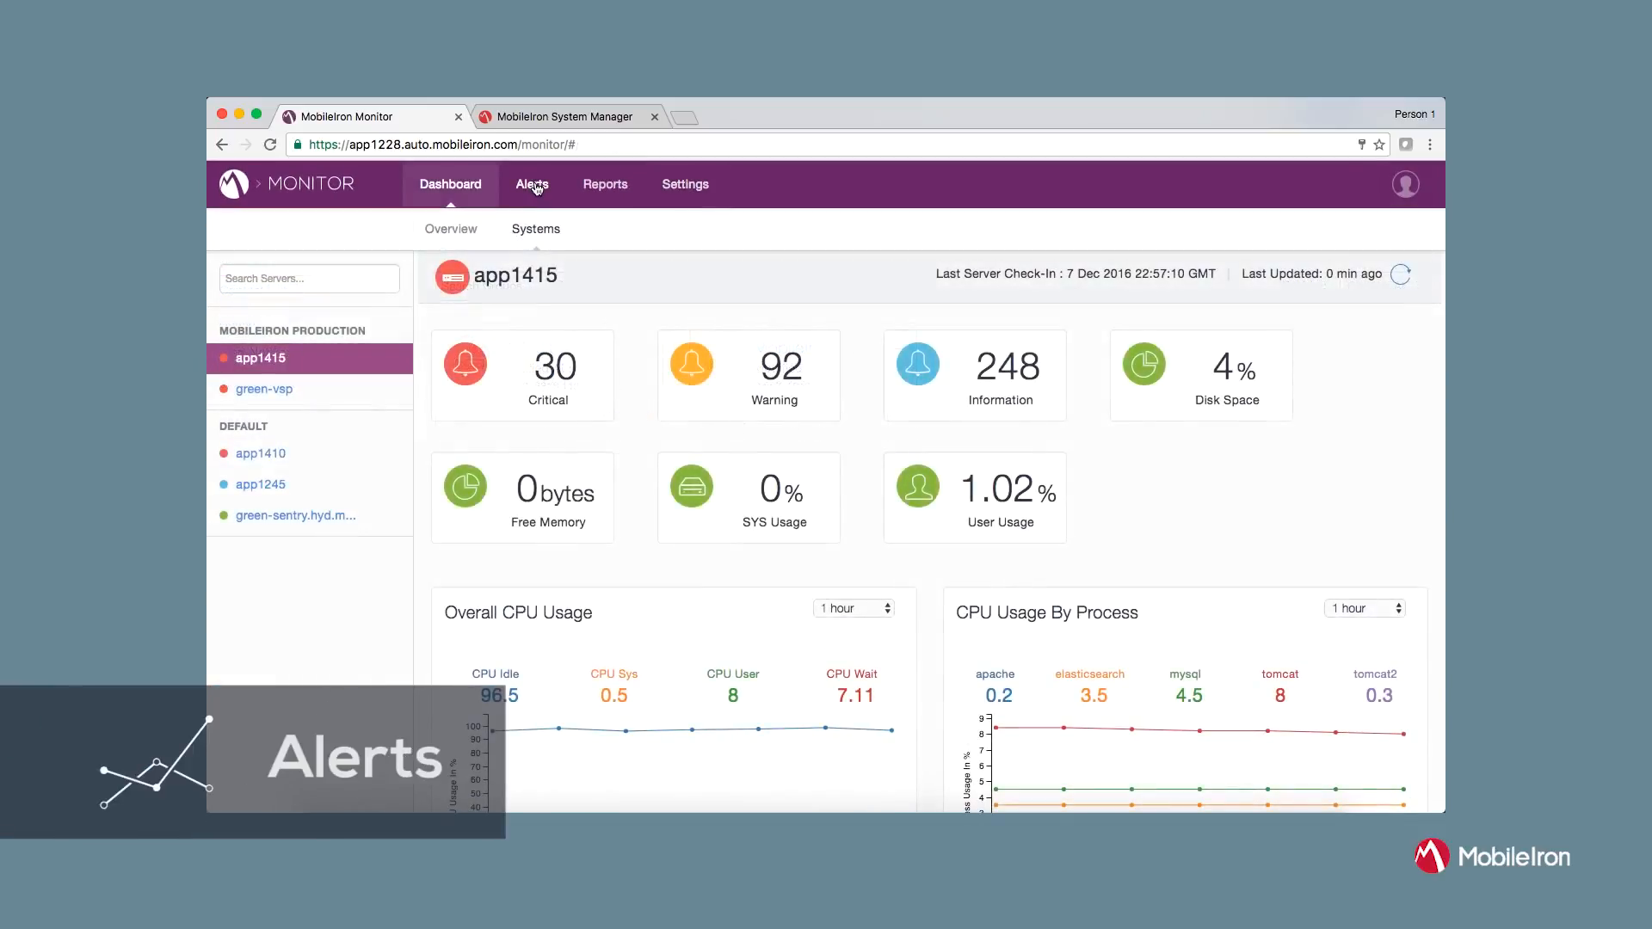
{"action": "left_click", "coordinate": [532, 184]}
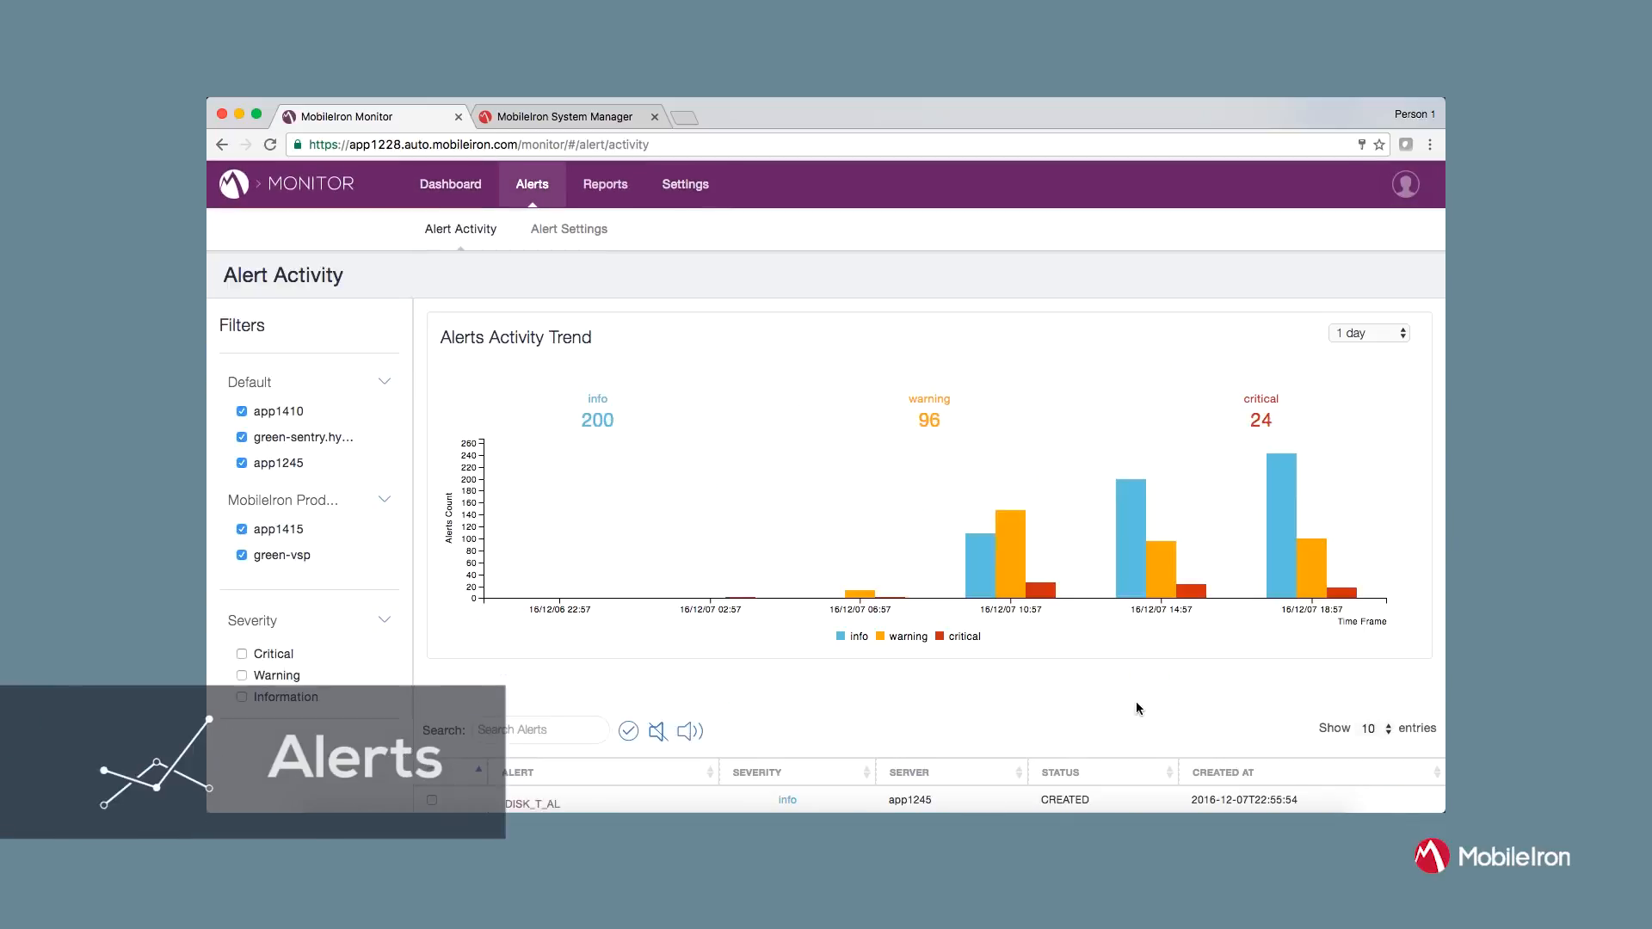
{"action": "left_click", "coordinate": [1368, 332]}
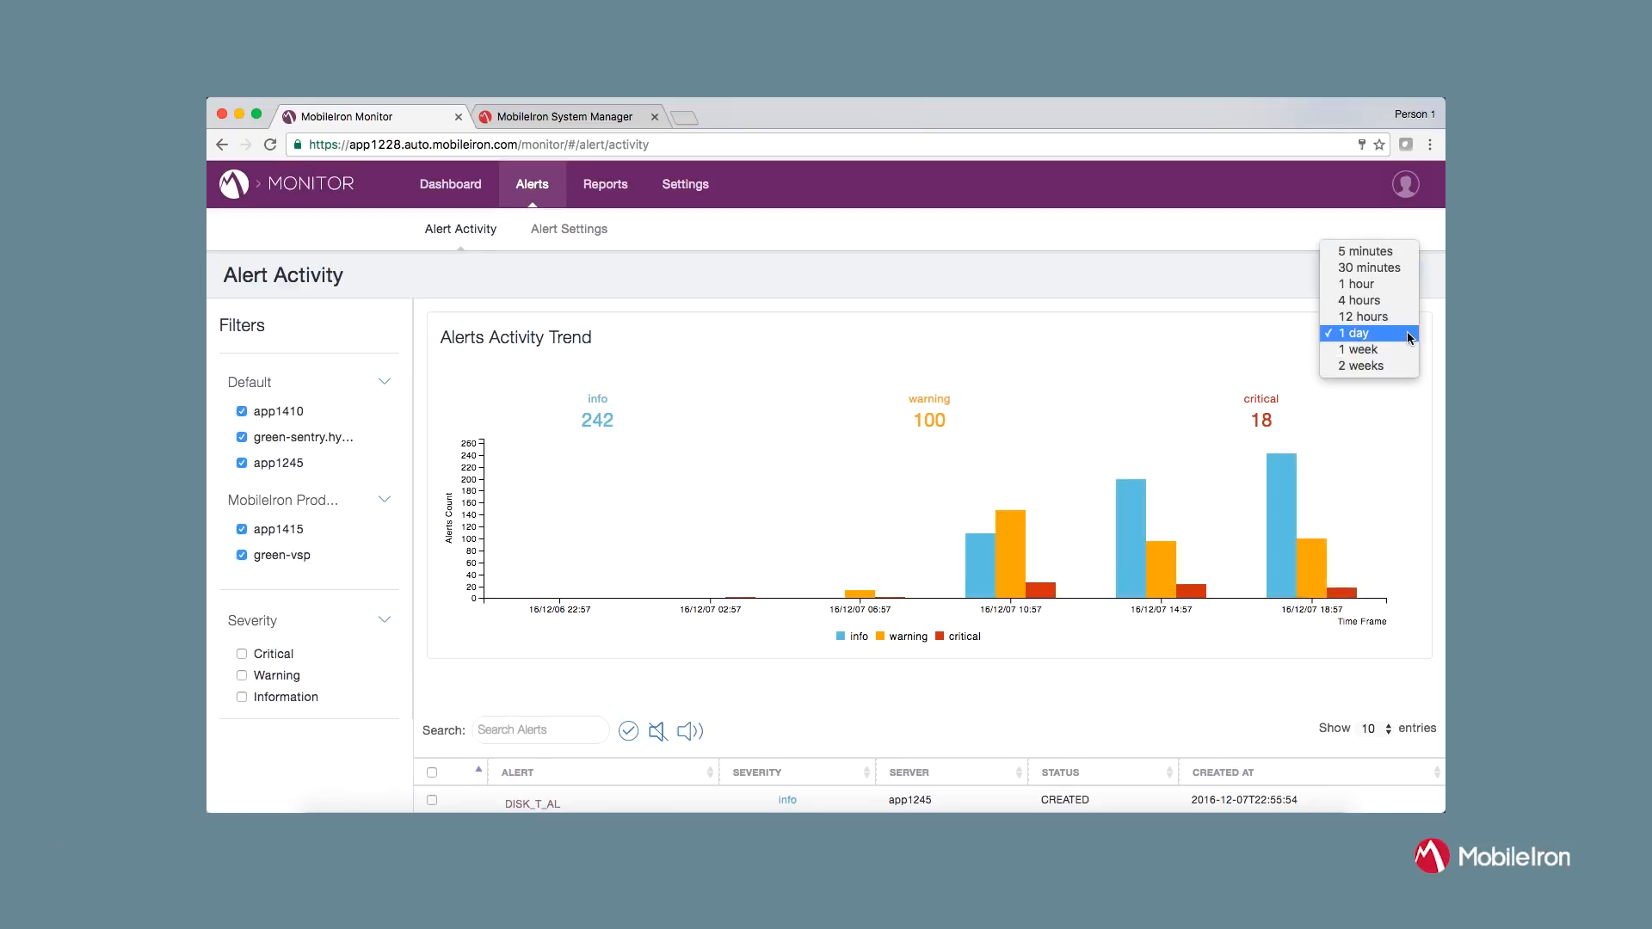
{"action": "left_click", "coordinate": [1357, 332]}
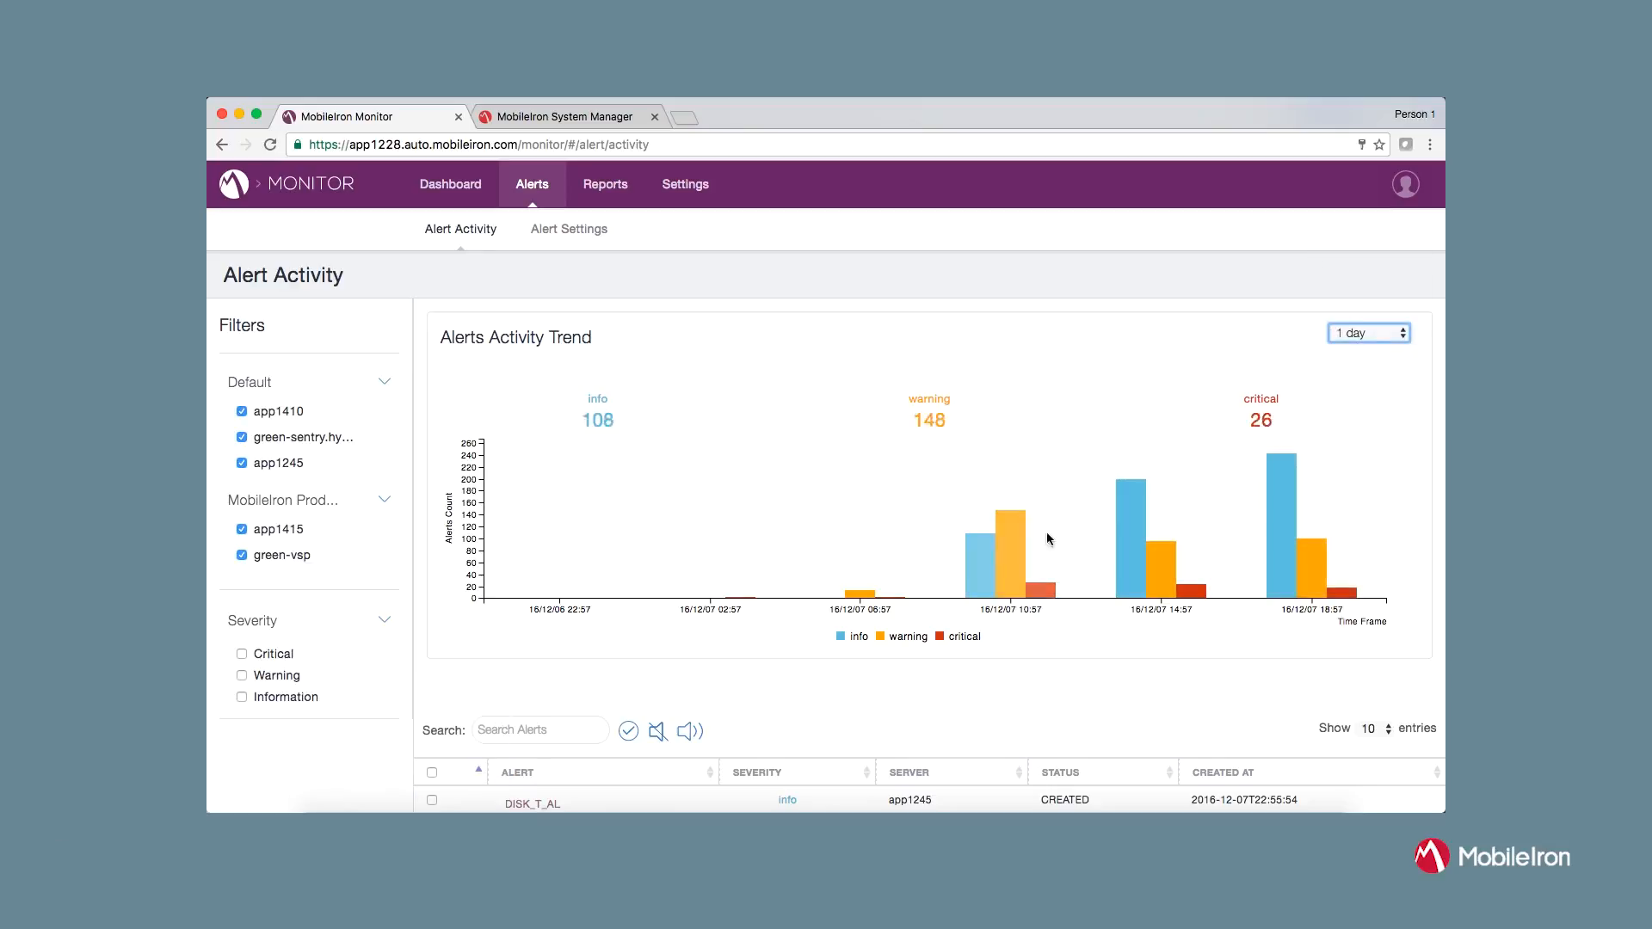
{"action": "left_click", "coordinate": [241, 437]}
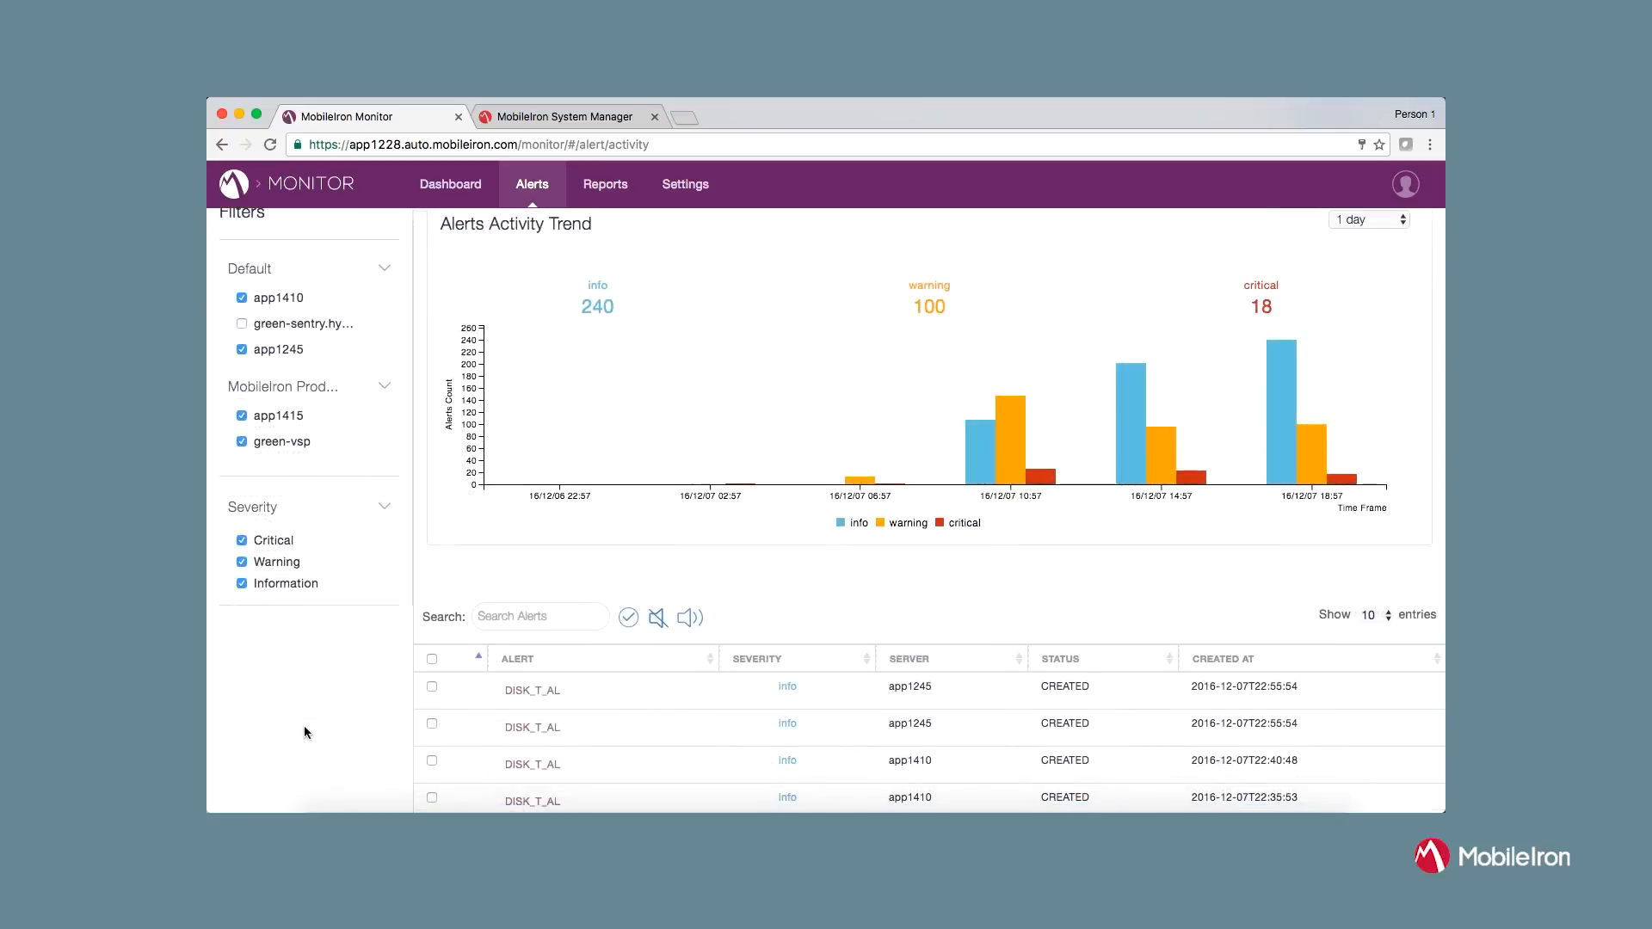
Create ServiceNow ticket INC0010040 for the DISK_T_AL alert and acknowledge the confirmation
{"action": "scroll", "scroll_direction": "down", "scroll_amount": 3}
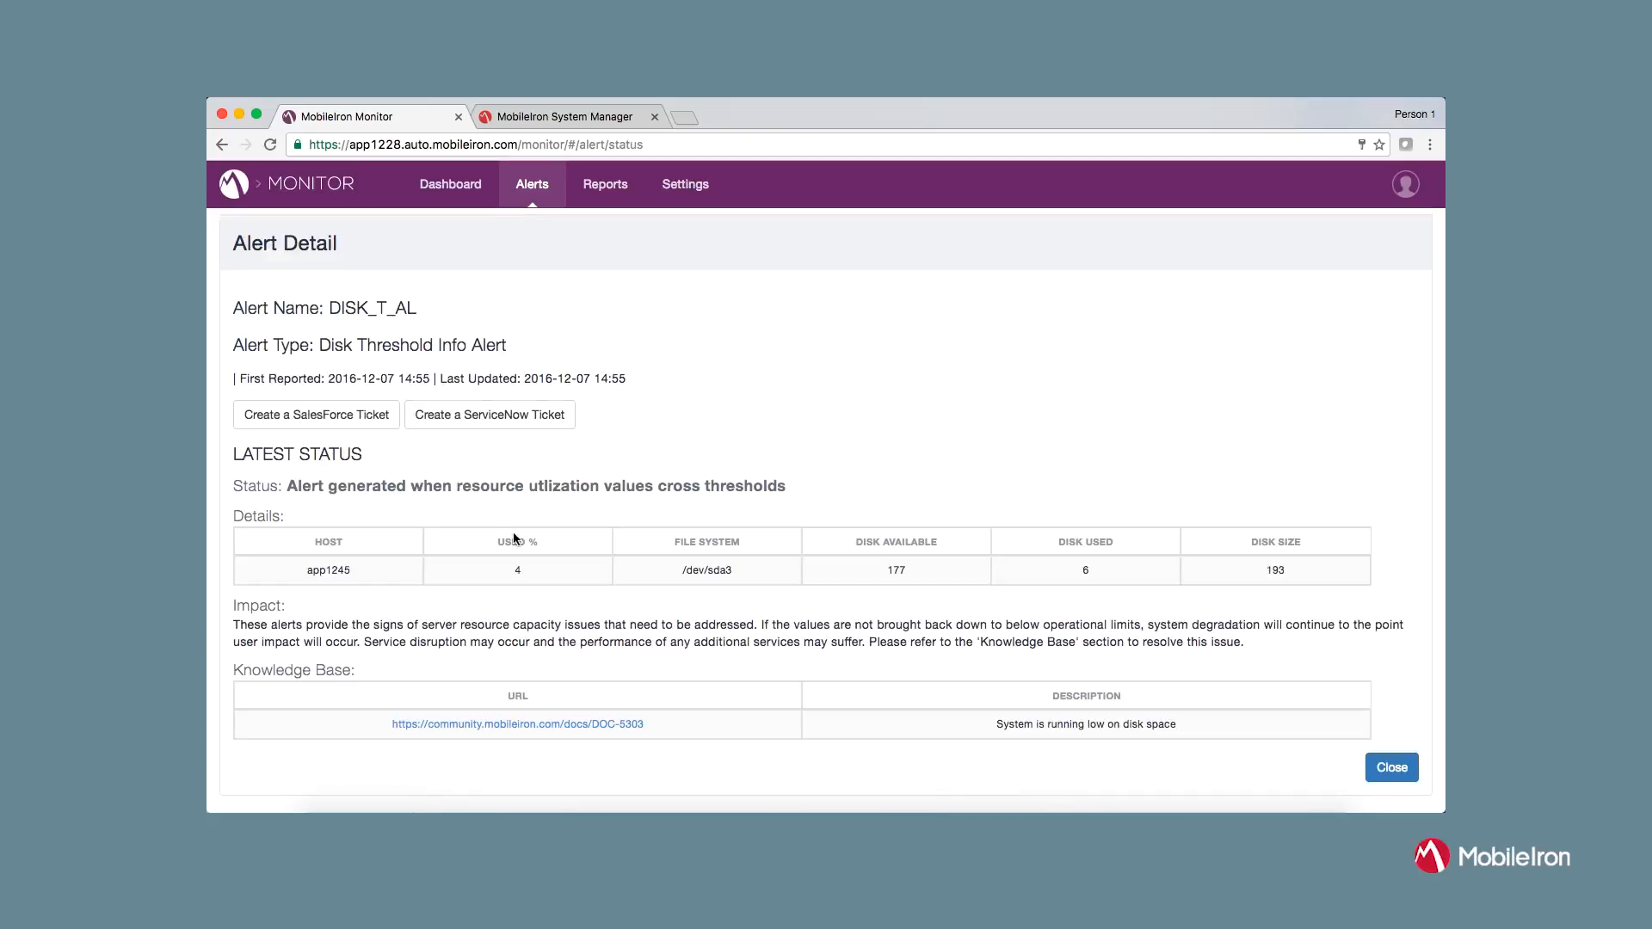
{"action": "mouse_move", "coordinate": [483, 380]}
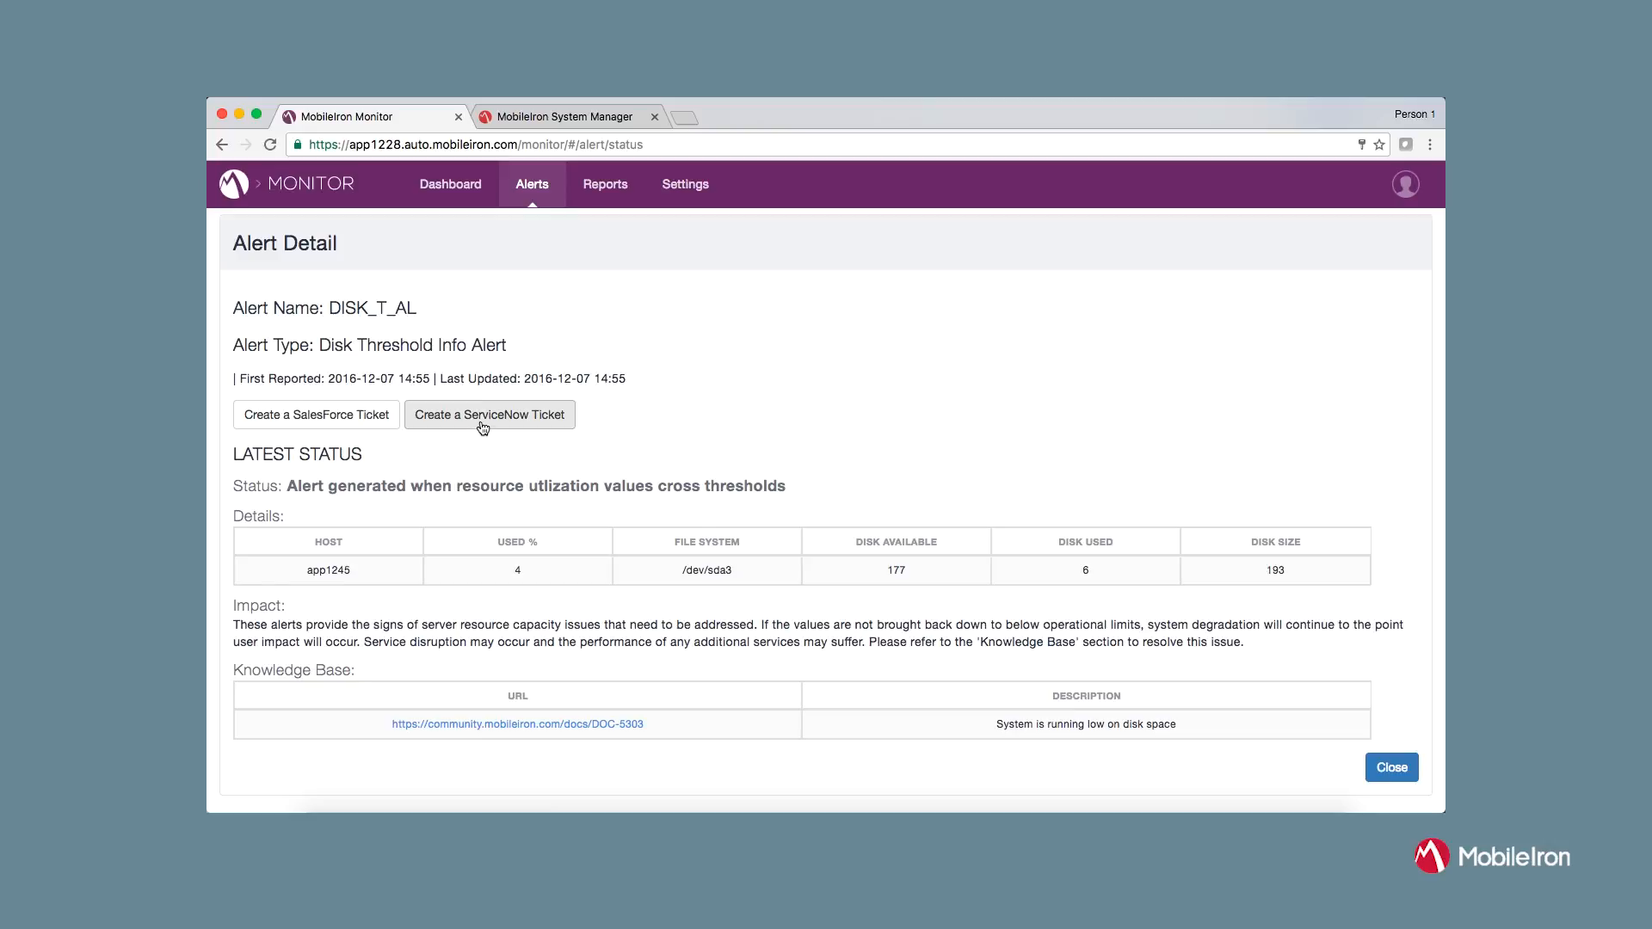
{"action": "left_click", "coordinate": [488, 415]}
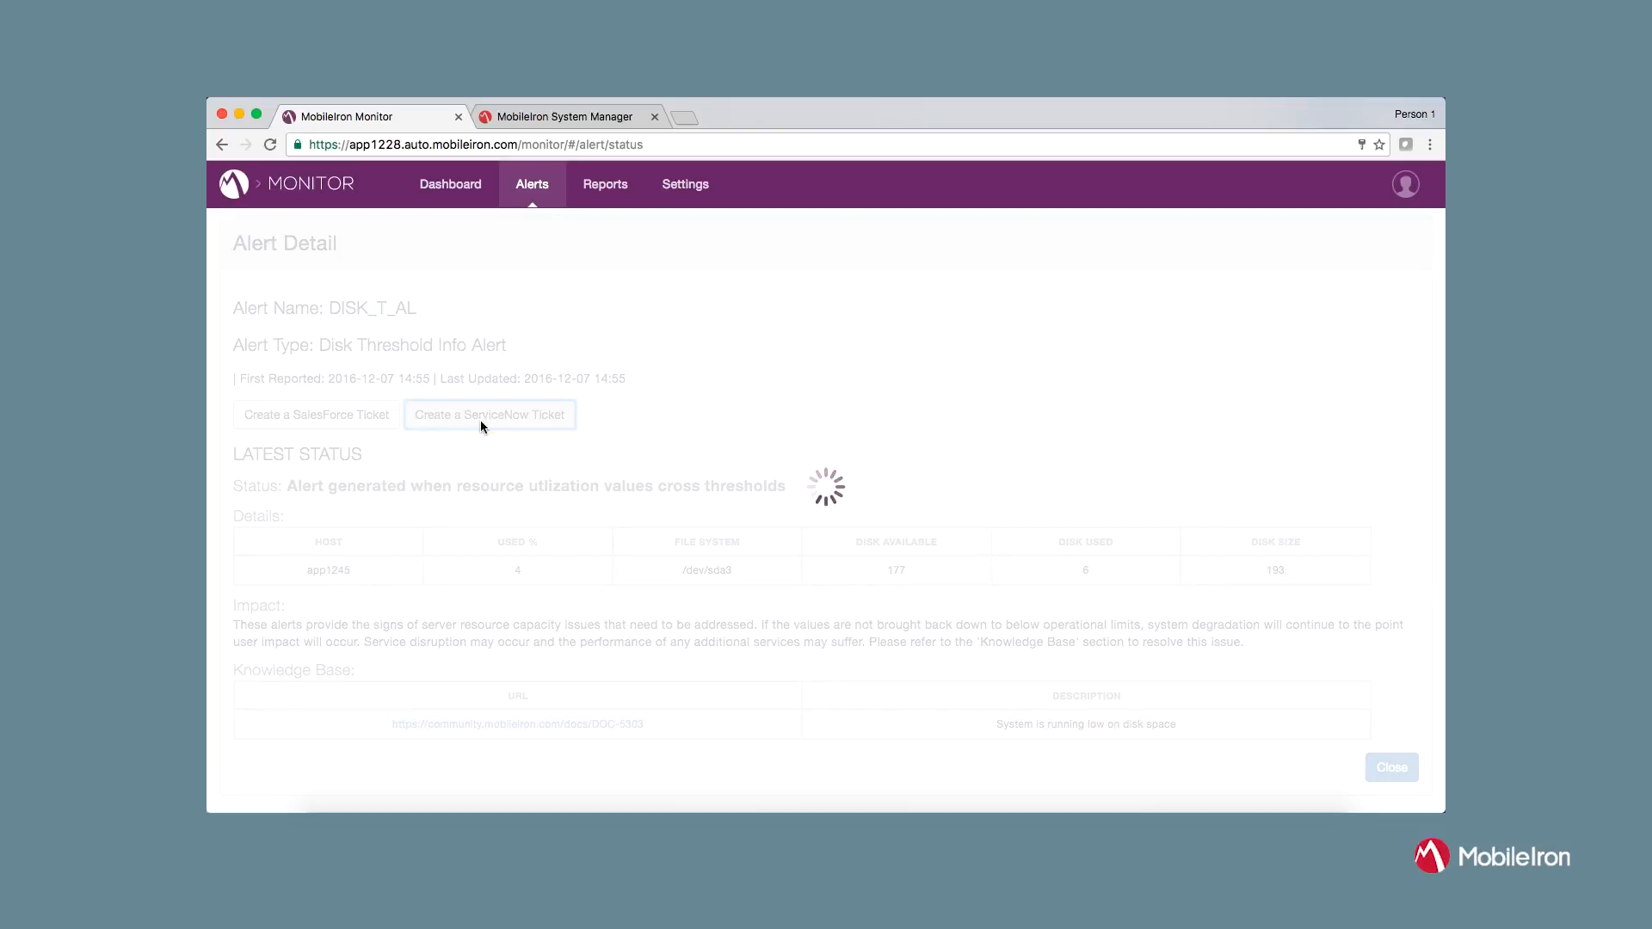
{"action": "left_click", "coordinate": [488, 415]}
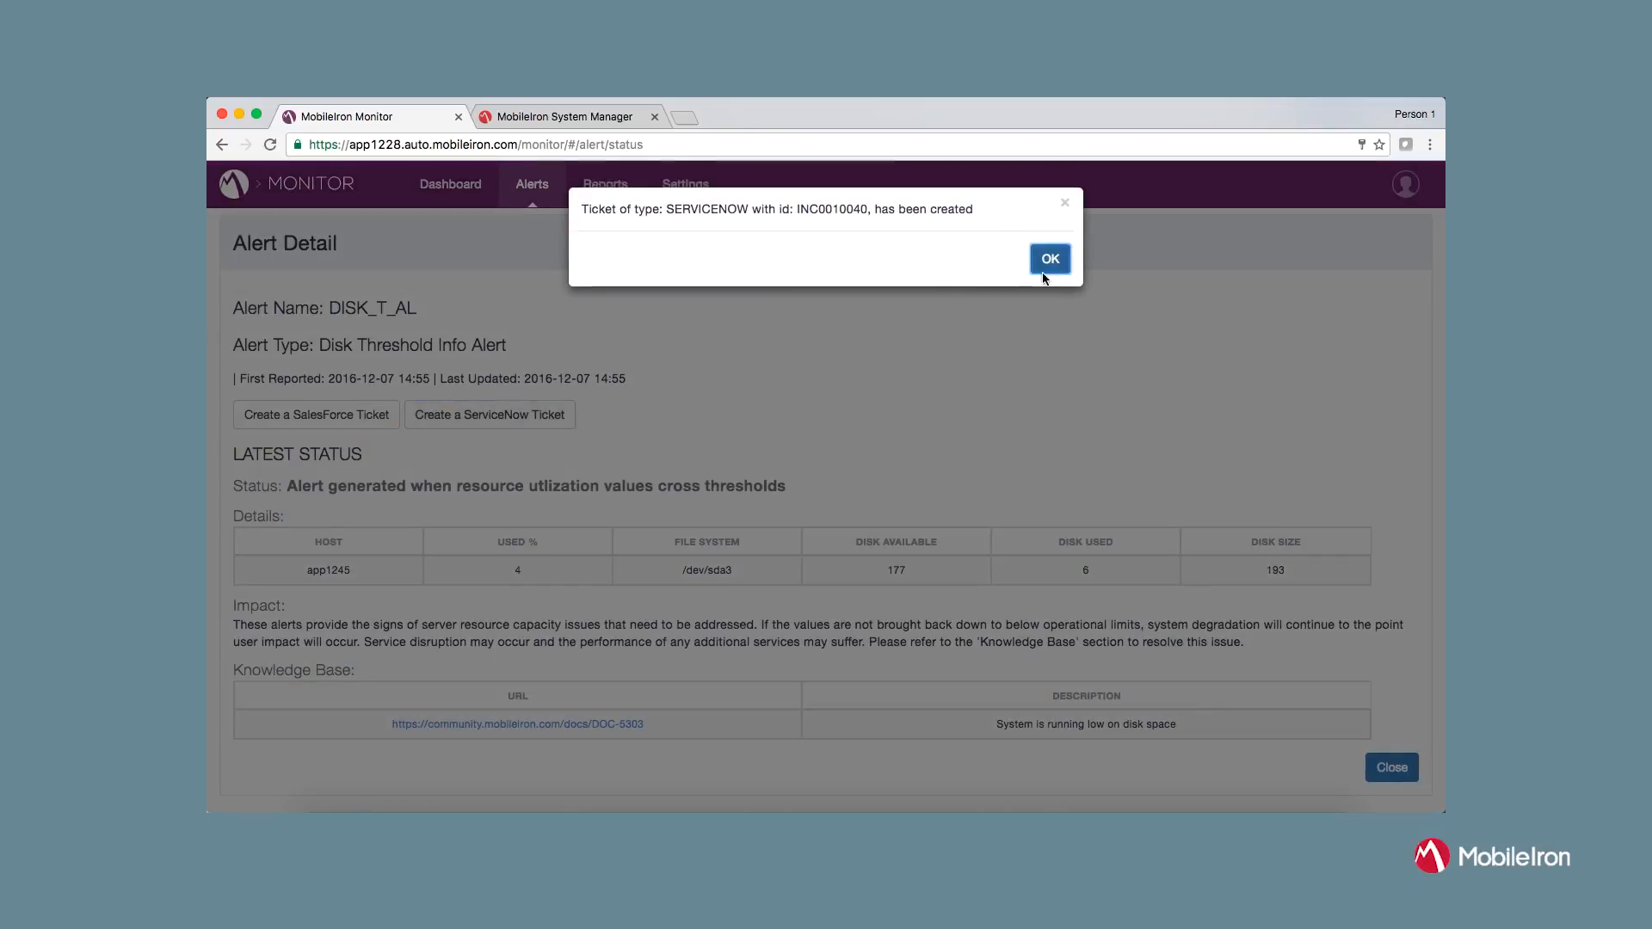
{"action": "left_click", "coordinate": [1048, 260]}
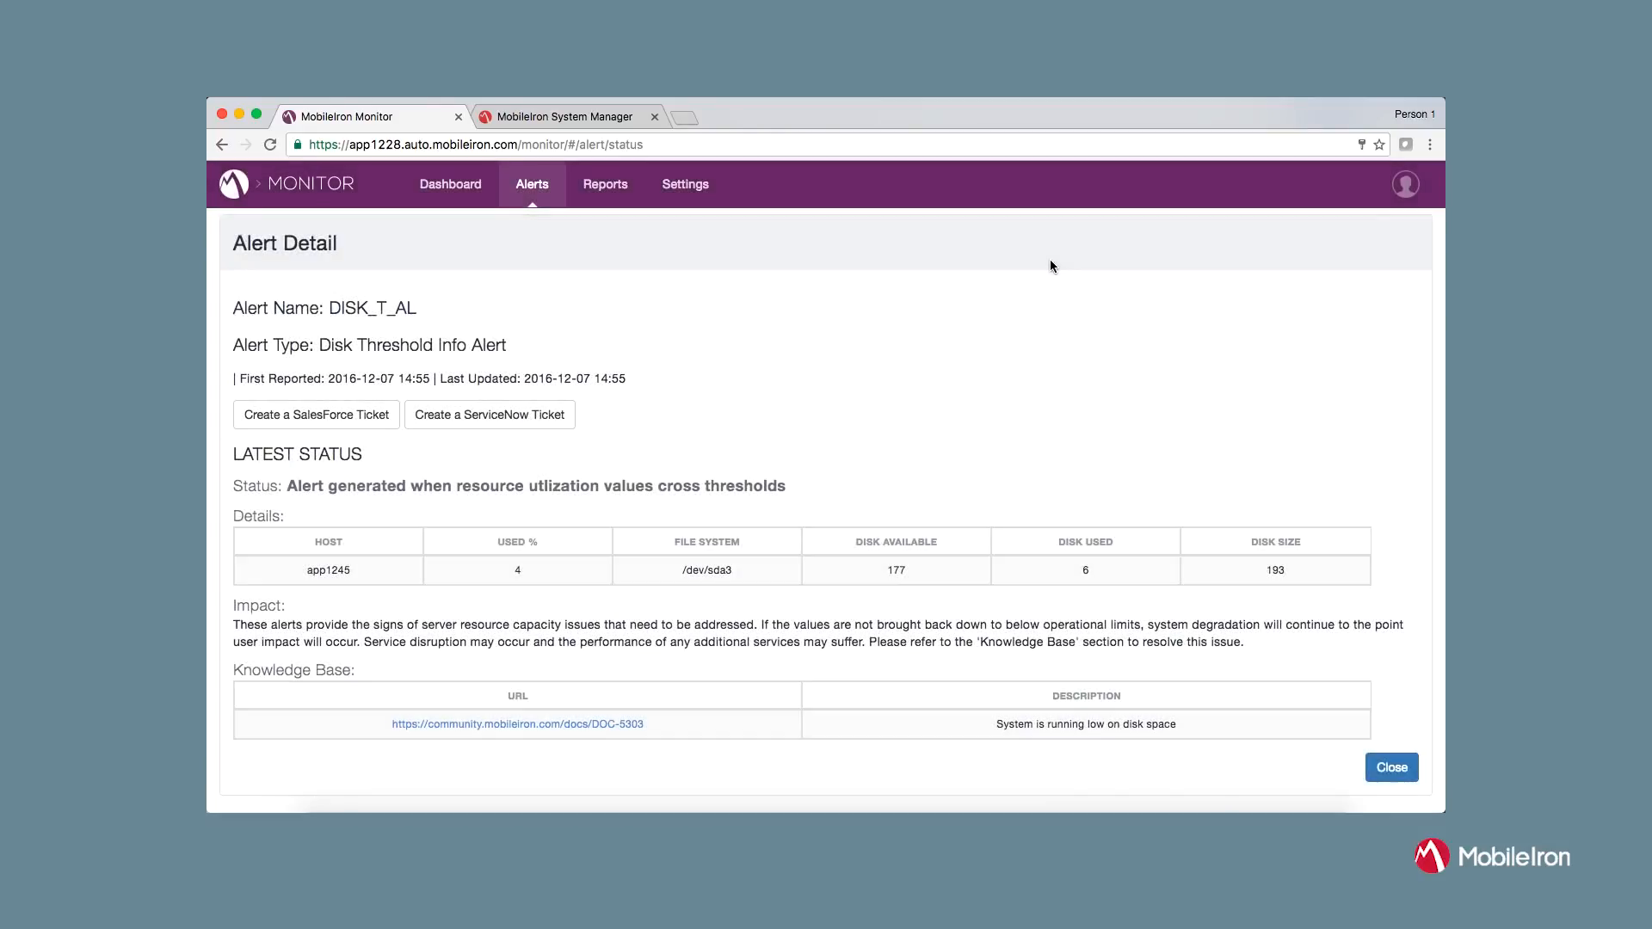
{"action": "mouse_move", "coordinate": [906, 430]}
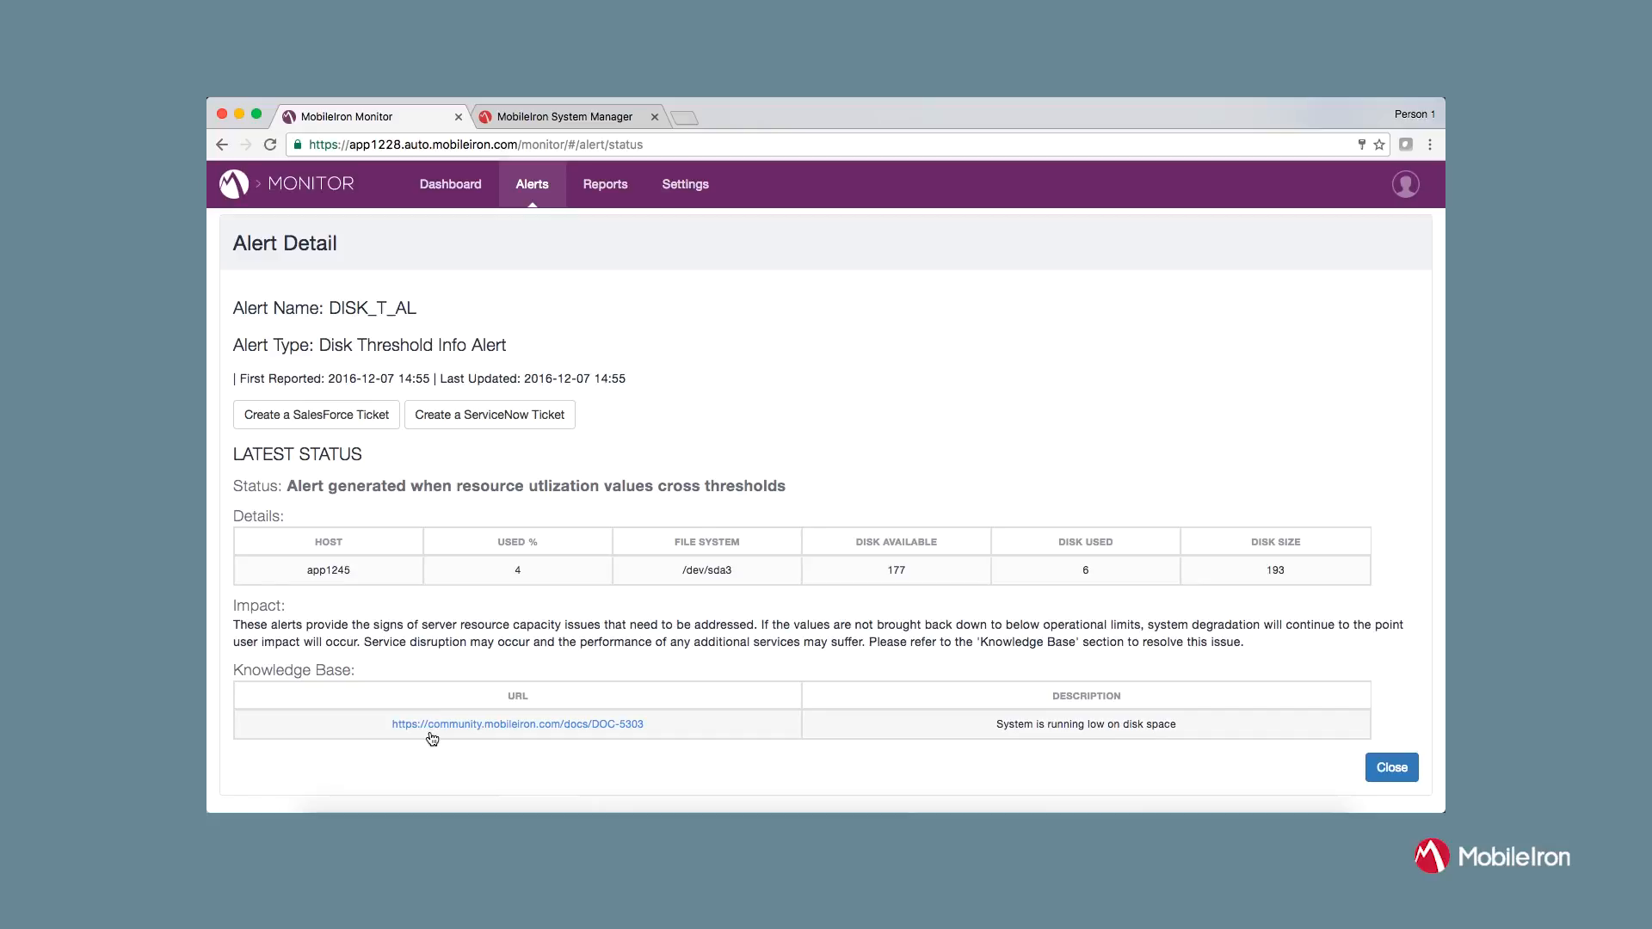
Close the alert detail, mute a checked alert and show the Report Activity list
{"action": "left_click", "coordinate": [1390, 767]}
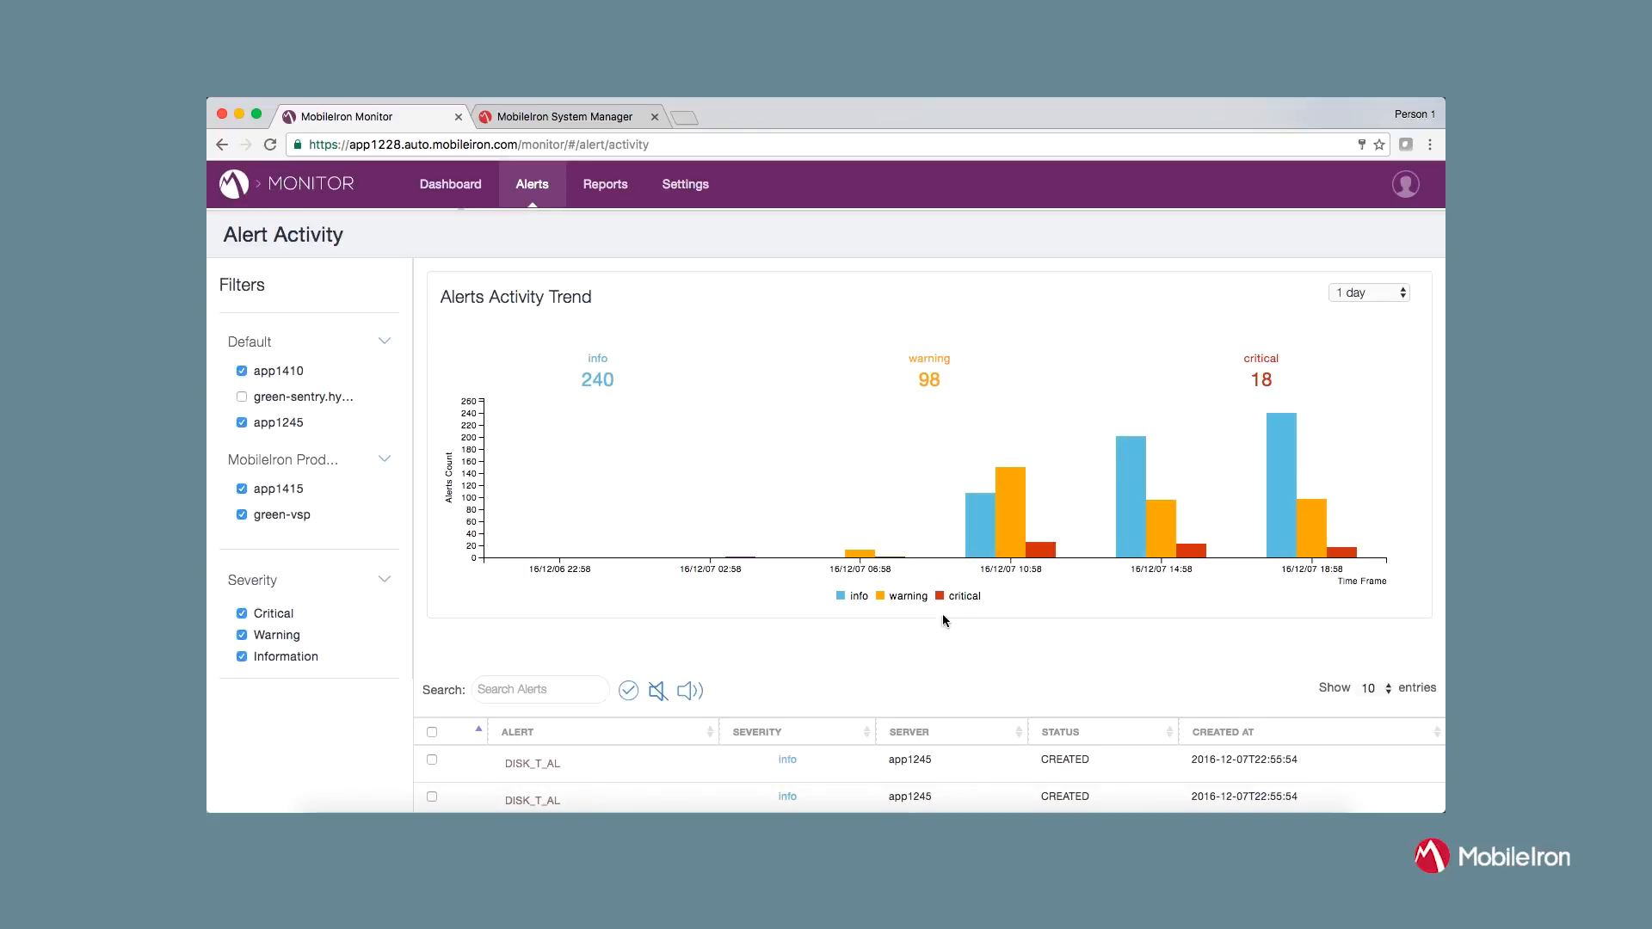
{"action": "scroll", "scroll_direction": "down", "scroll_amount": 3}
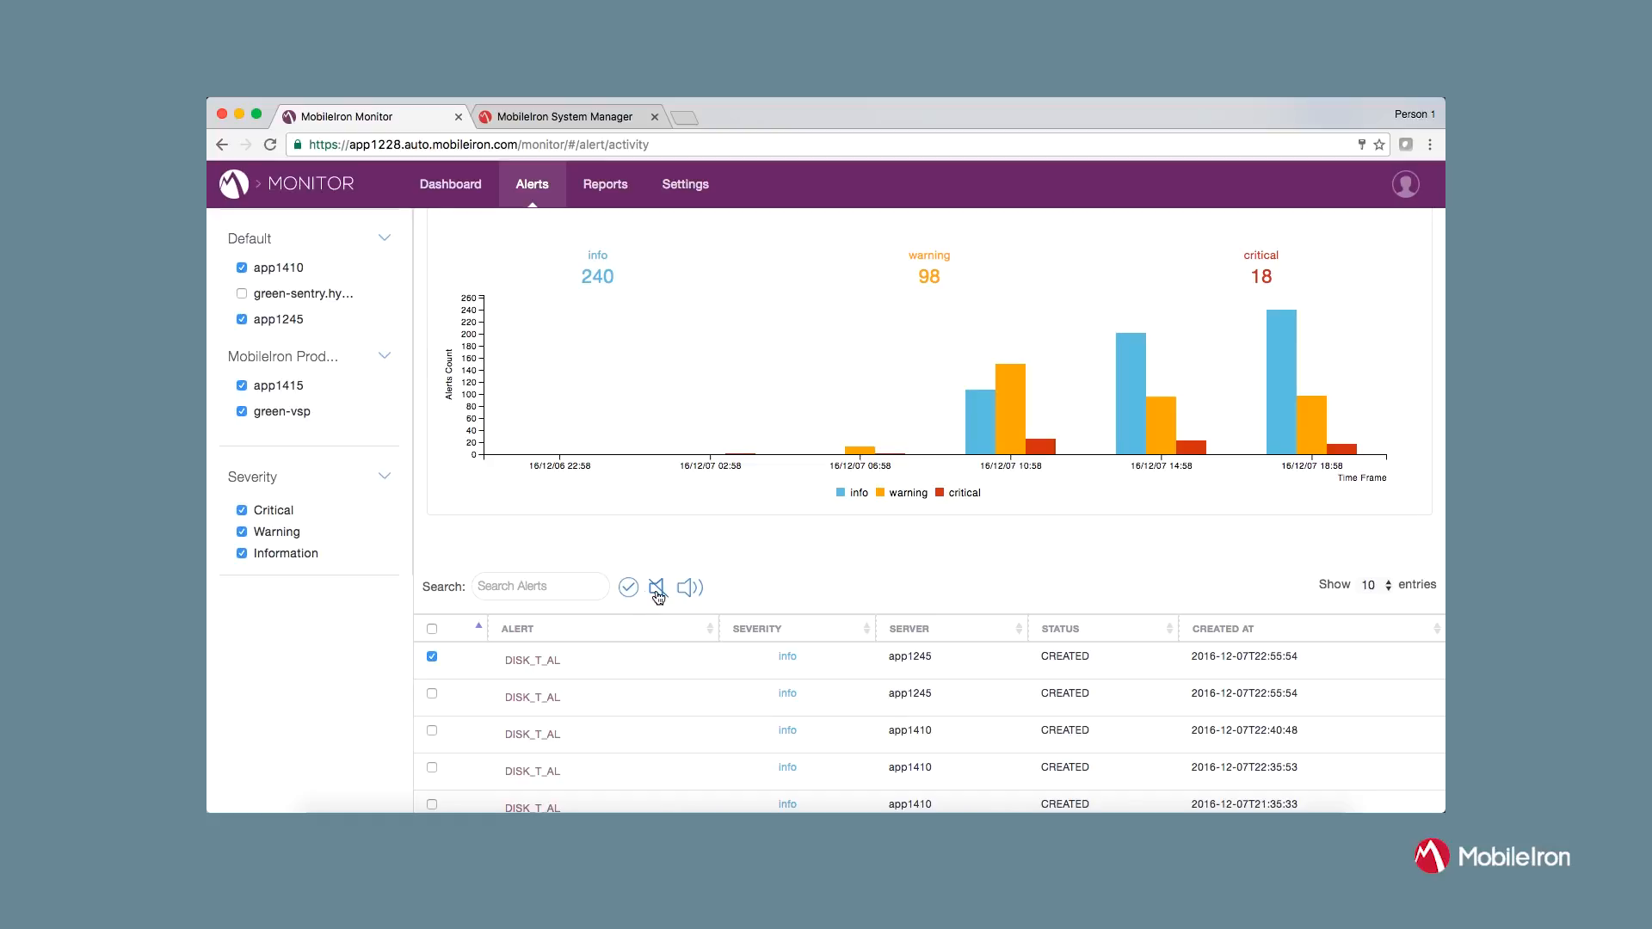
{"action": "left_click", "coordinate": [430, 655]}
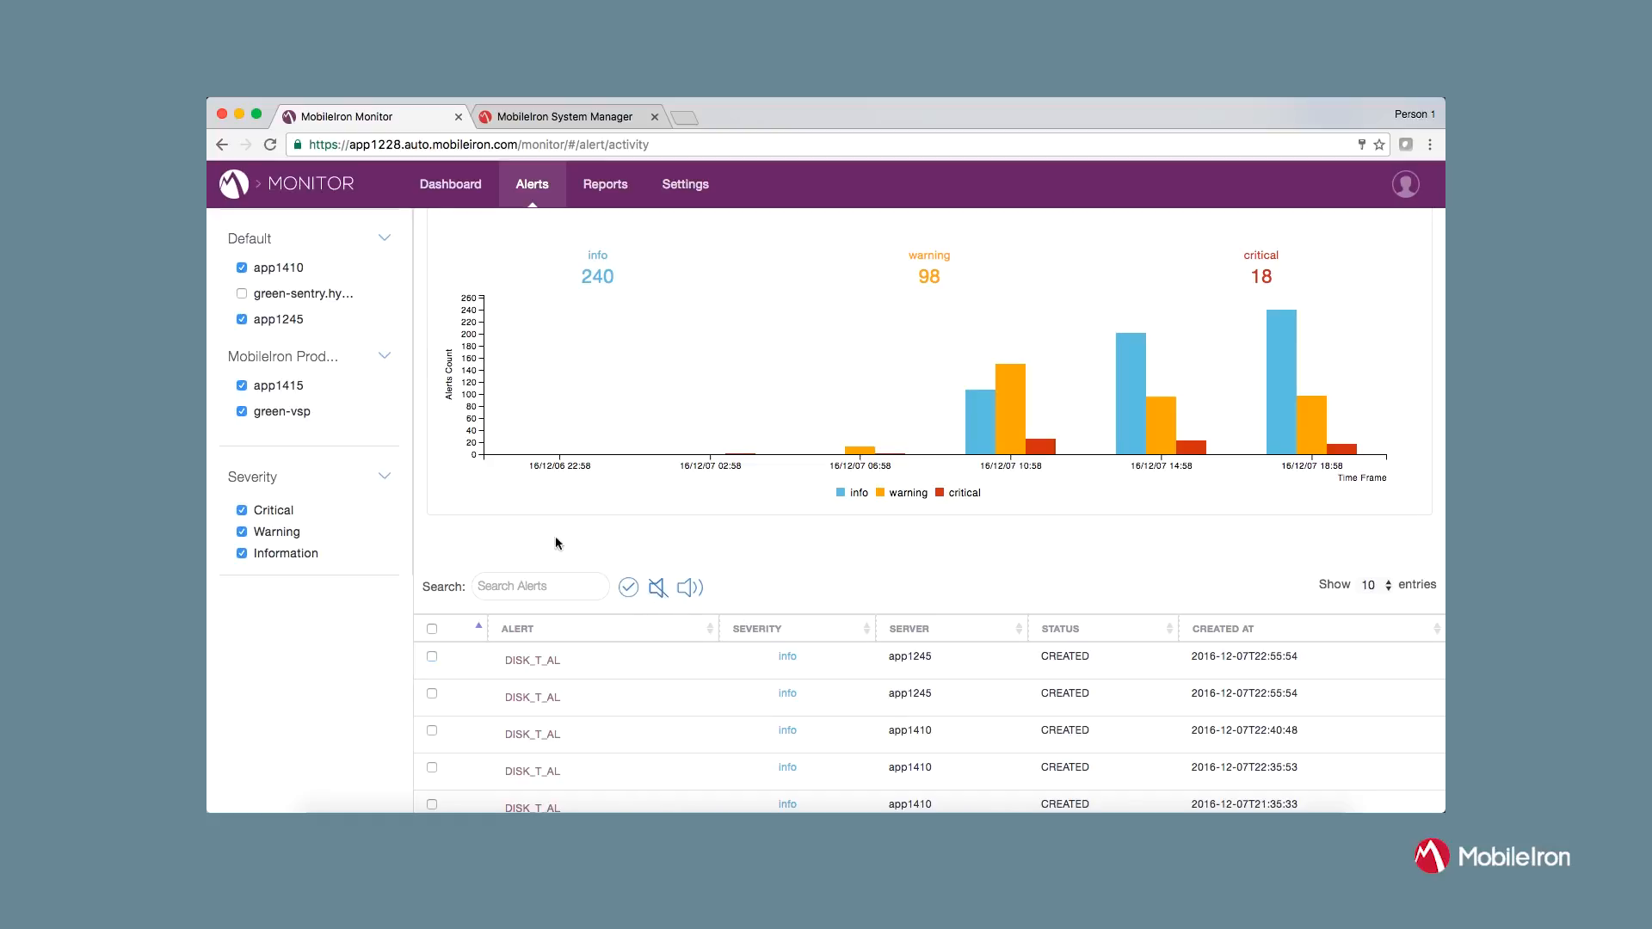
{"action": "left_click", "coordinate": [604, 185]}
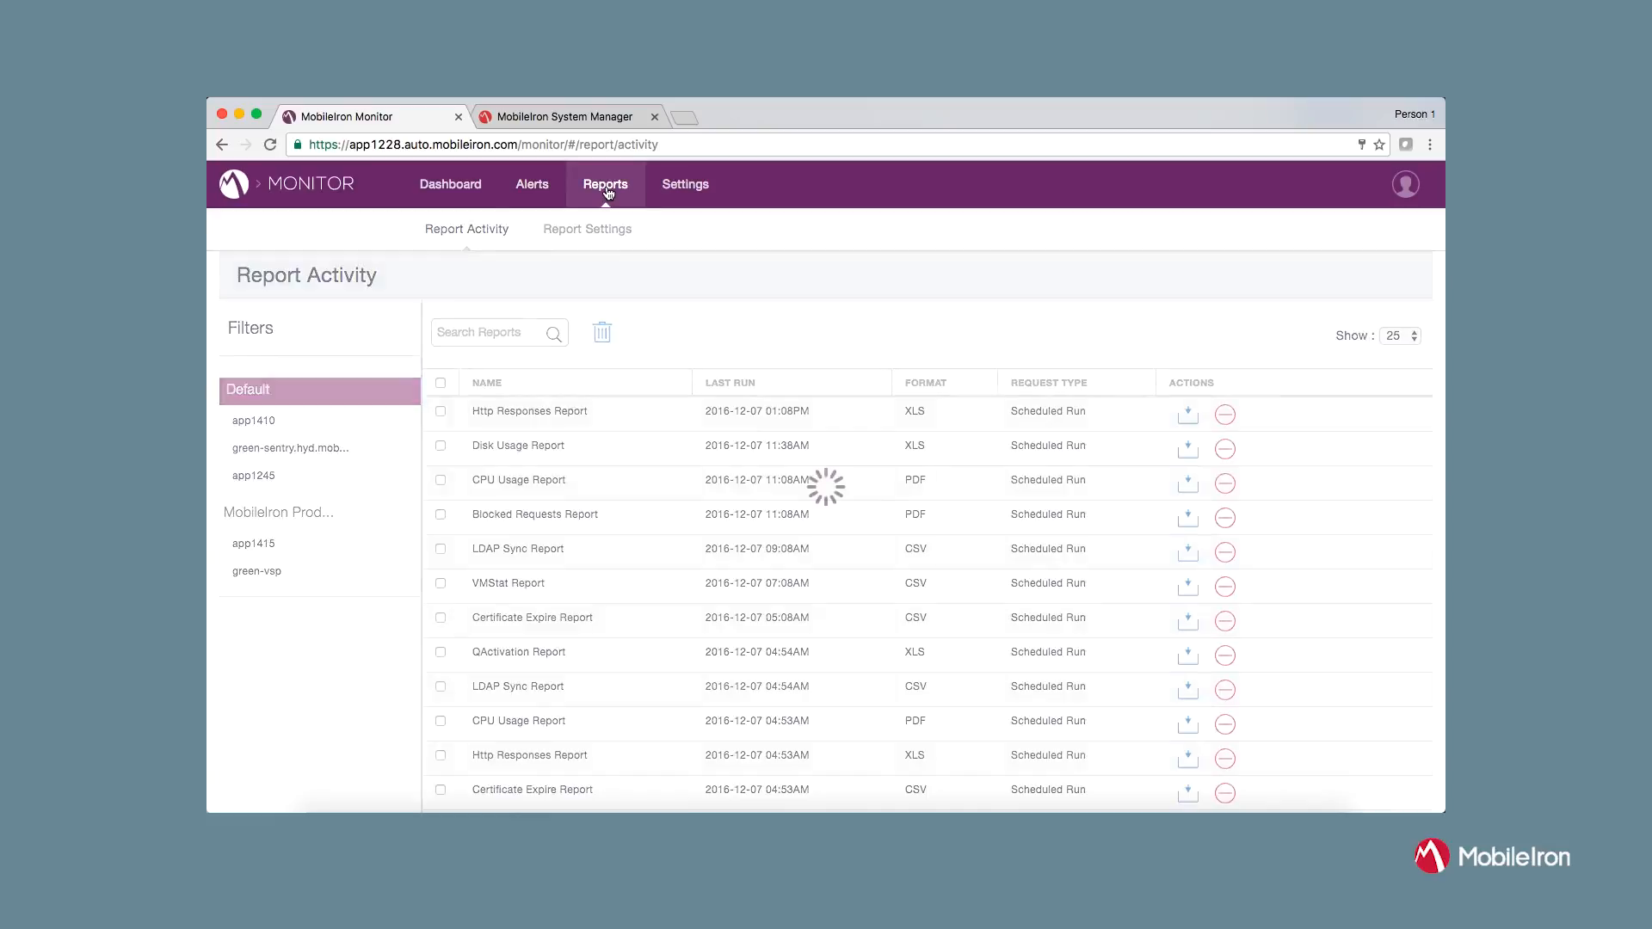
Review the Blocked Requests report schedule (6-hour frequency, PDF format) in Report Settings
{"action": "left_click", "coordinate": [587, 229]}
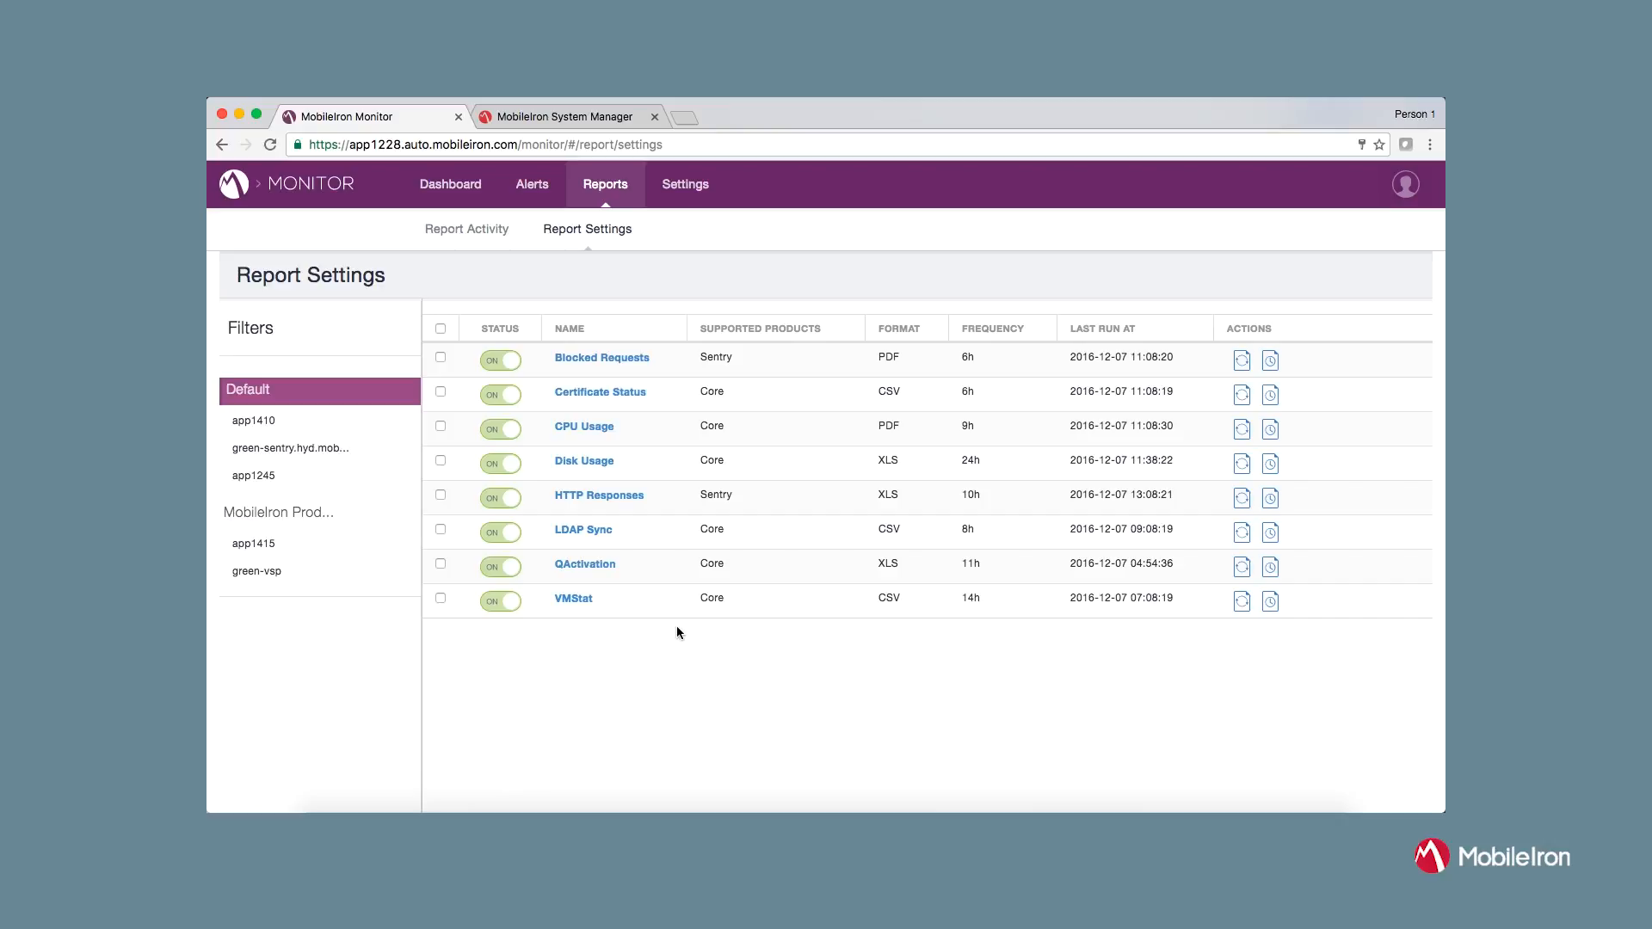
{"action": "mouse_move", "coordinate": [717, 649]}
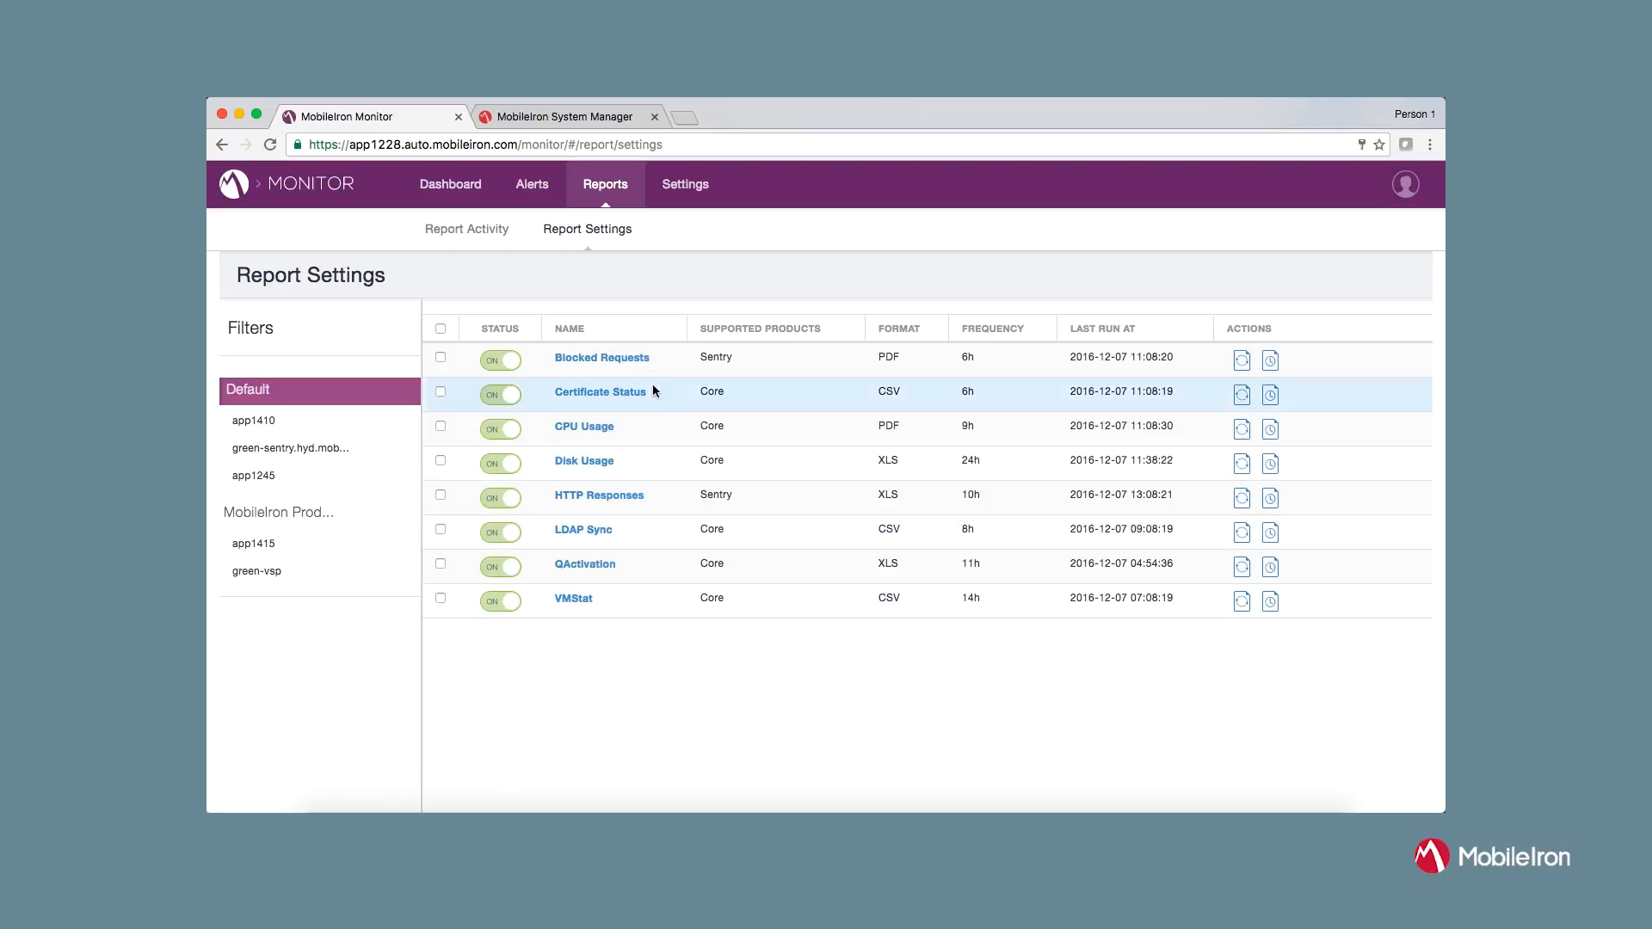
{"action": "left_click", "coordinate": [601, 358]}
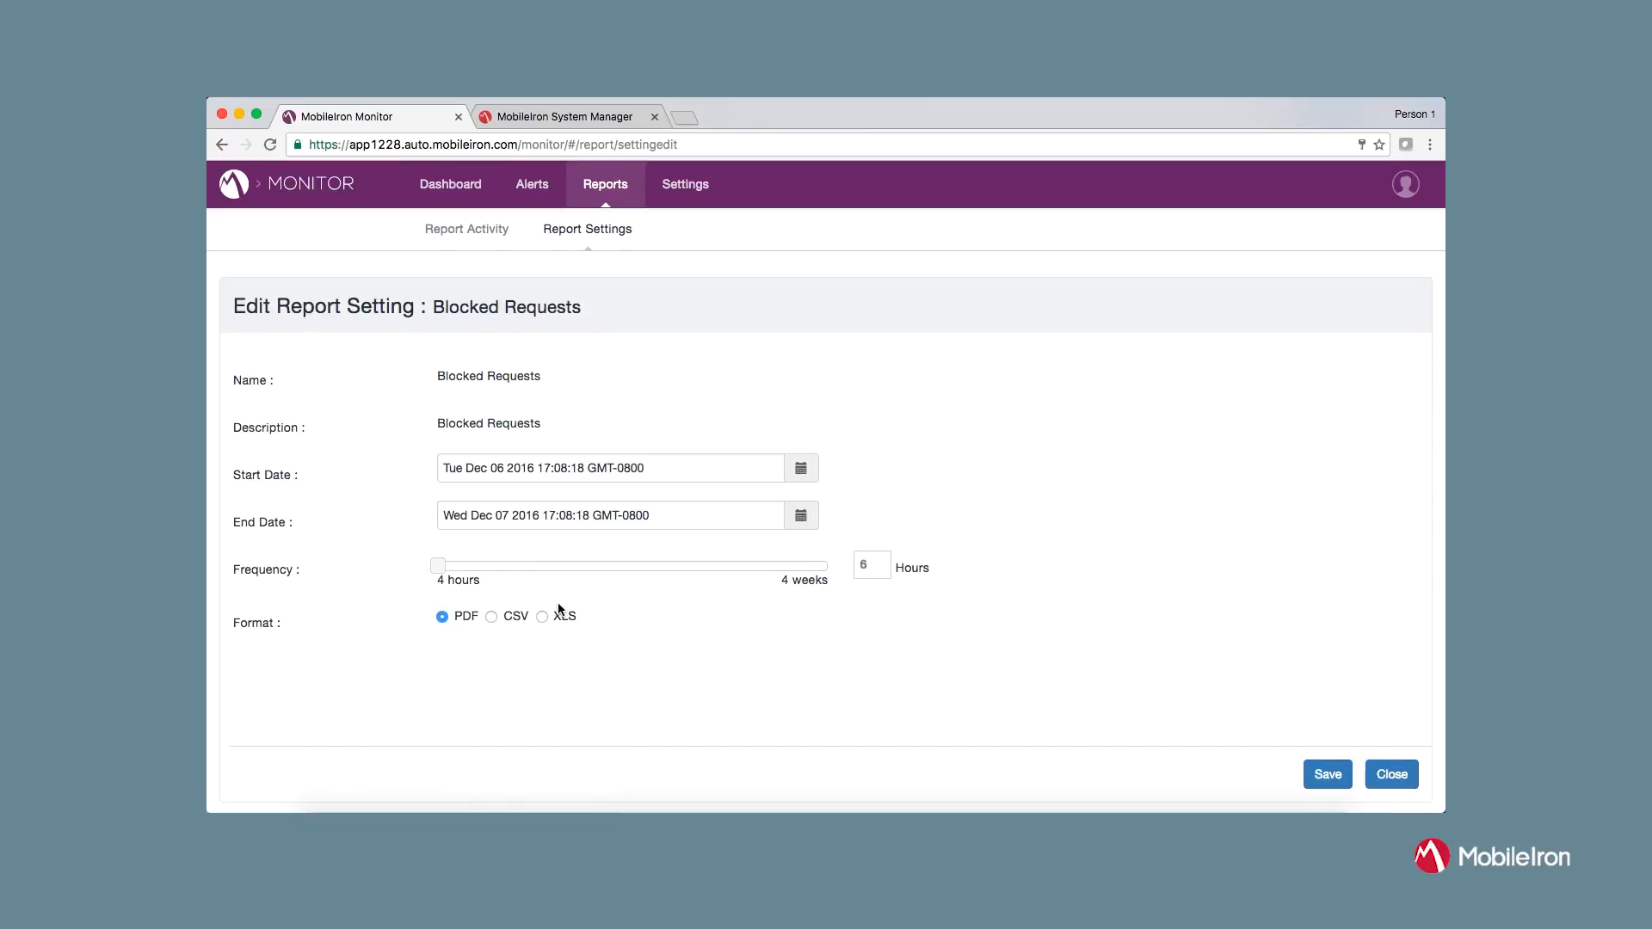
{"action": "mouse_move", "coordinate": [923, 740]}
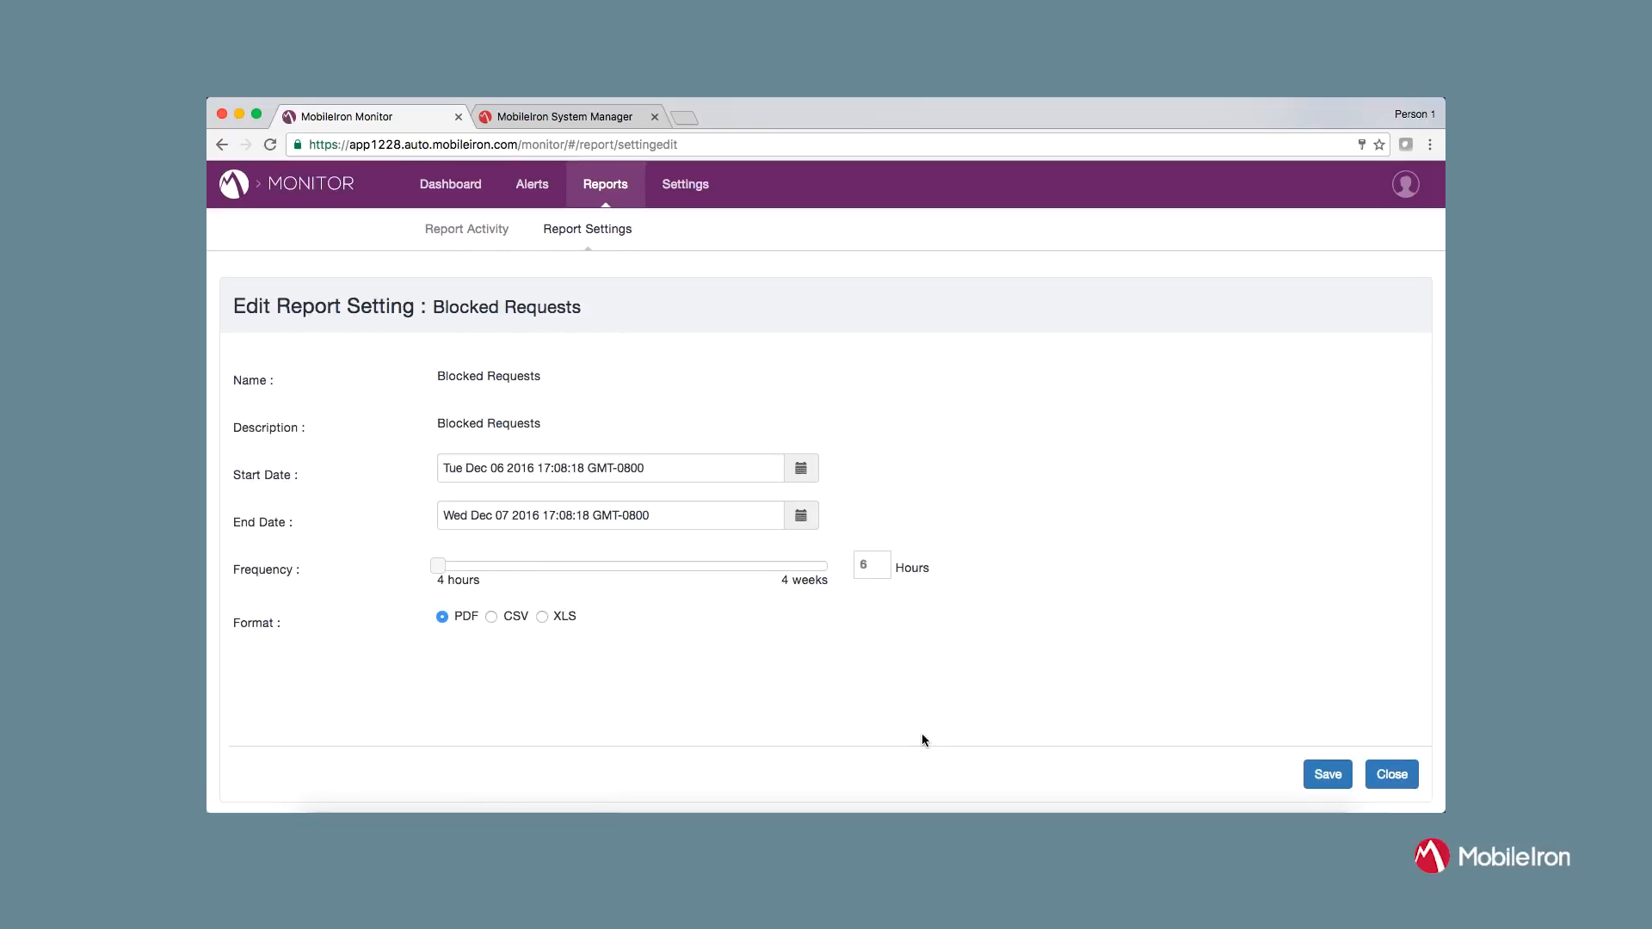
{"action": "mouse_move", "coordinate": [1176, 666]}
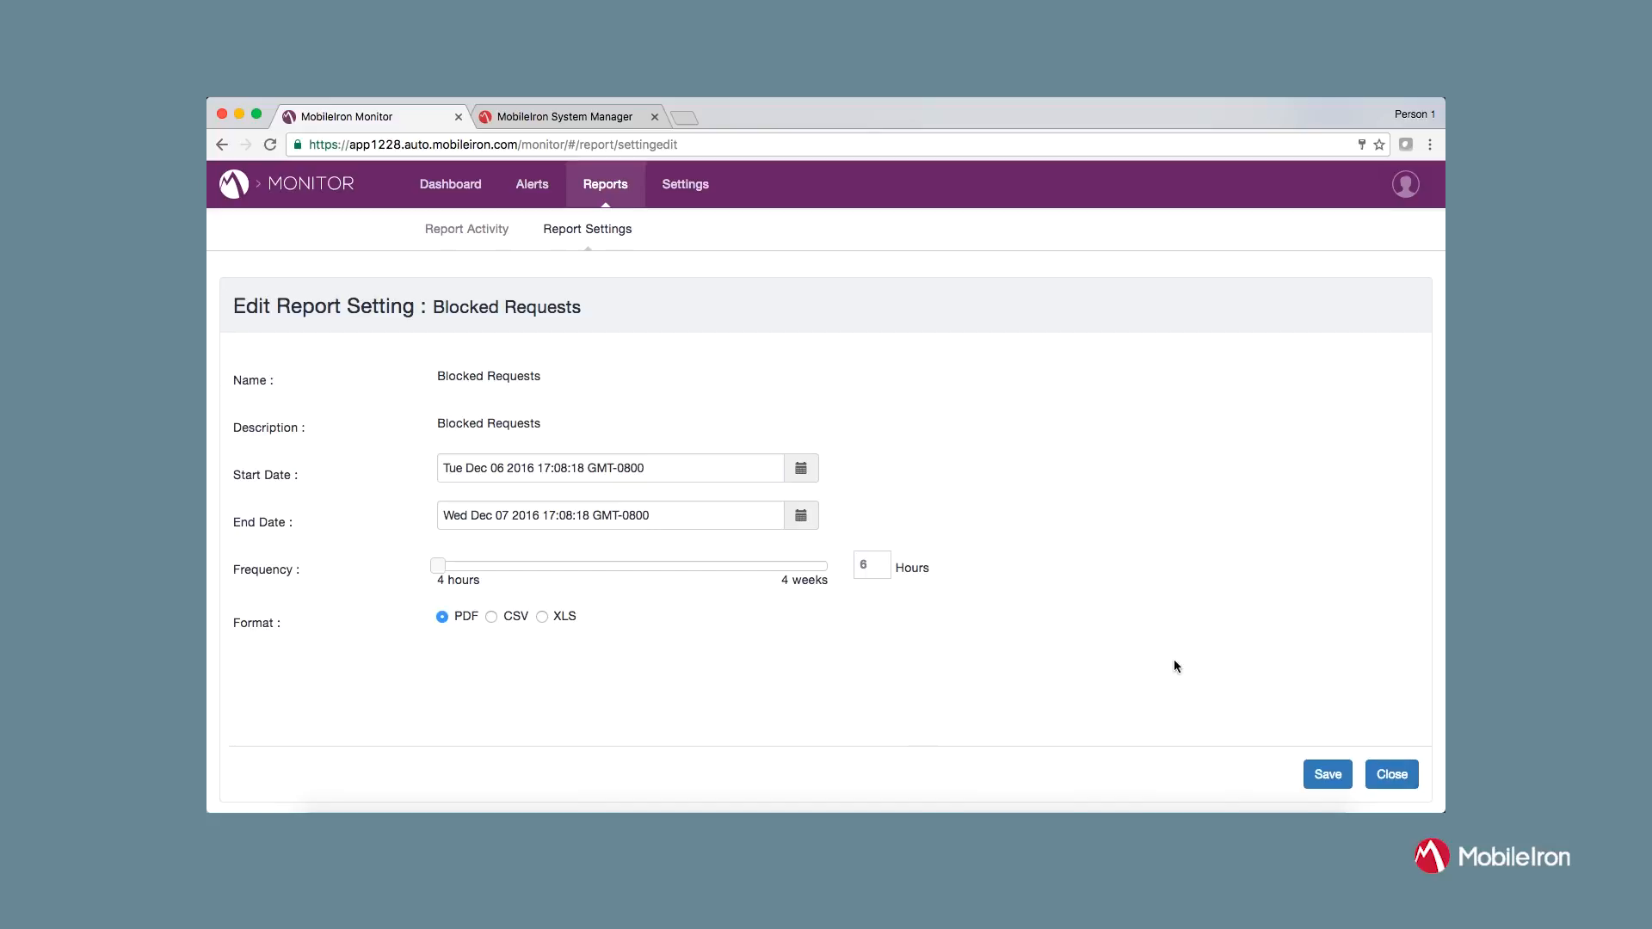
{"action": "mouse_move", "coordinate": [1397, 680]}
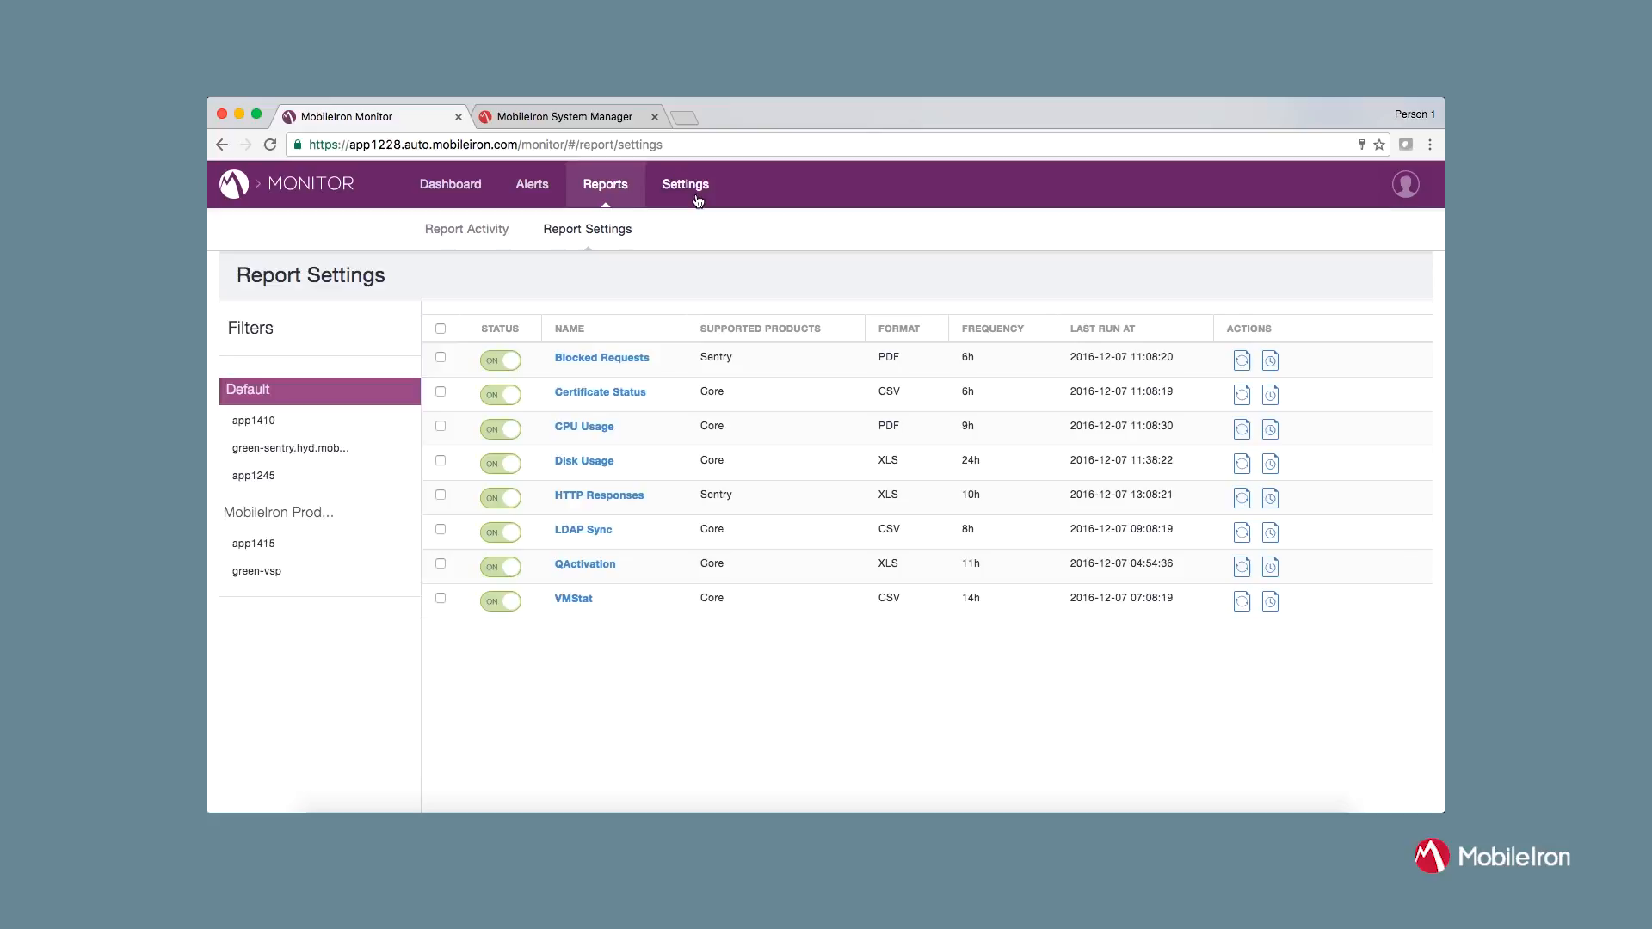
Review the Alert Notifier Integrations (SMTP, VictorOps, PagerDuty, Slack) in Settings, then return to the Dashboard overview
{"action": "left_click", "coordinate": [684, 184]}
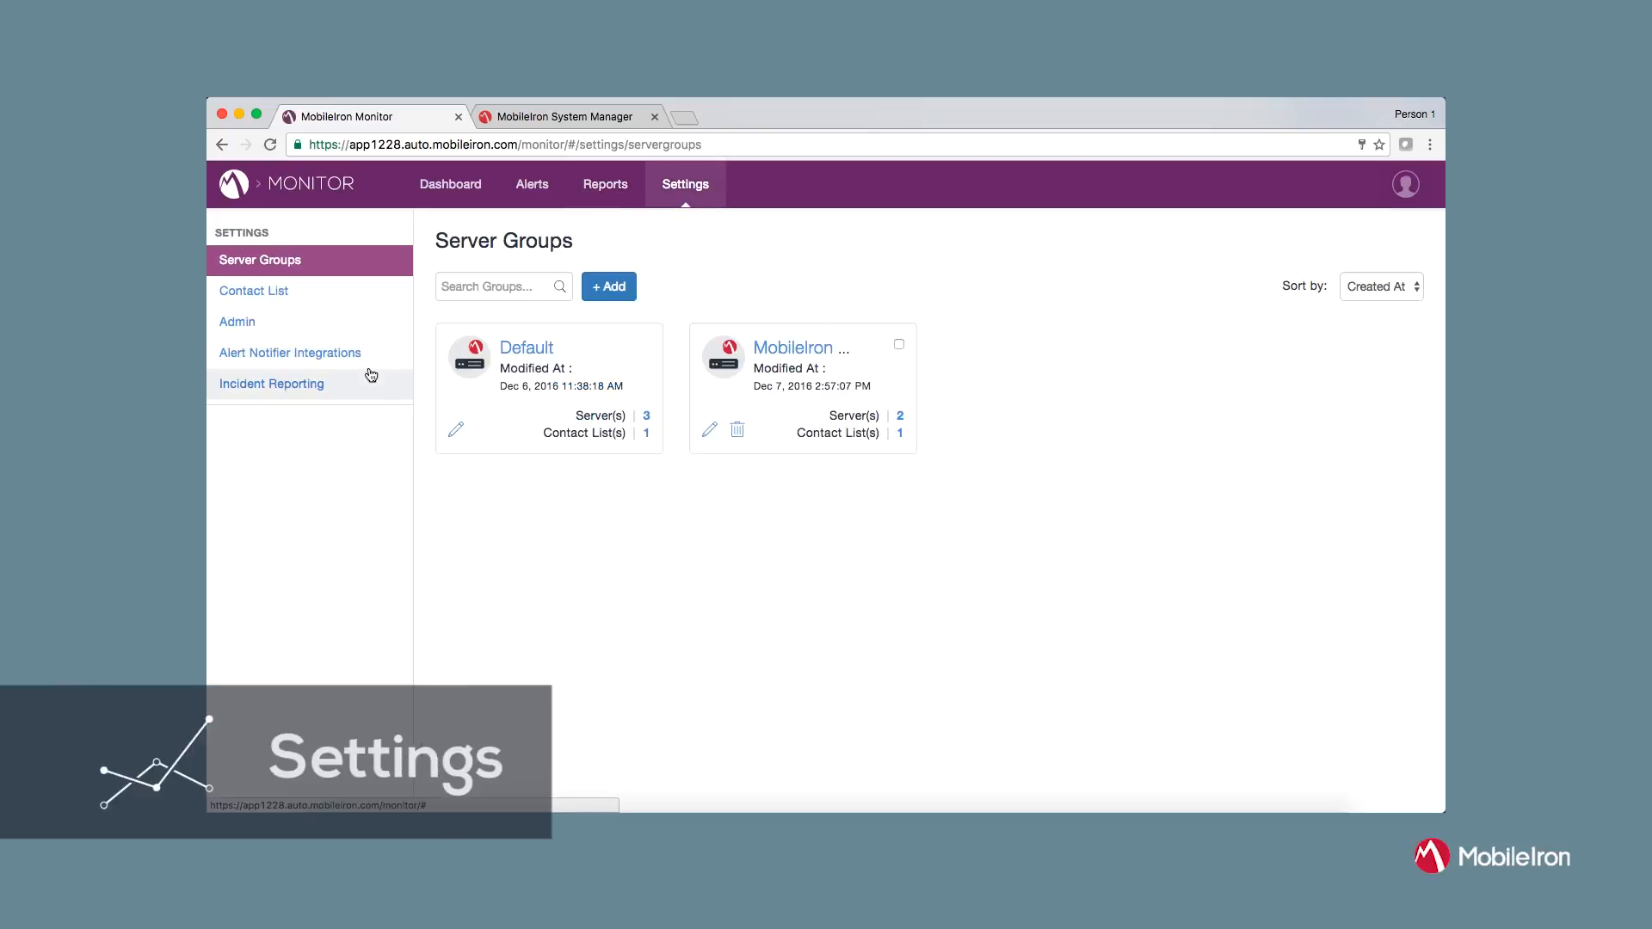
{"action": "left_click", "coordinate": [289, 353]}
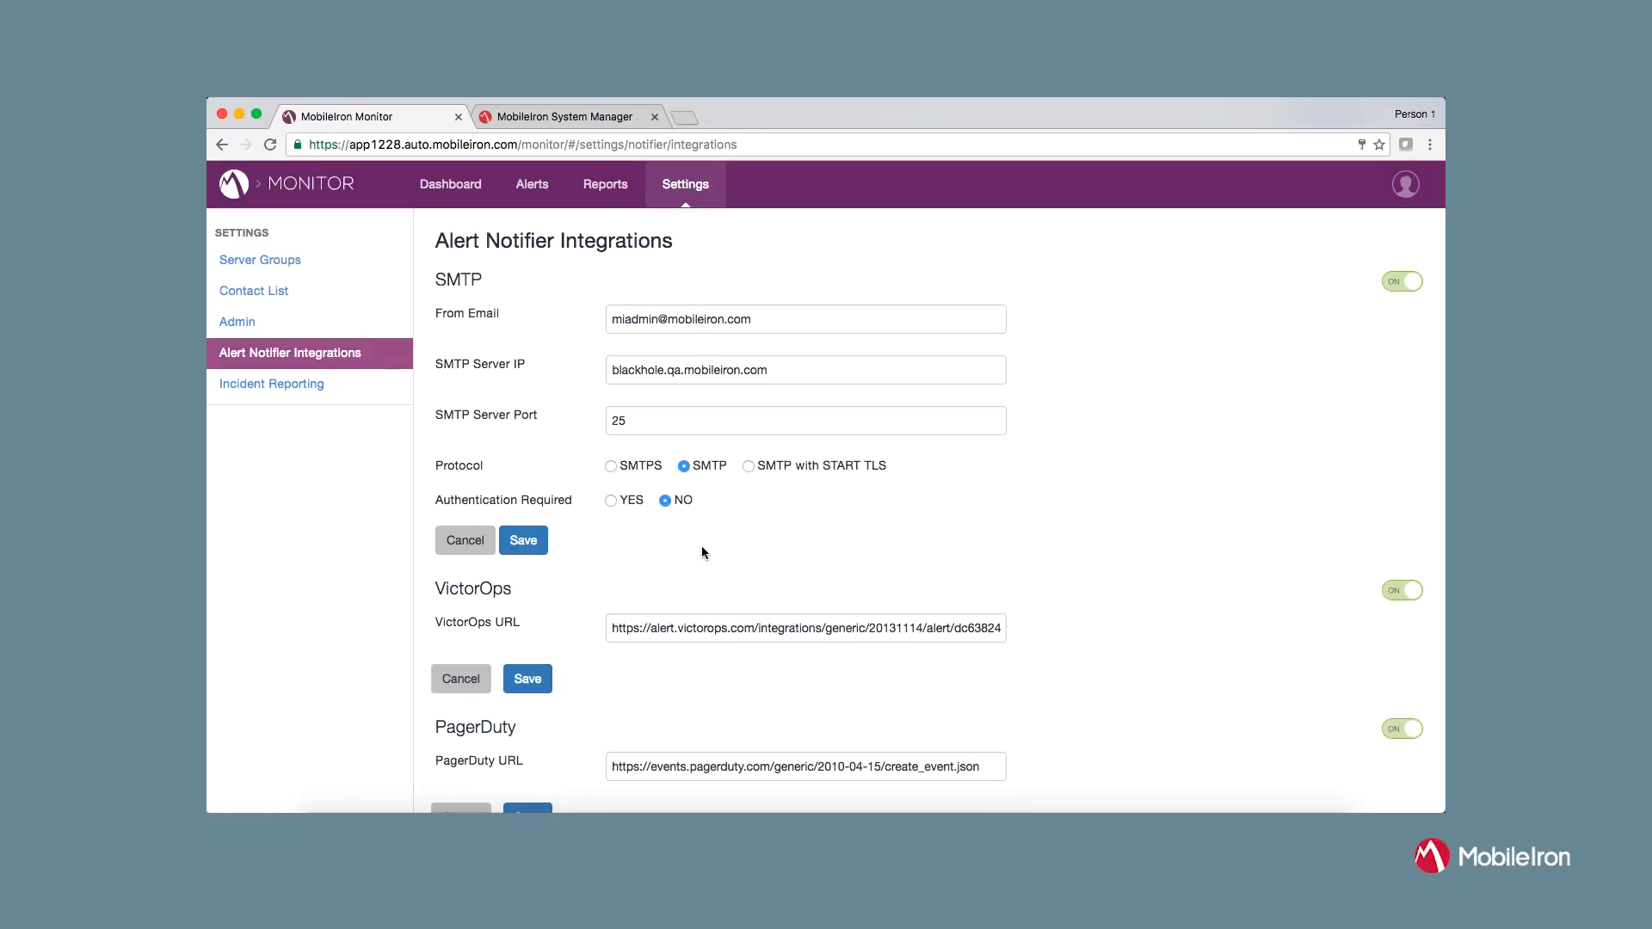
{"action": "scroll", "scroll_direction": "down", "scroll_amount": 3}
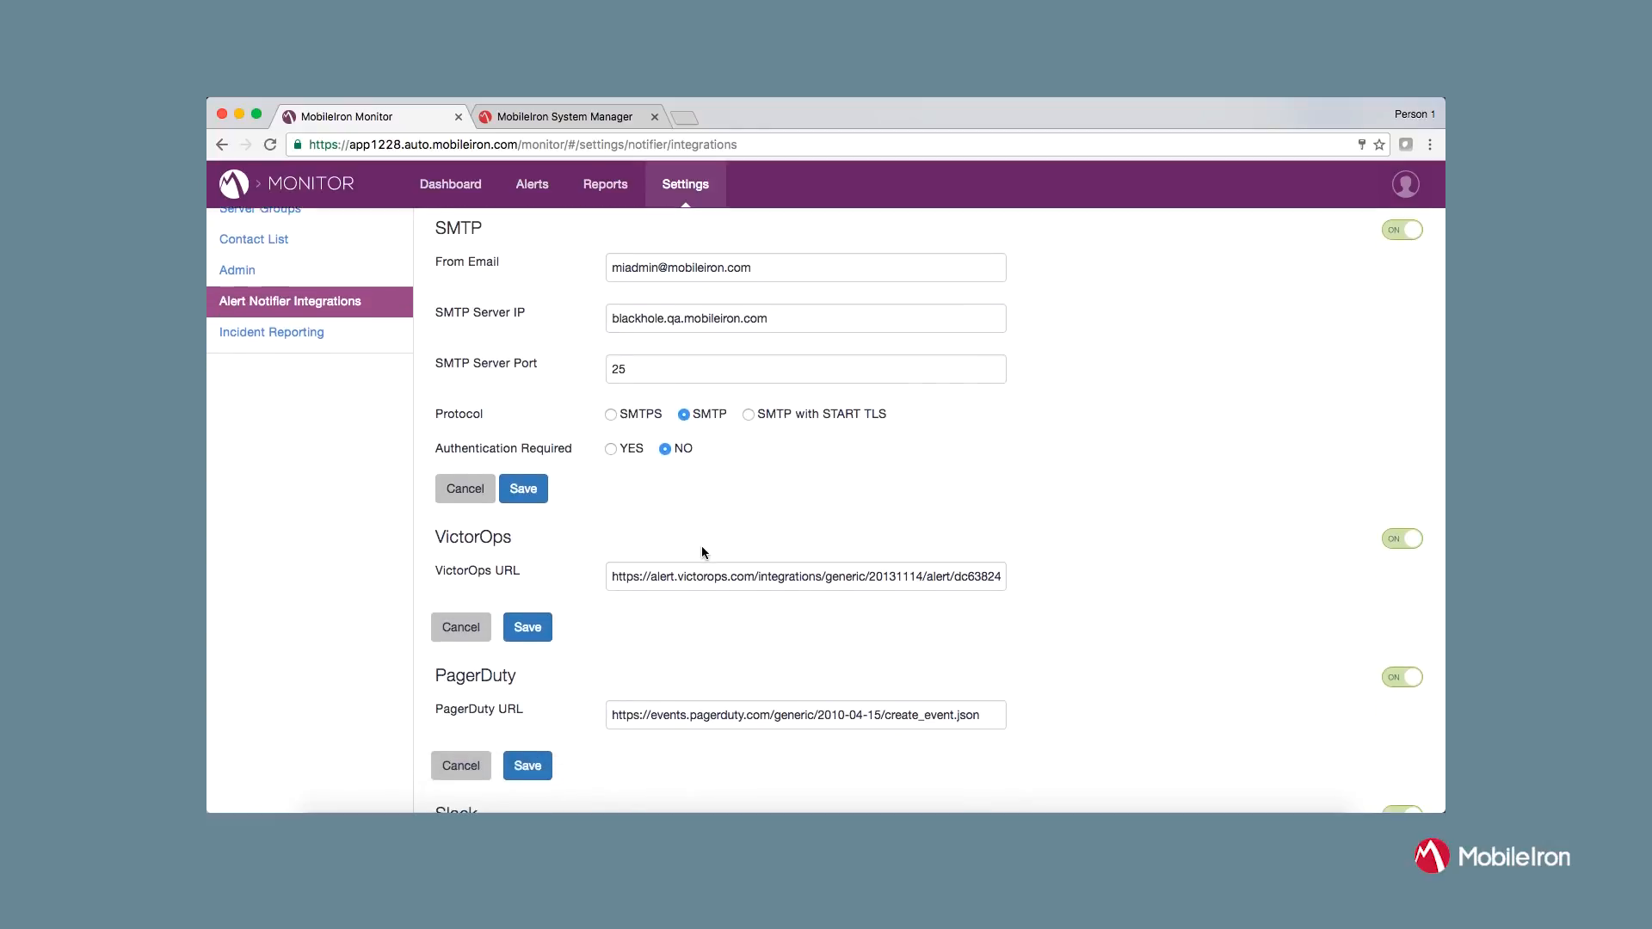
{"action": "scroll", "scroll_direction": "down", "scroll_amount": 3}
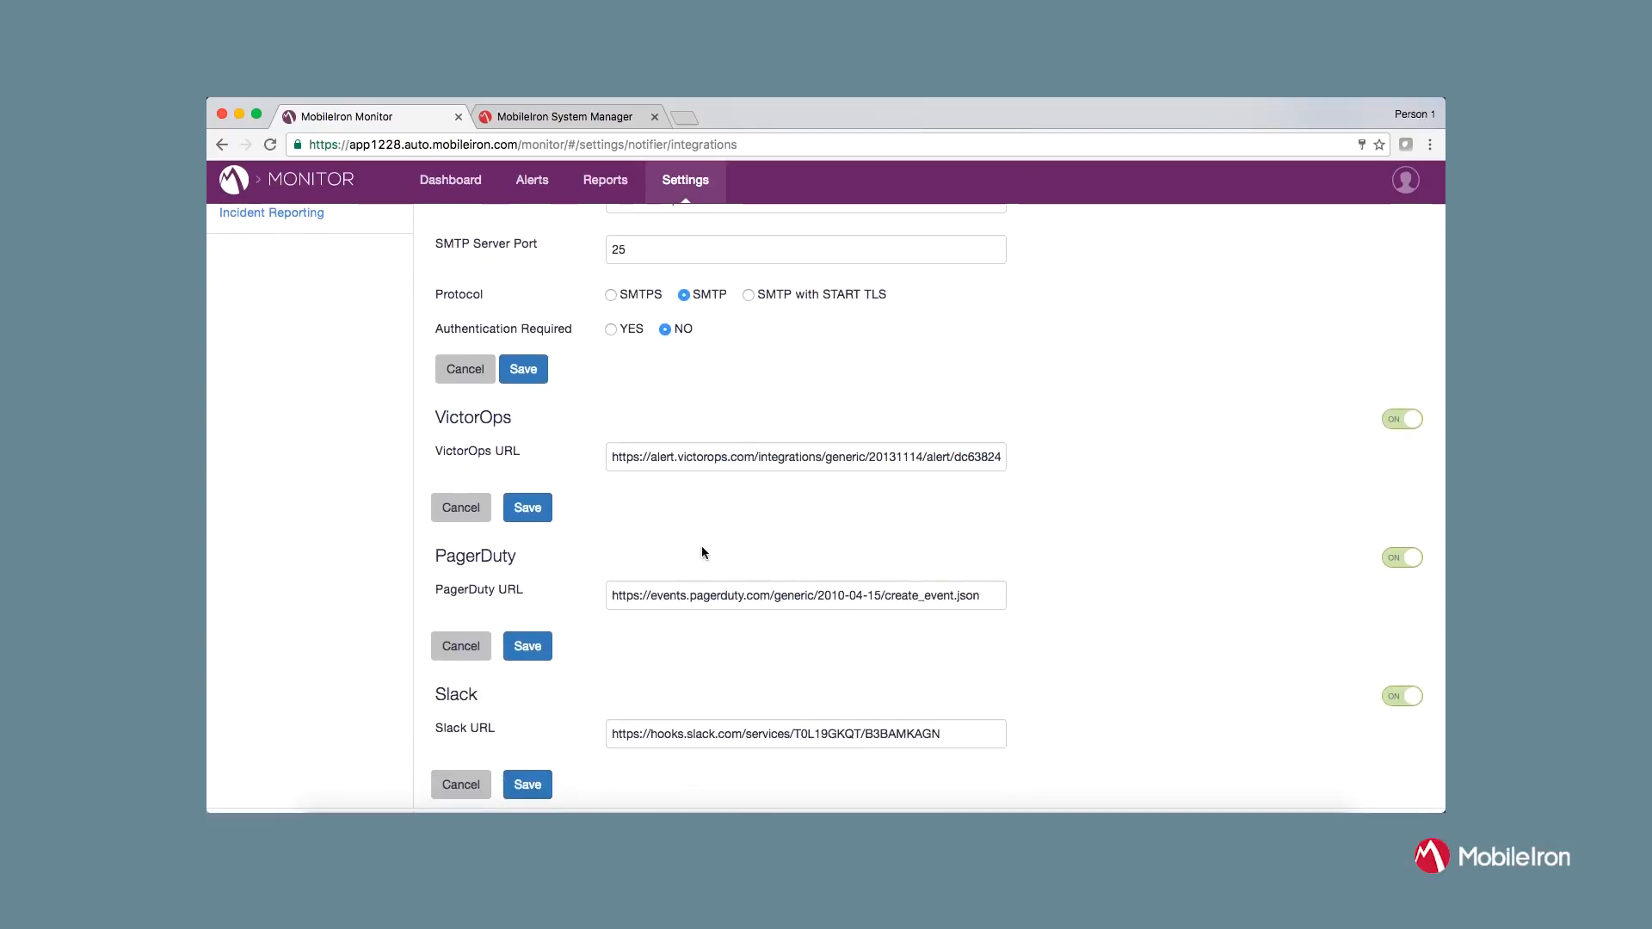
{"action": "left_click", "coordinate": [449, 184]}
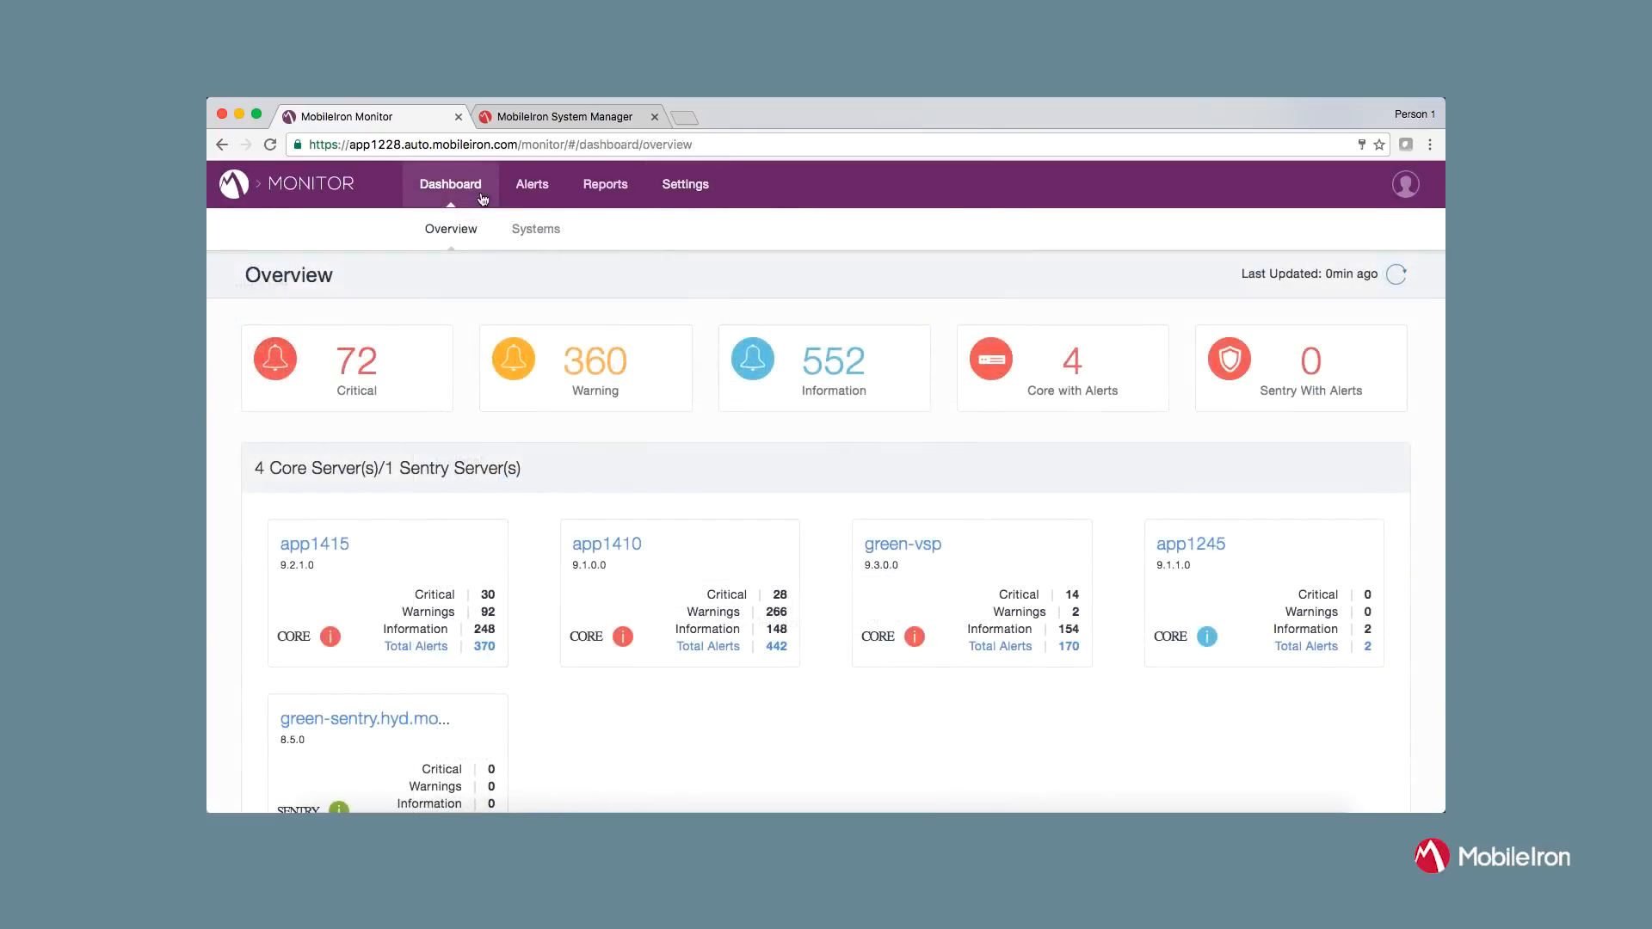